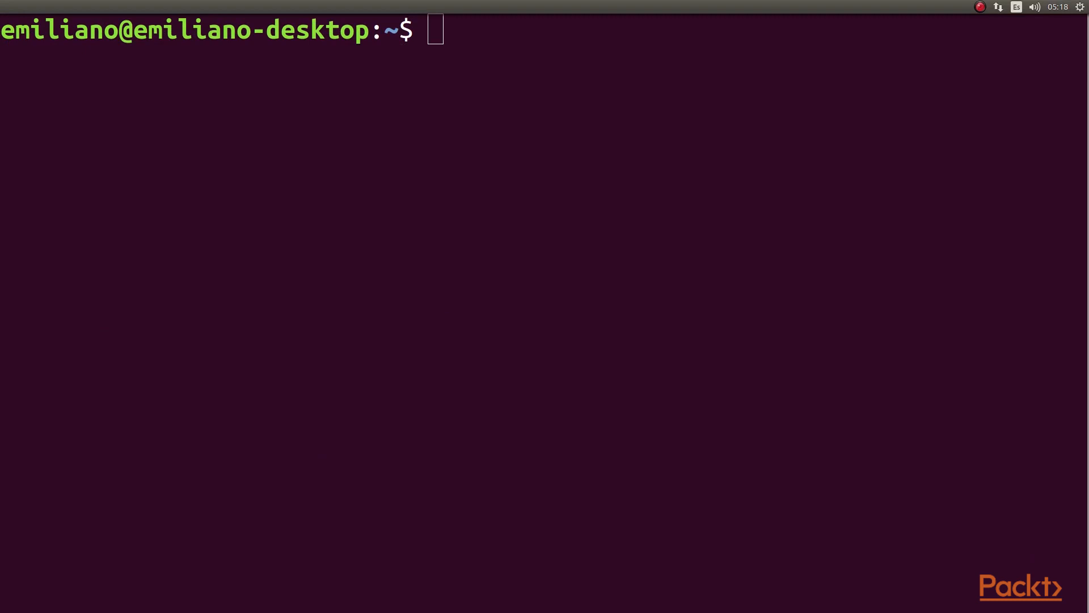
Step: Paste and run 'sudo docker start users-mariadb' to start the database container
right_click(671, 188)
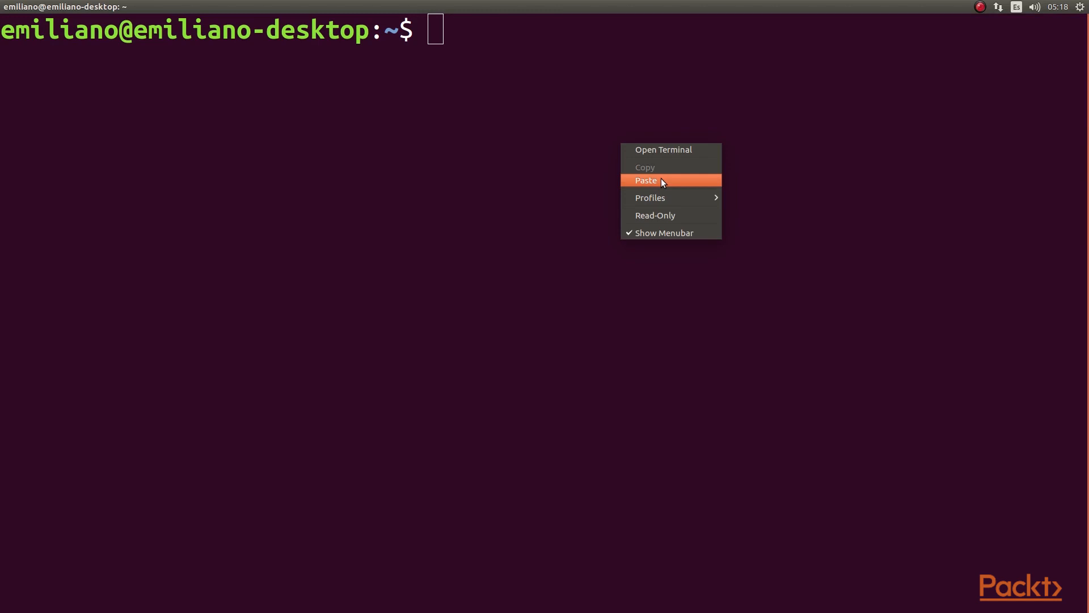
left_click(646, 180)
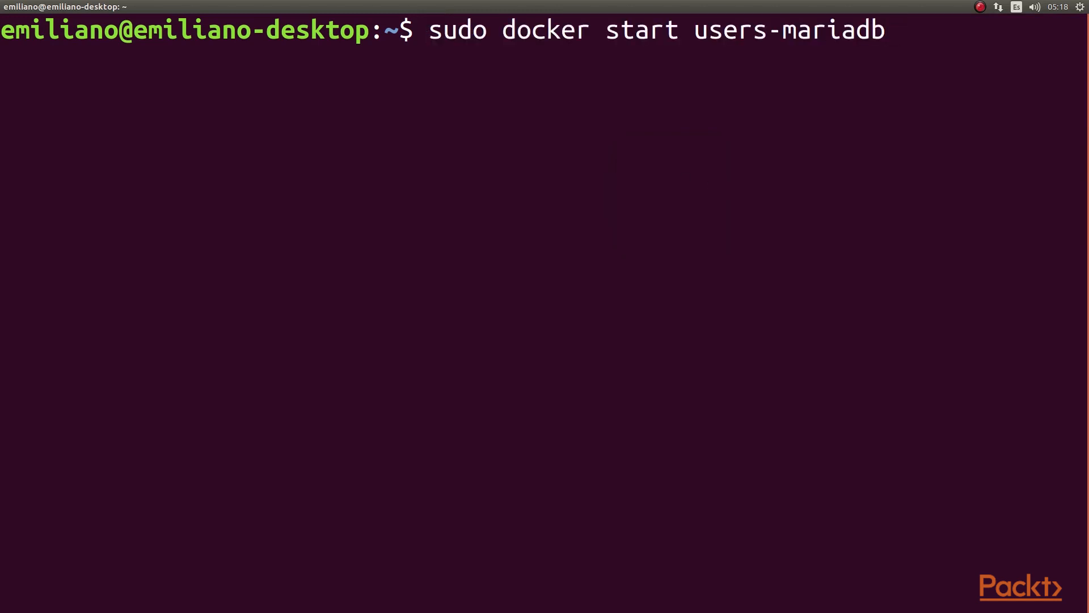
key("Return")
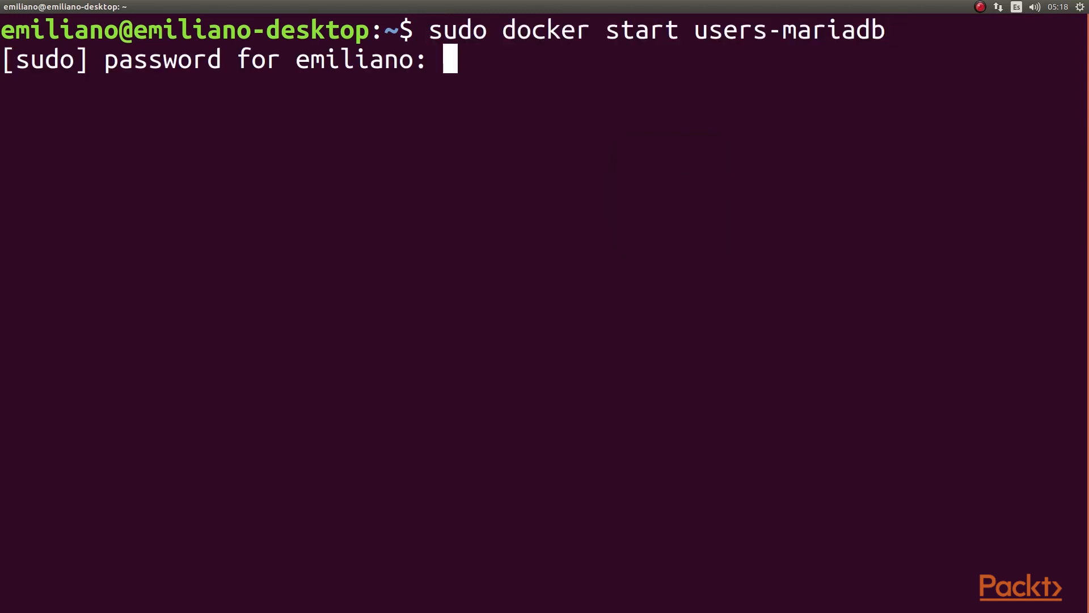
Step: Change into the users-service folder and type 'go run main.go'
right_click(731, 222)
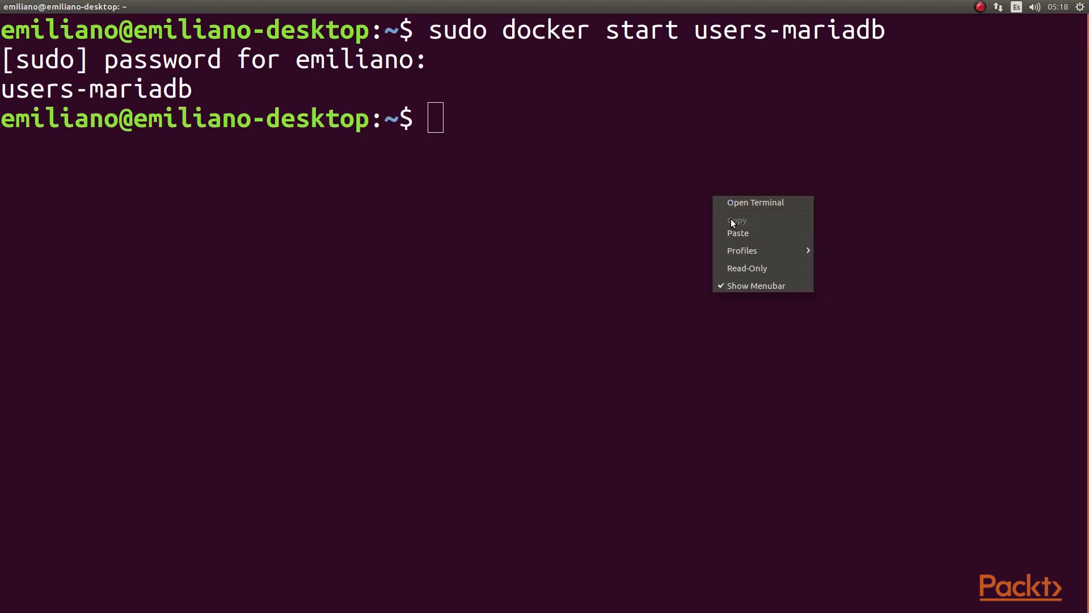
left_click(738, 233)
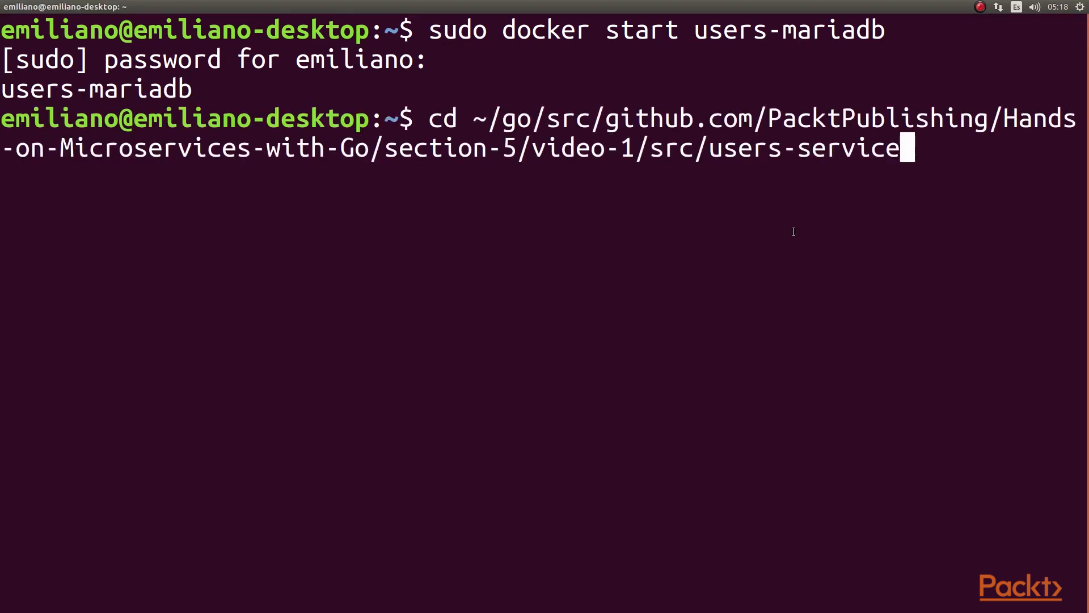
key("Return")
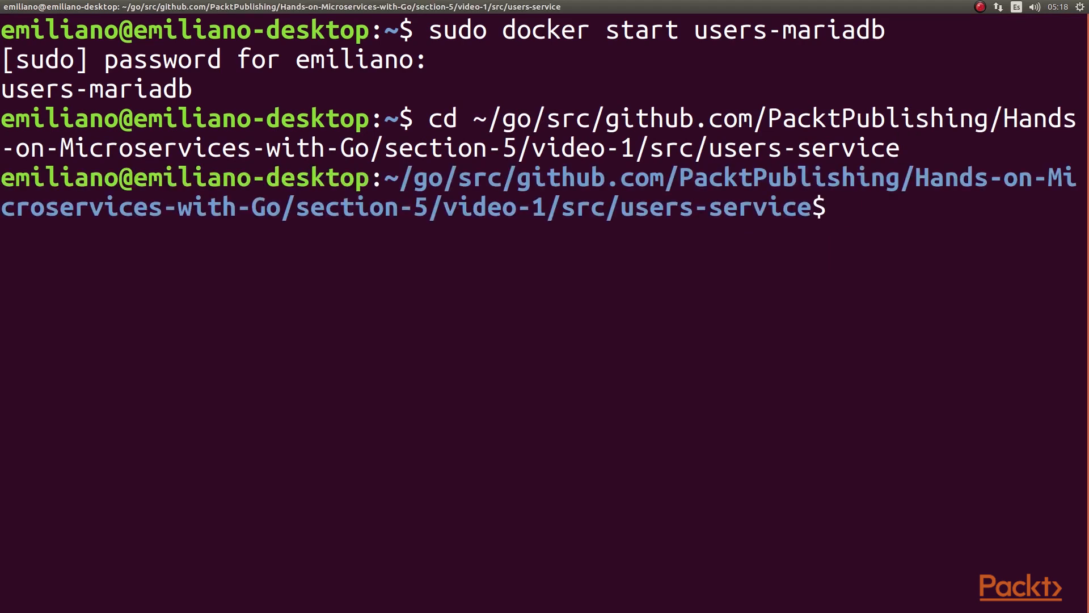
type("go run main.go")
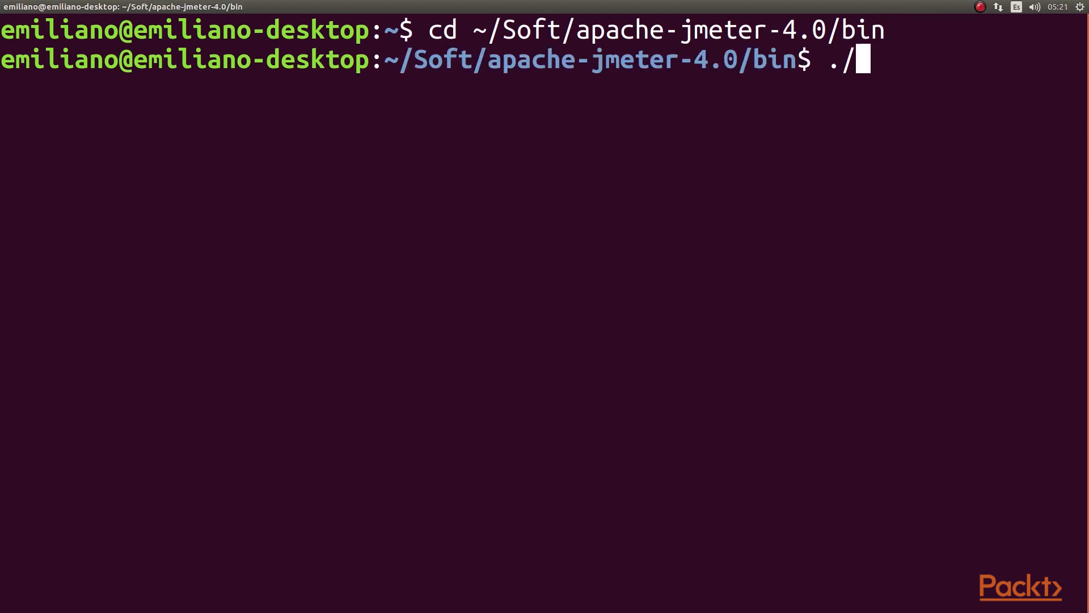
Step: Launch JMeter from the terminal by typing 'jmeter'
type("jmeter")
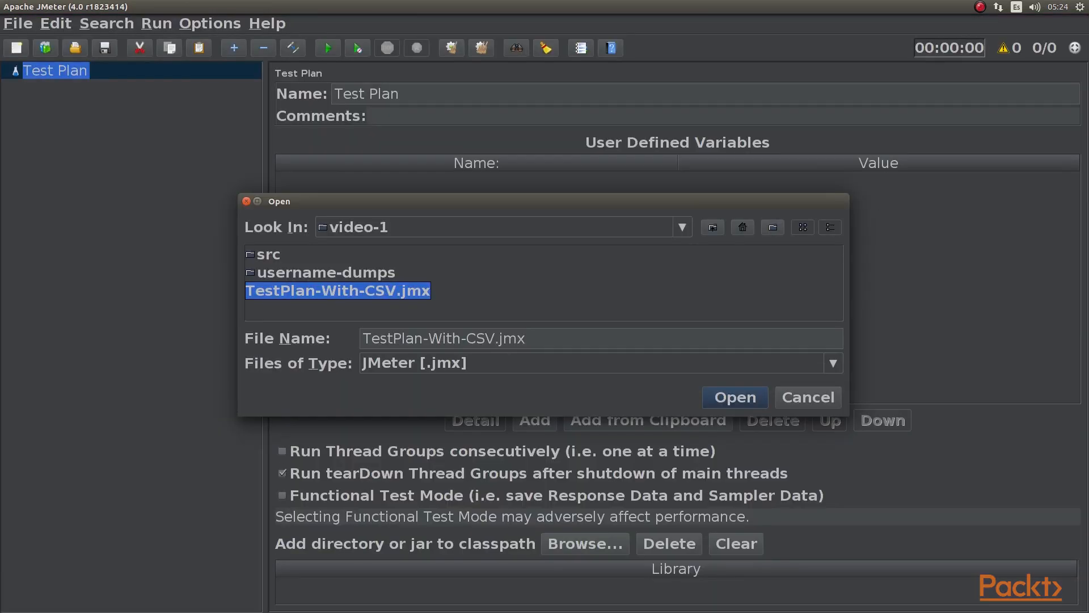
mouse_move(463, 295)
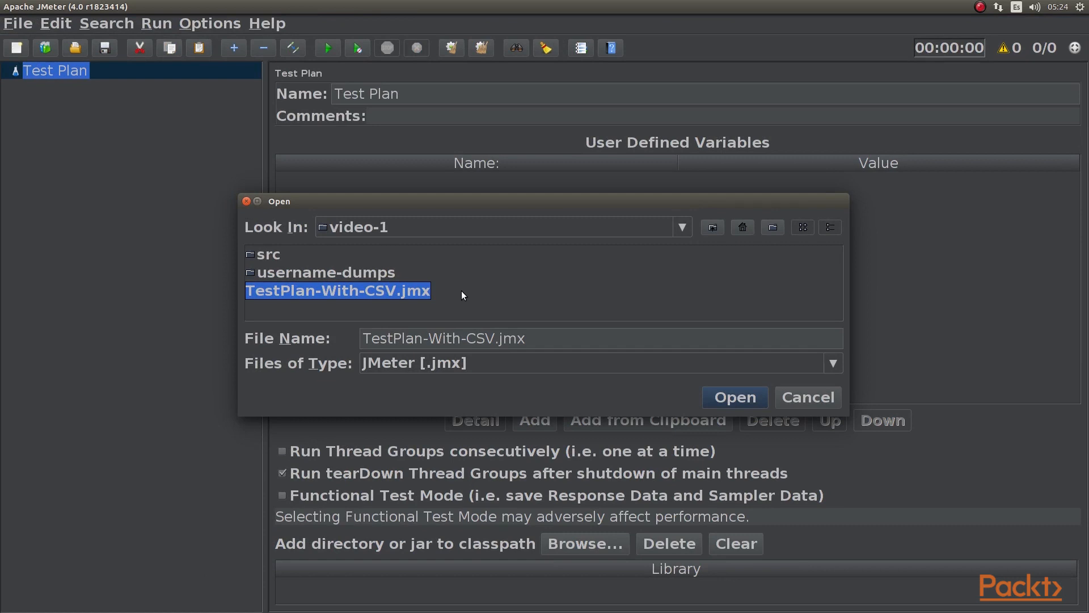
mouse_move(299, 293)
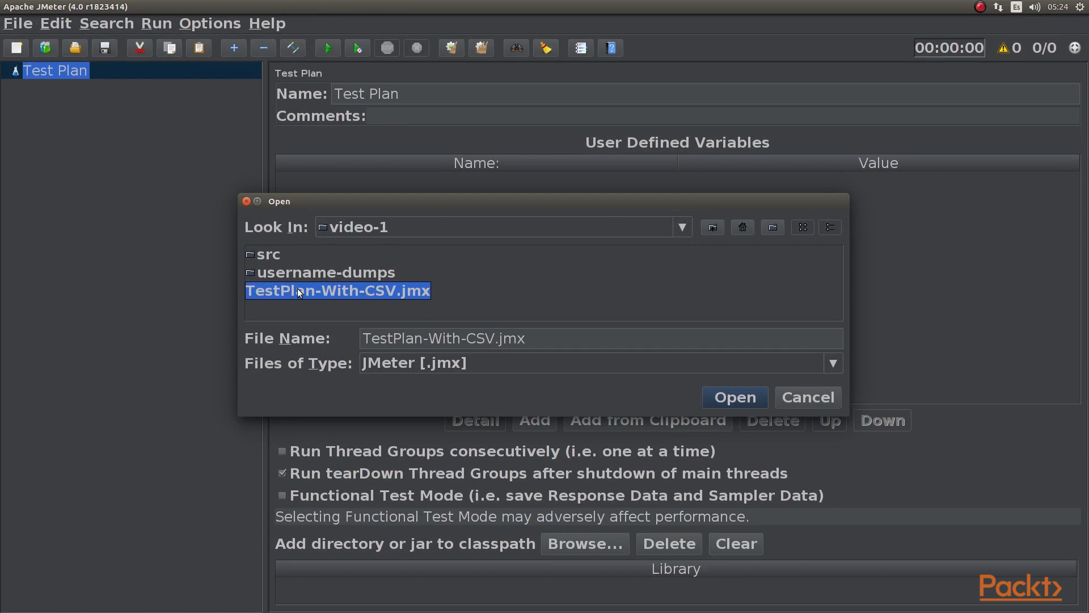
mouse_move(406, 295)
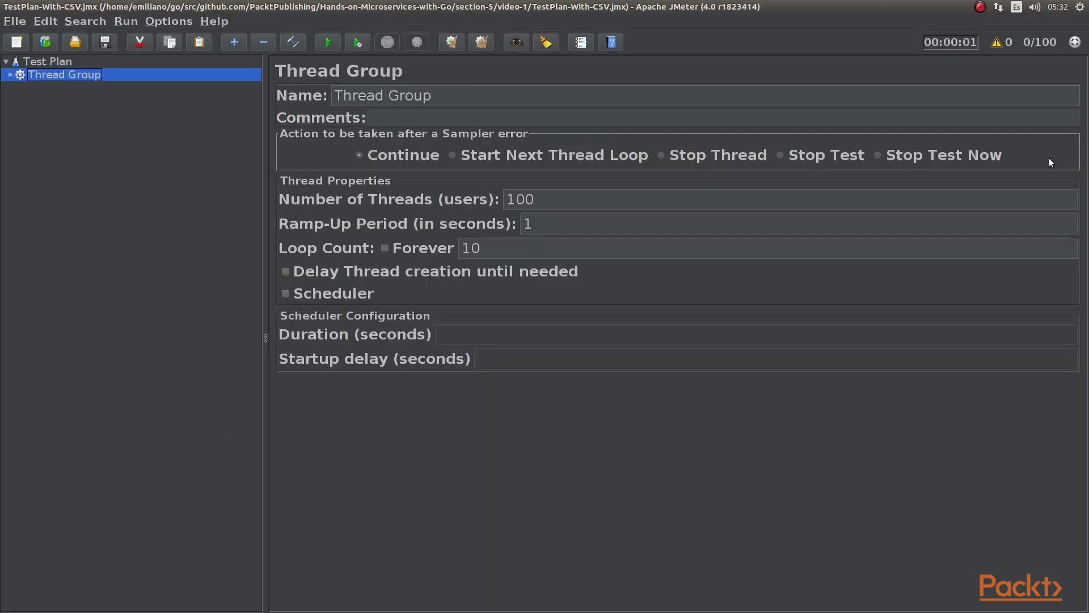
mouse_move(99, 154)
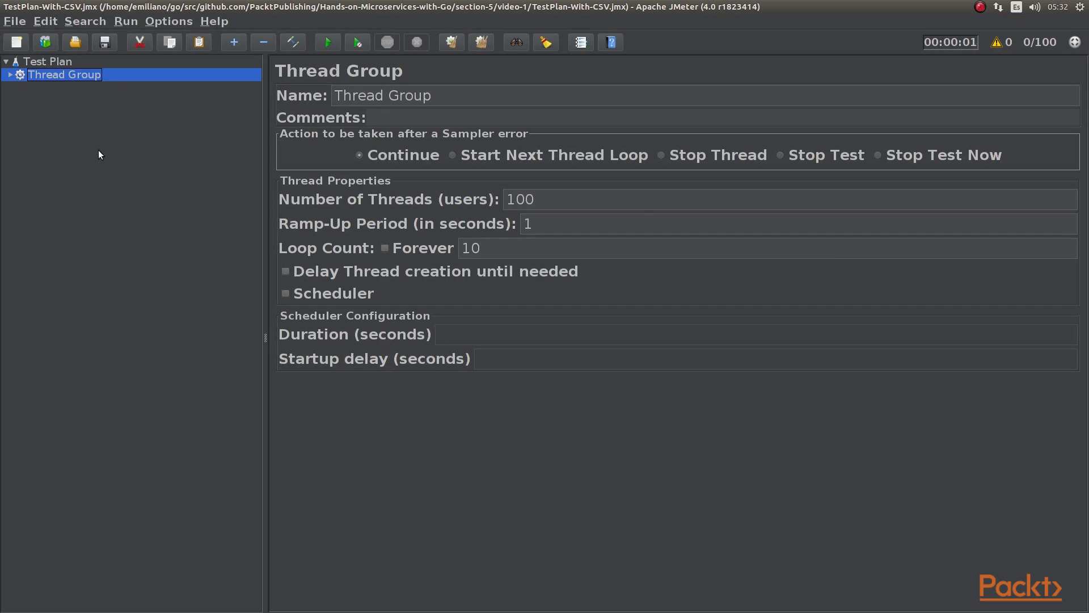
mouse_move(3, 112)
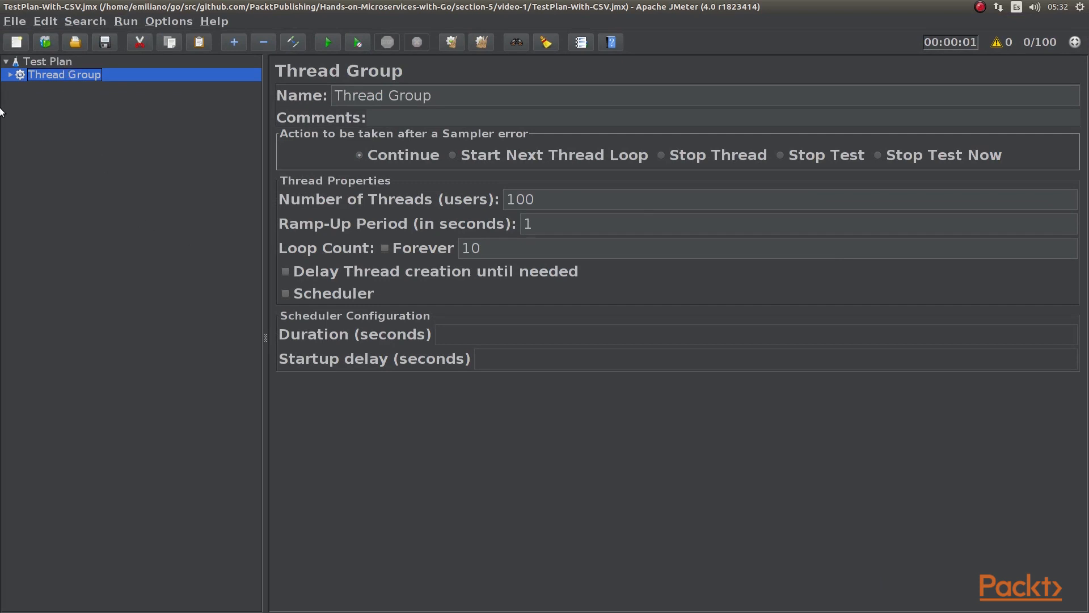
mouse_move(50, 78)
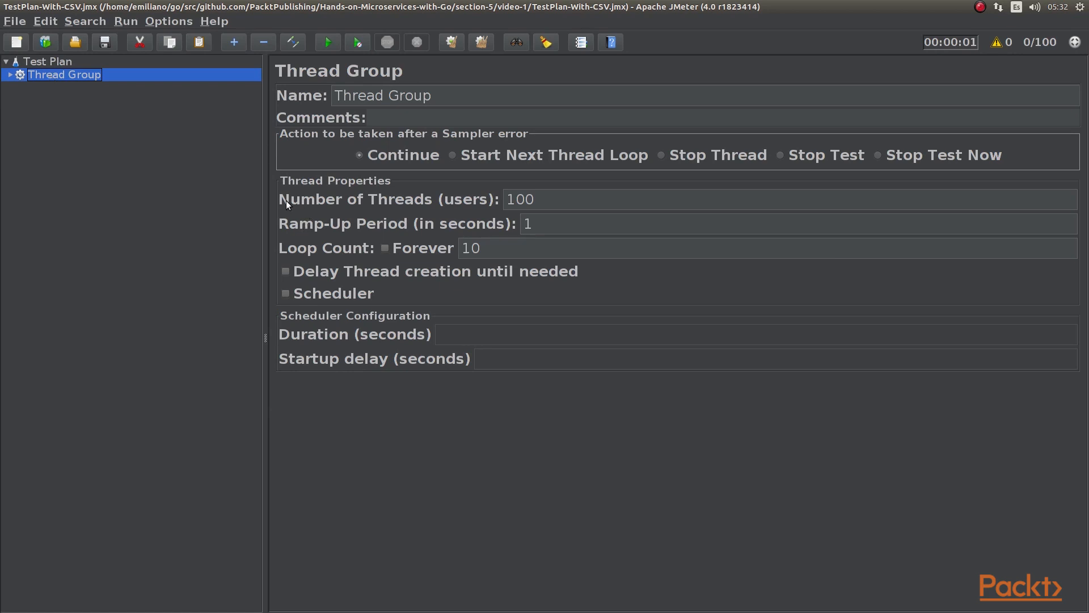
mouse_move(417, 198)
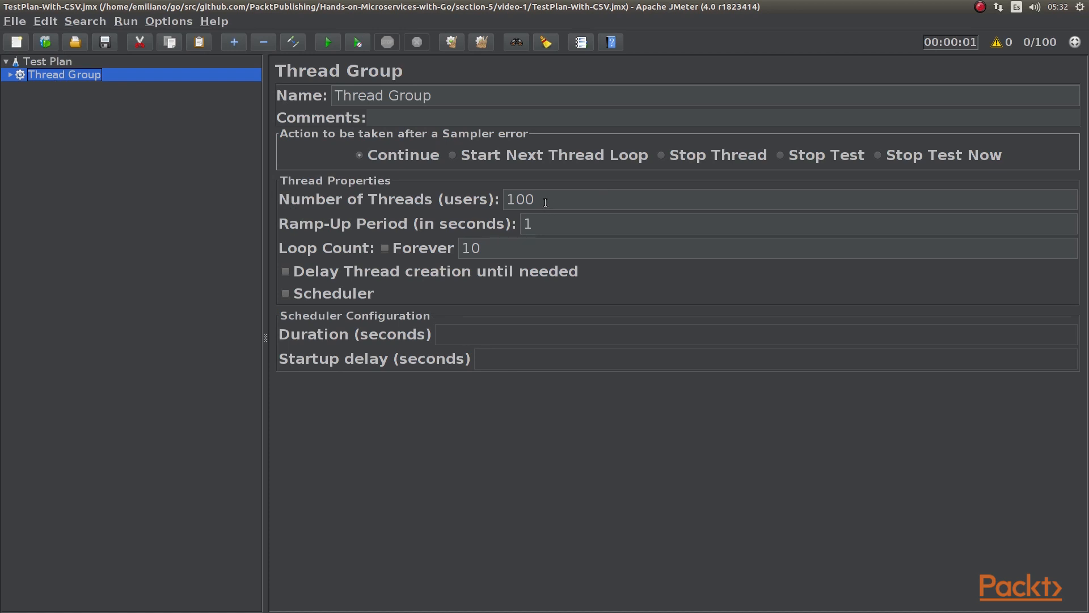
Step: Check the Thread Group's 100 users and 10 loops, then expand its element tree
triple_click(520, 199)
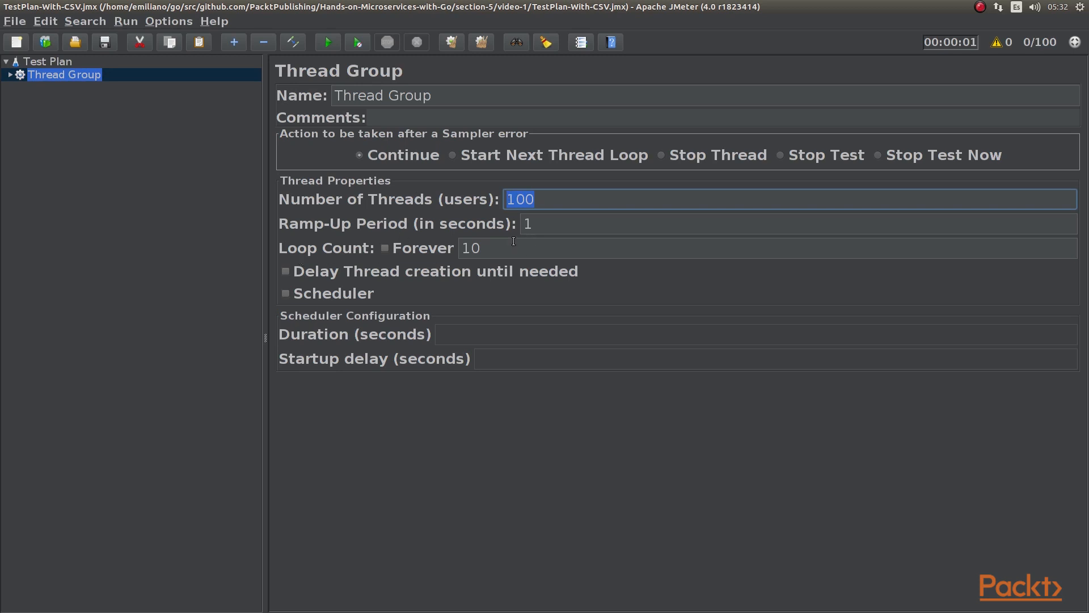
left_click(695, 248)
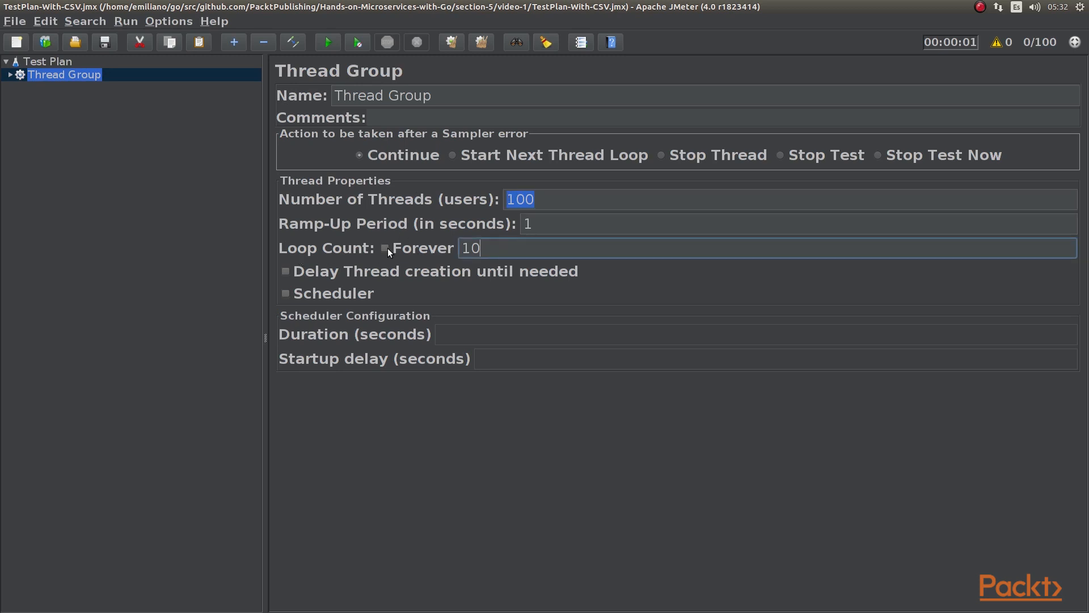
mouse_move(438, 204)
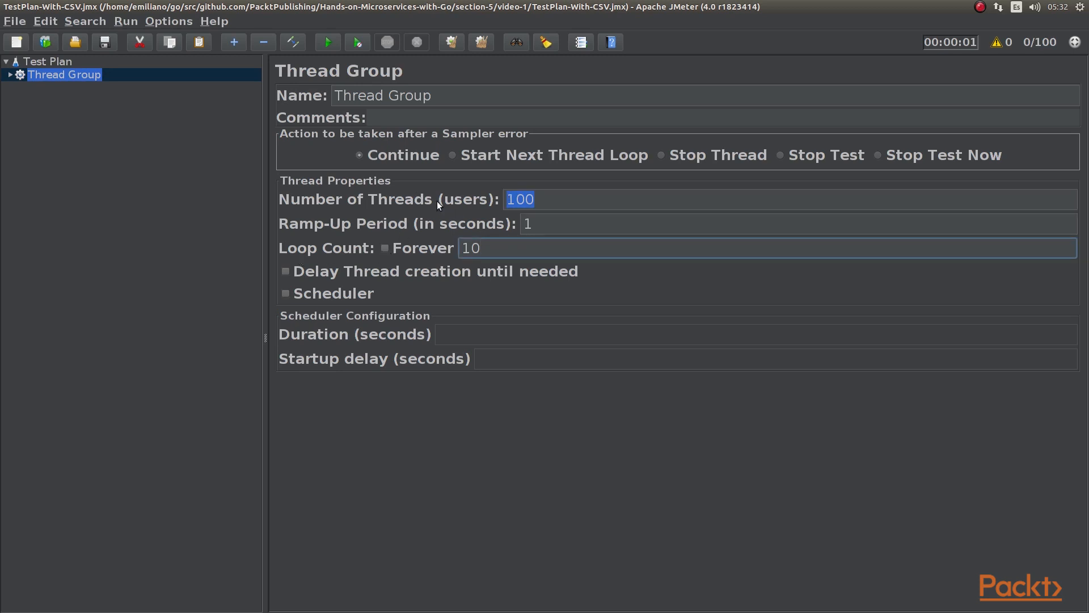
left_click(6, 74)
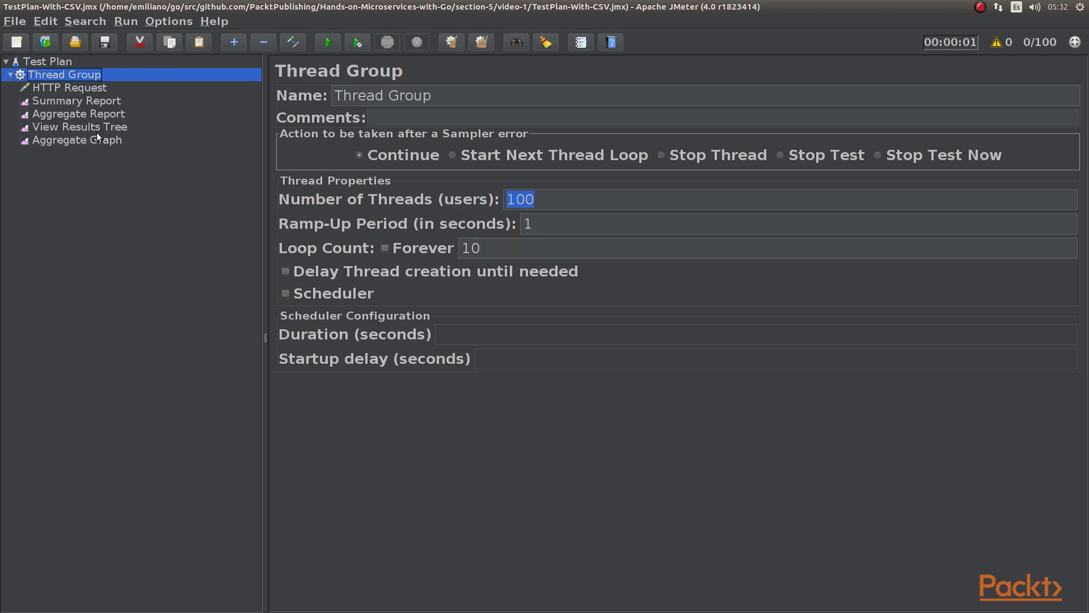
mouse_move(96, 95)
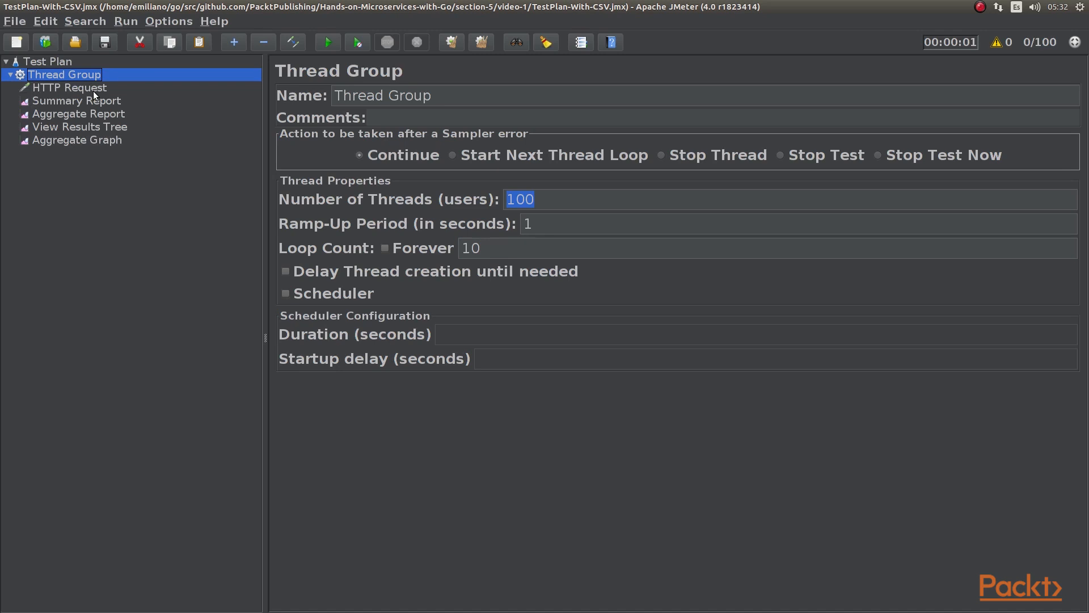
left_click(69, 86)
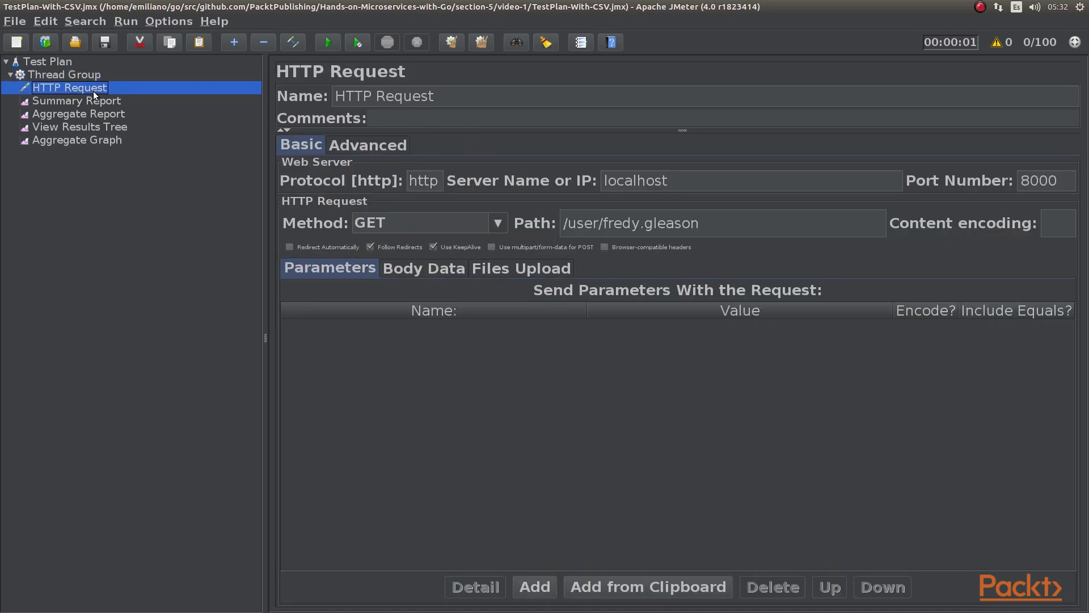
mouse_move(436, 198)
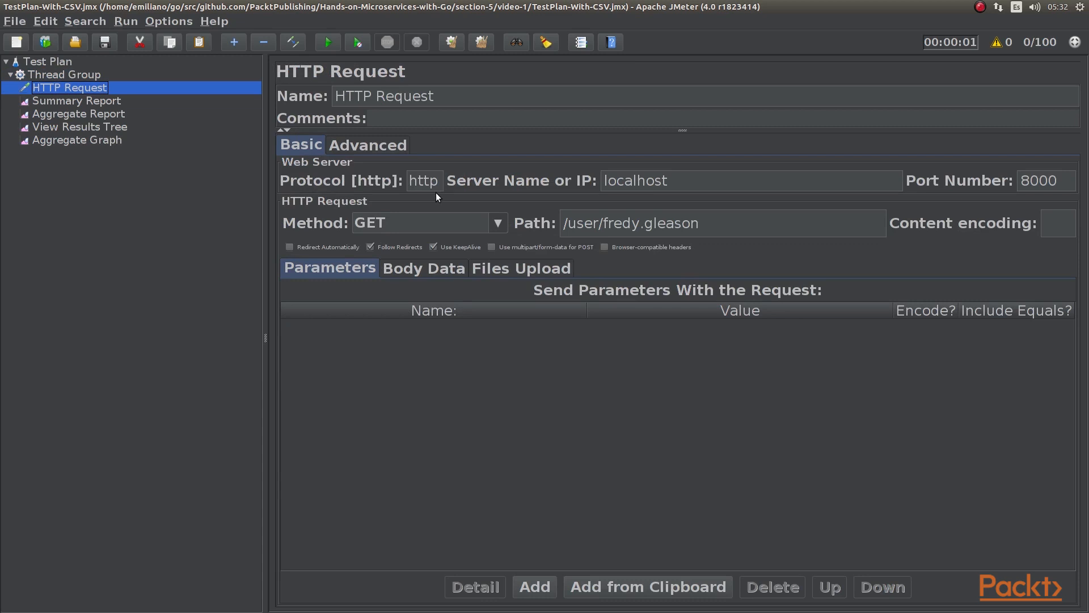
mouse_move(433, 180)
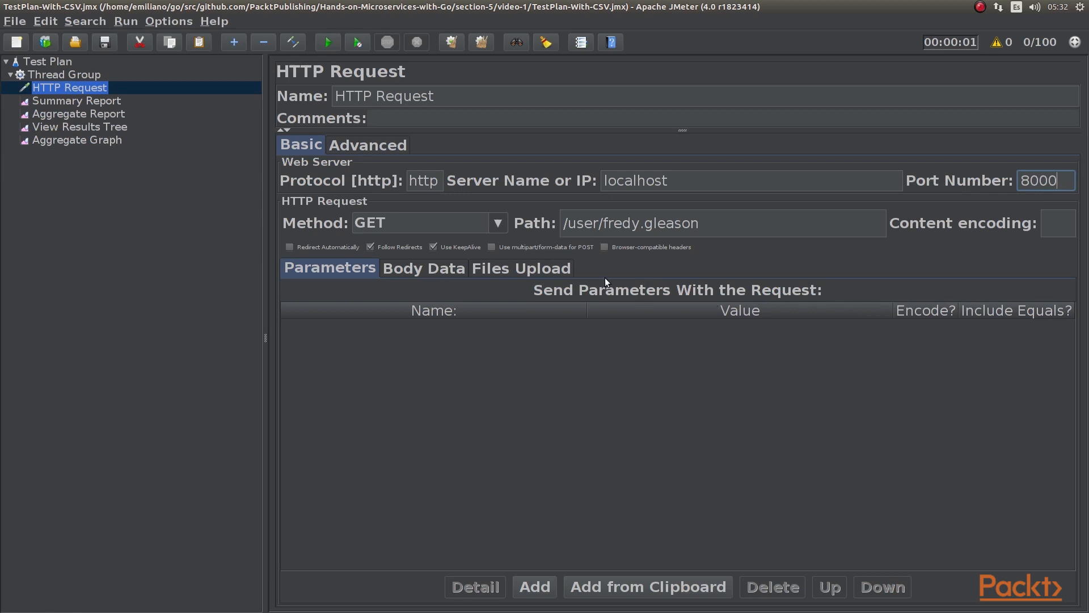
mouse_move(617, 223)
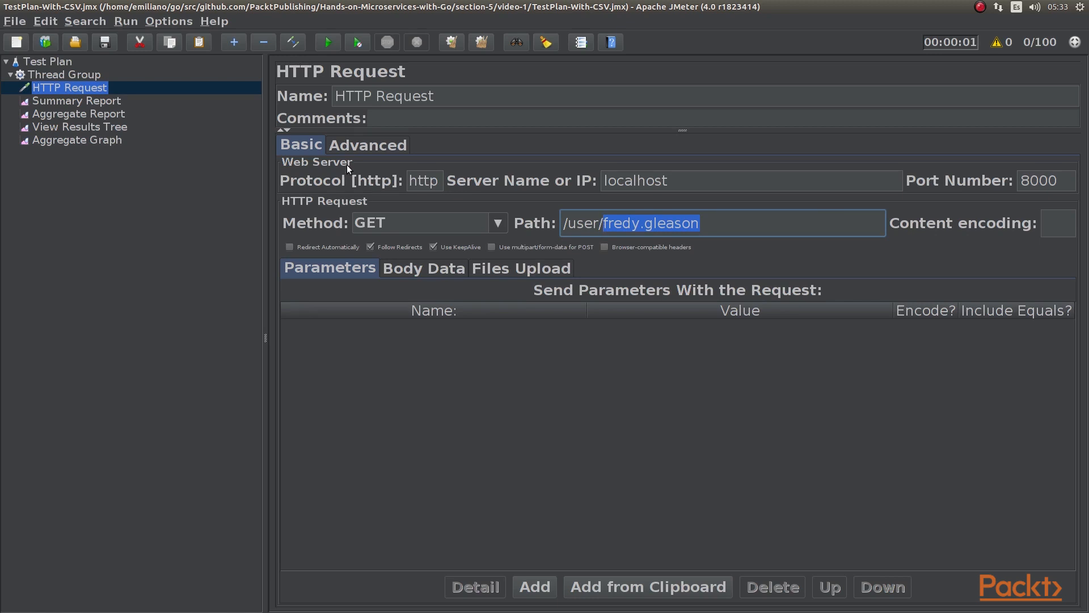
mouse_move(326, 42)
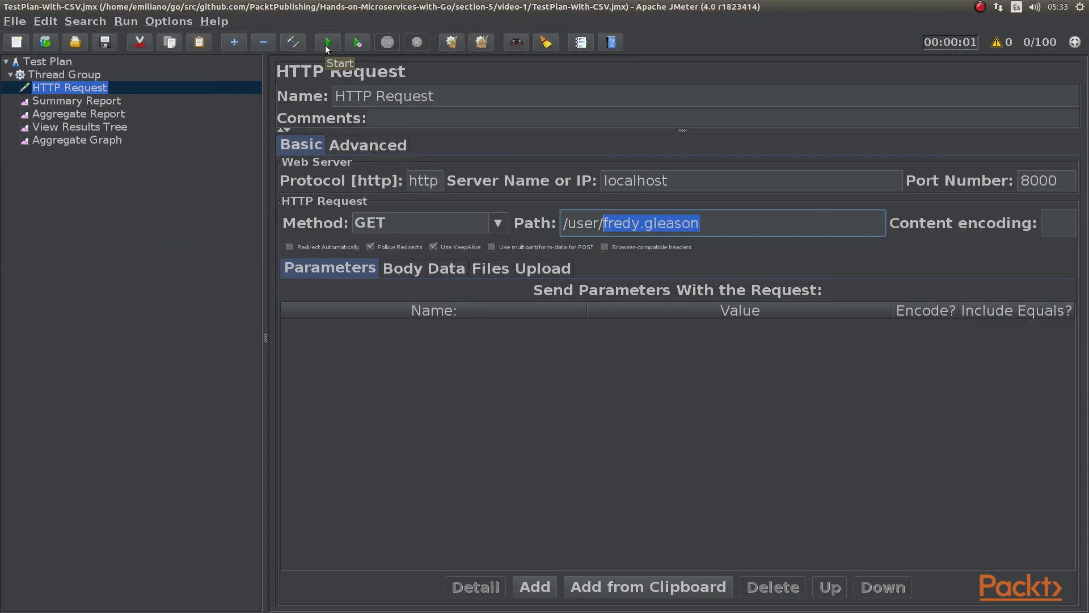
mouse_move(336, 32)
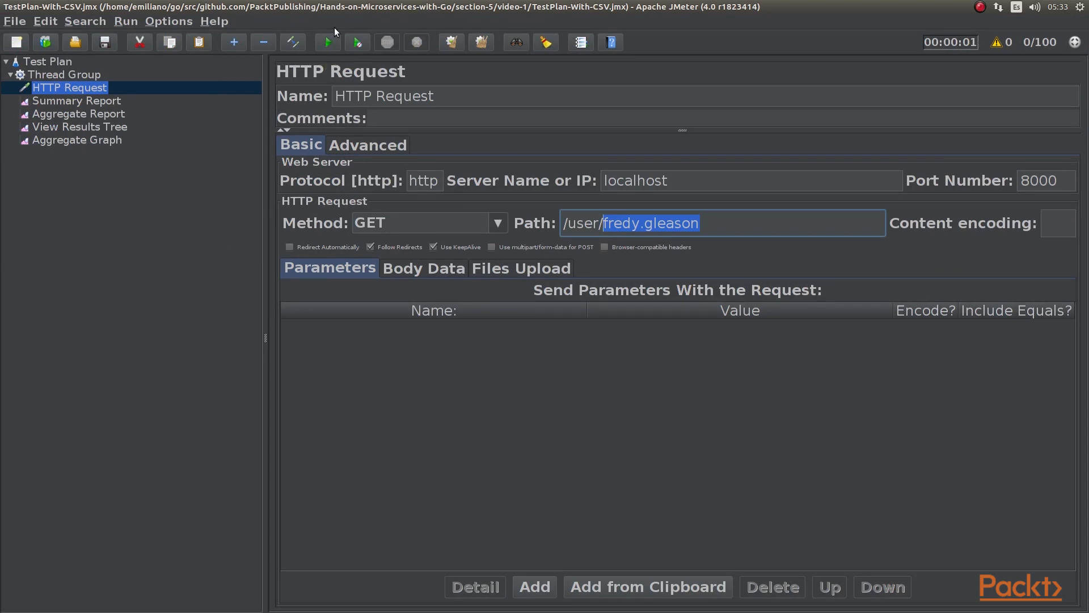
Step: Run the test plan and show the View Results Tree of individual samples
left_click(327, 43)
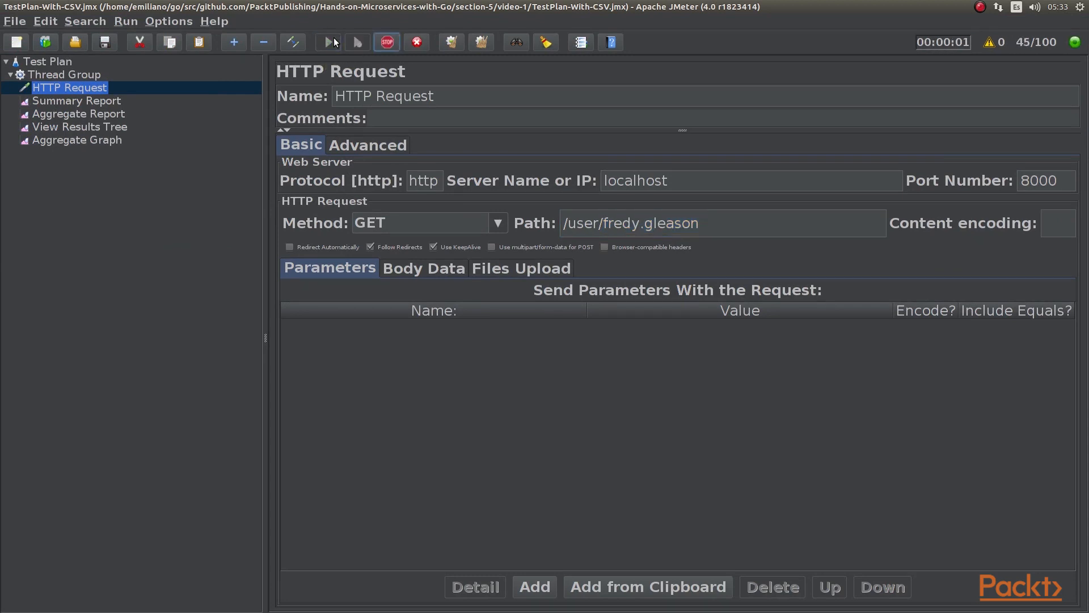
left_click(386, 42)
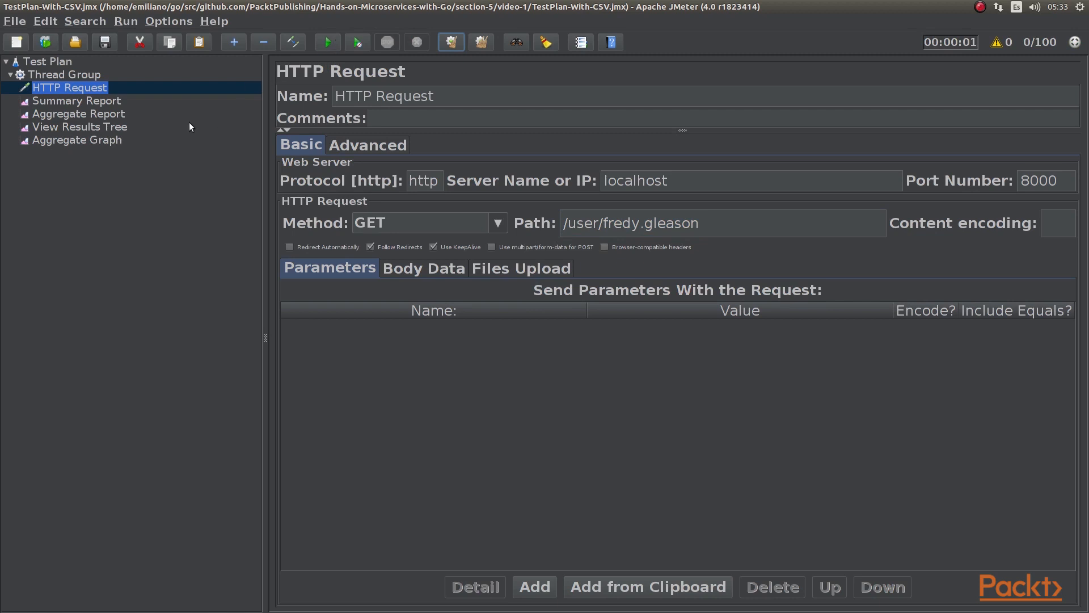
left_click(80, 126)
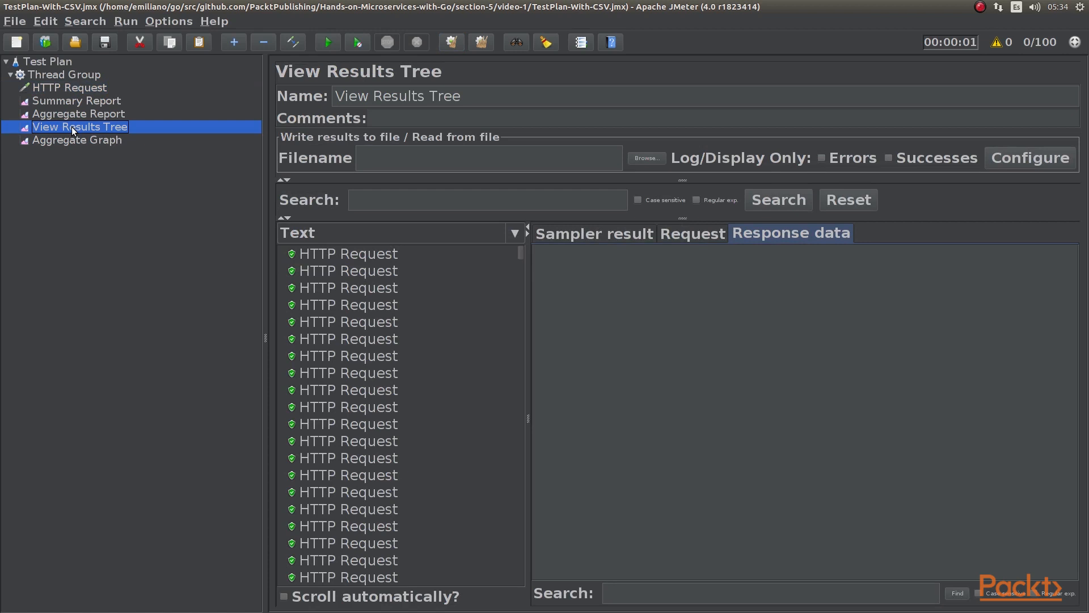
left_click(348, 253)
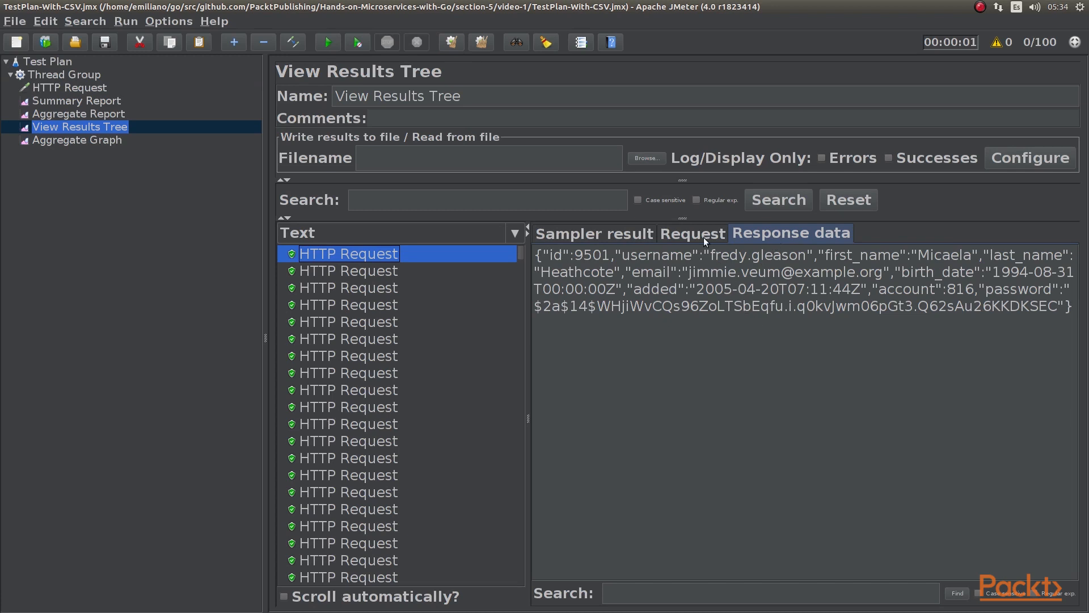
left_click(692, 233)
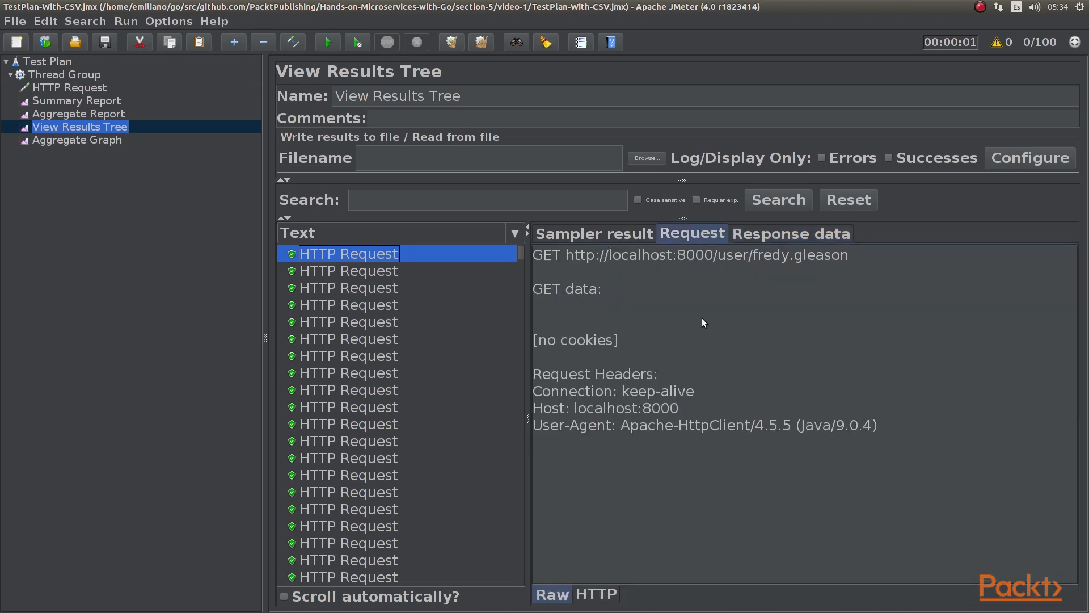
mouse_move(676, 343)
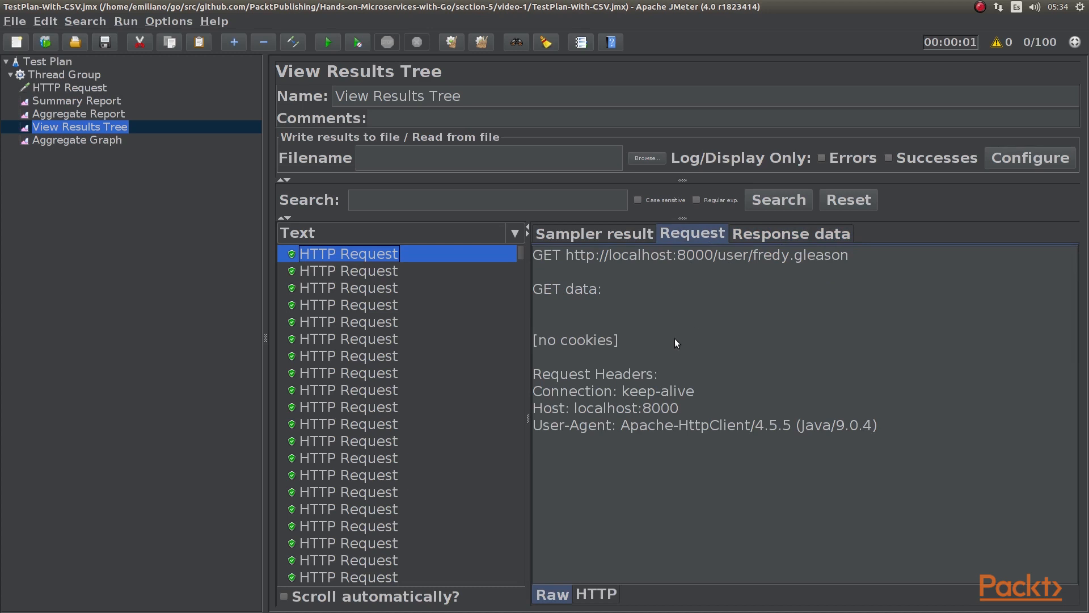
mouse_move(87, 104)
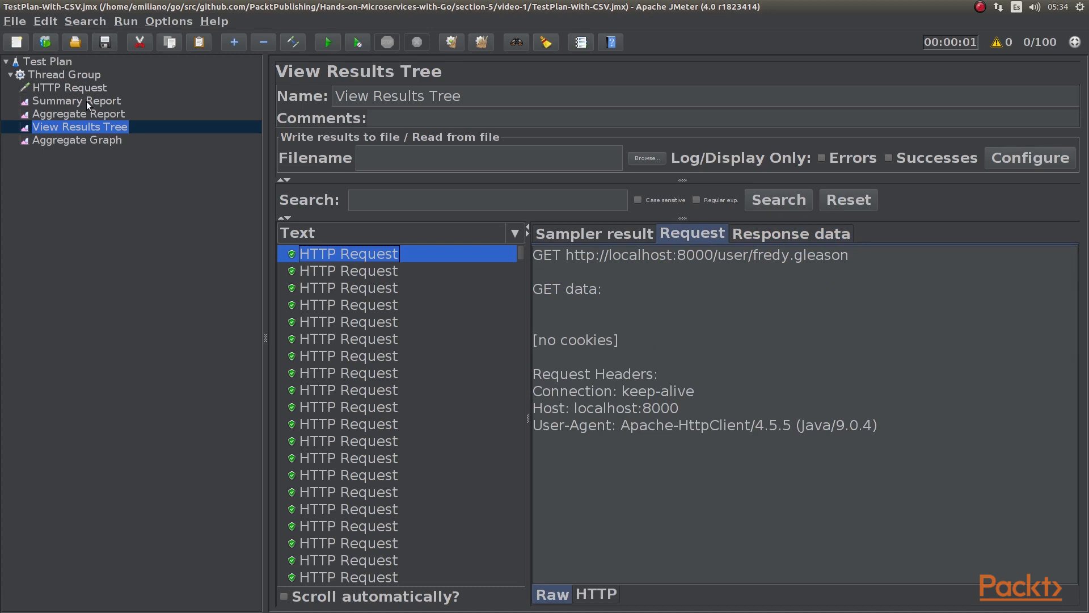
Step: Review the Summary Report: 1000 samples, 26 ms average, 485 ms max, 610.1/sec
left_click(75, 100)
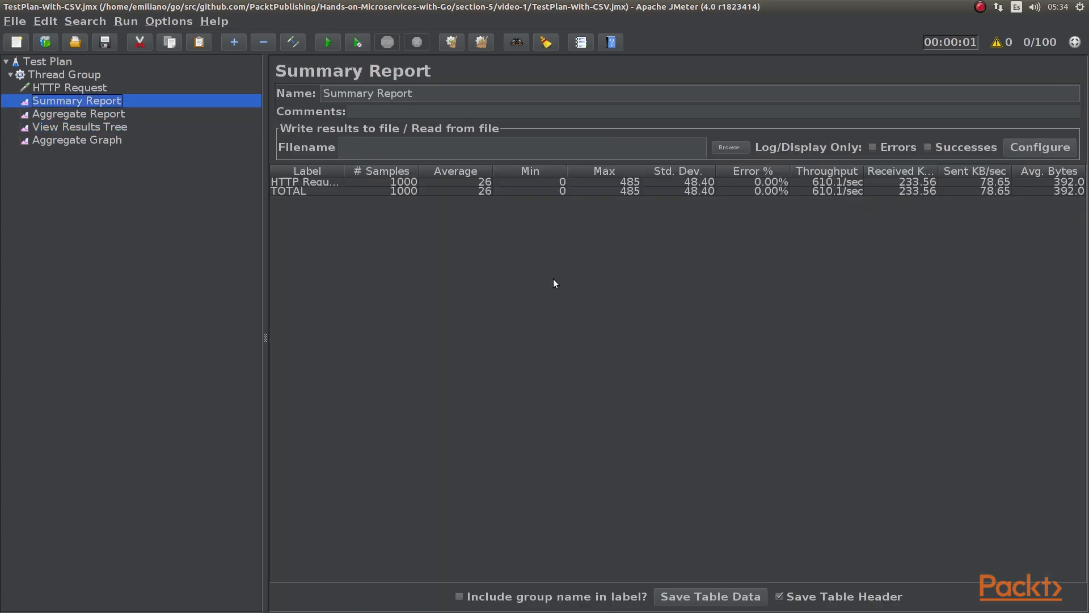
mouse_move(397, 199)
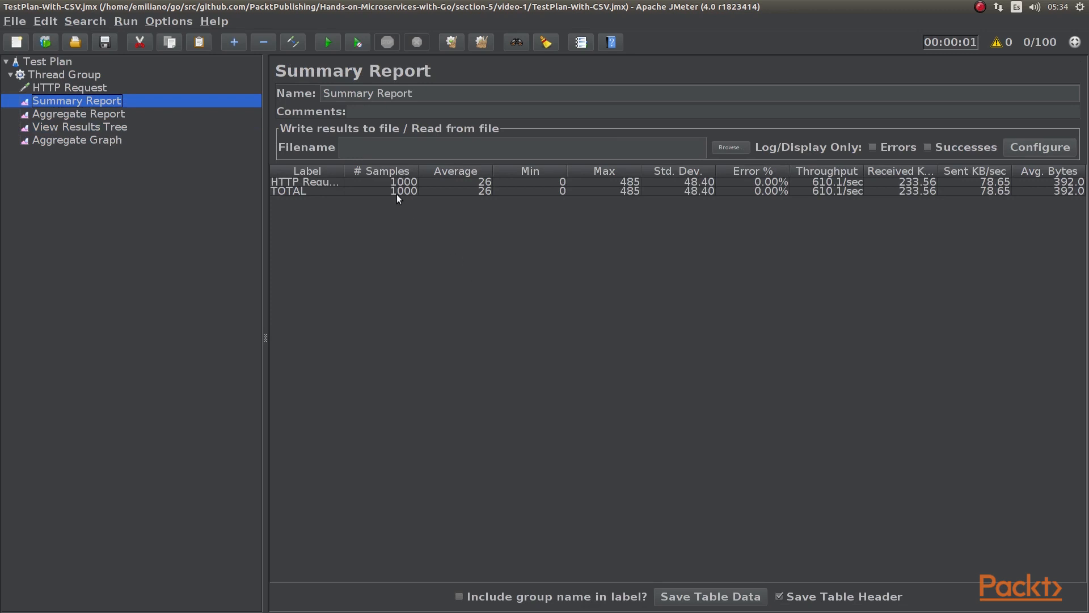
mouse_move(494, 180)
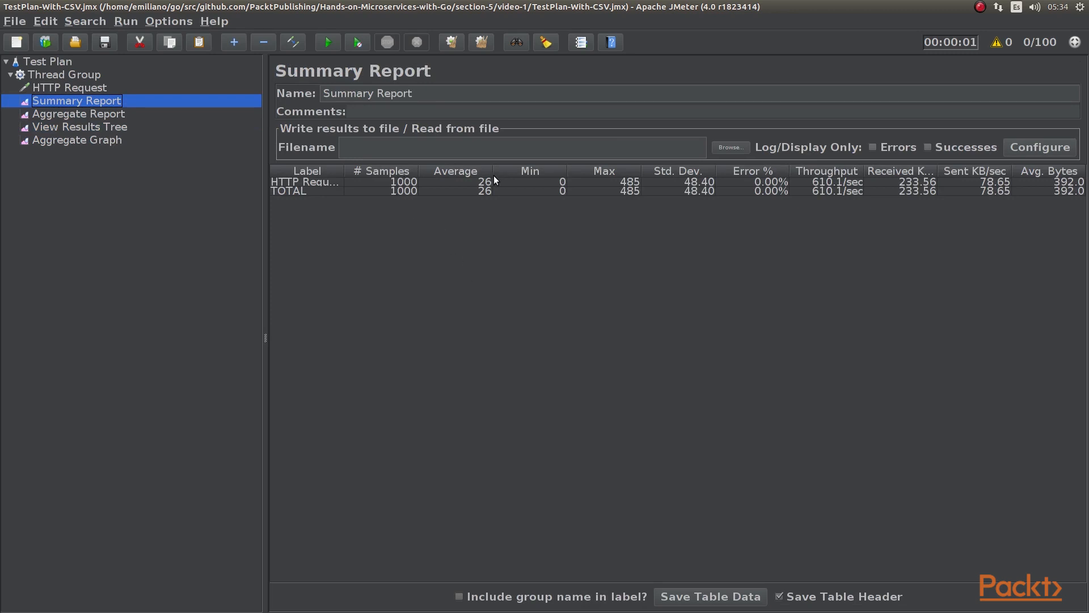
mouse_move(483, 189)
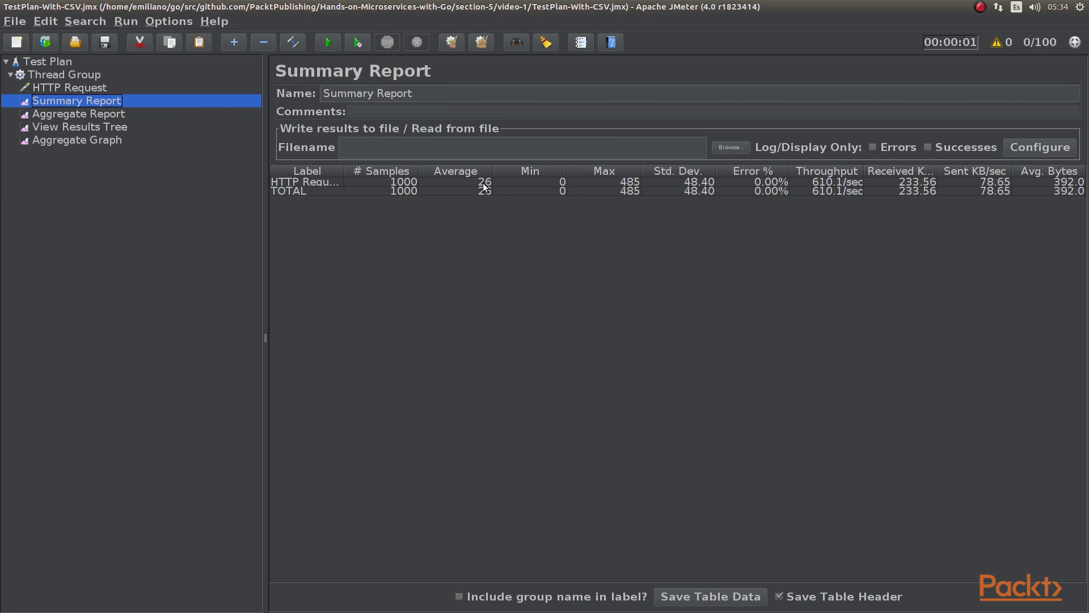
mouse_move(517, 202)
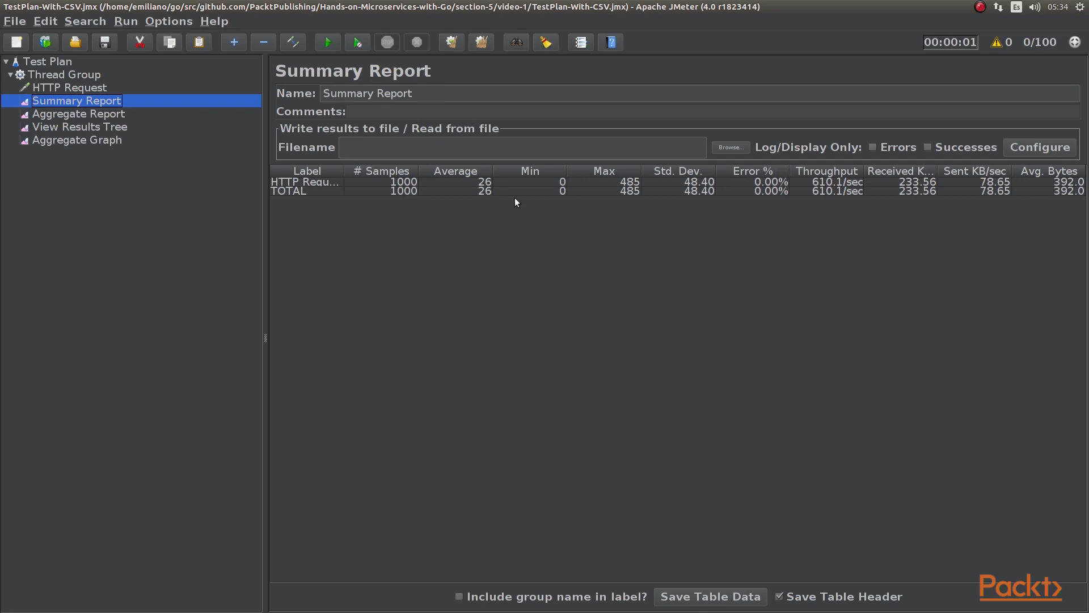
mouse_move(625, 175)
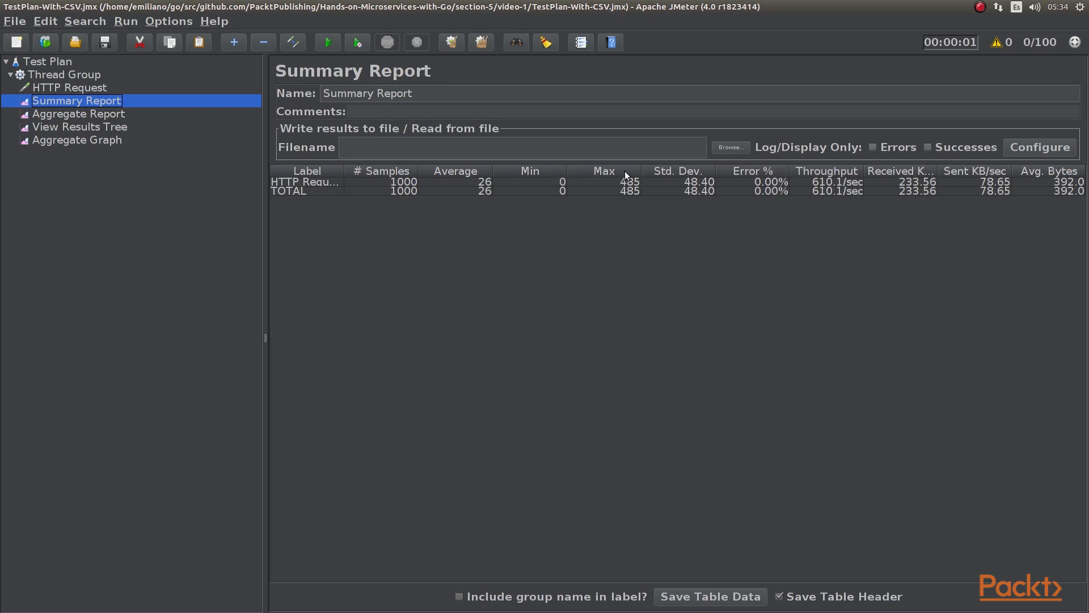
left_click(664, 192)
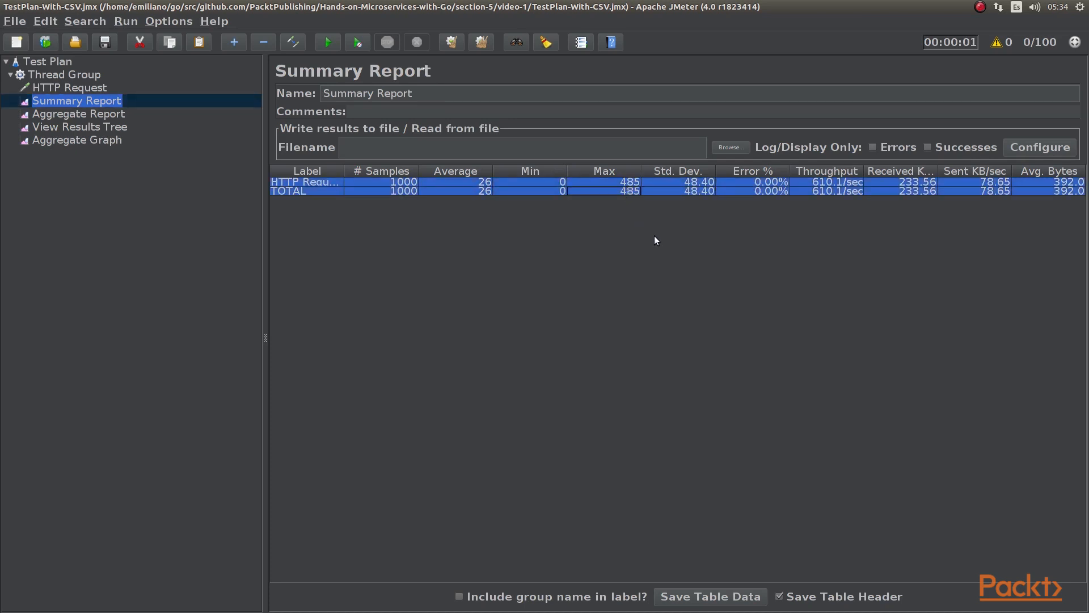
left_click(710, 182)
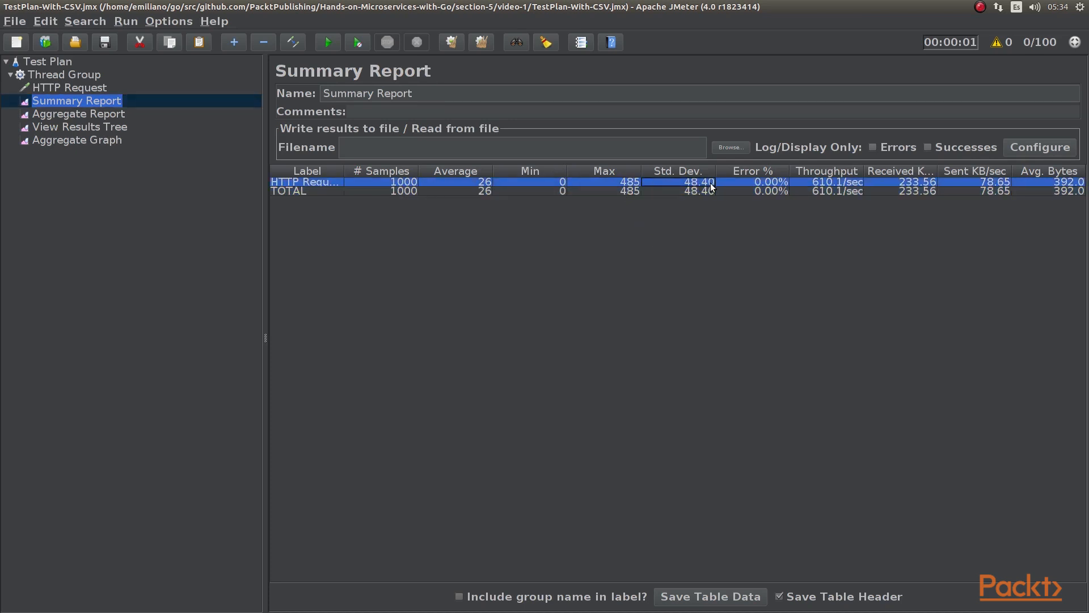
mouse_move(838, 188)
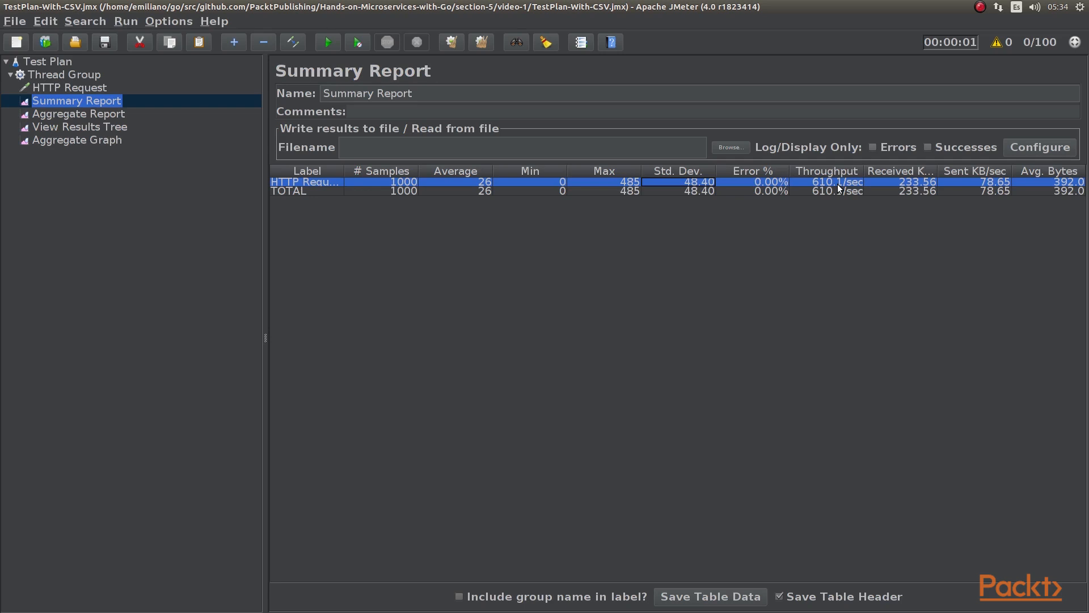
mouse_move(953, 180)
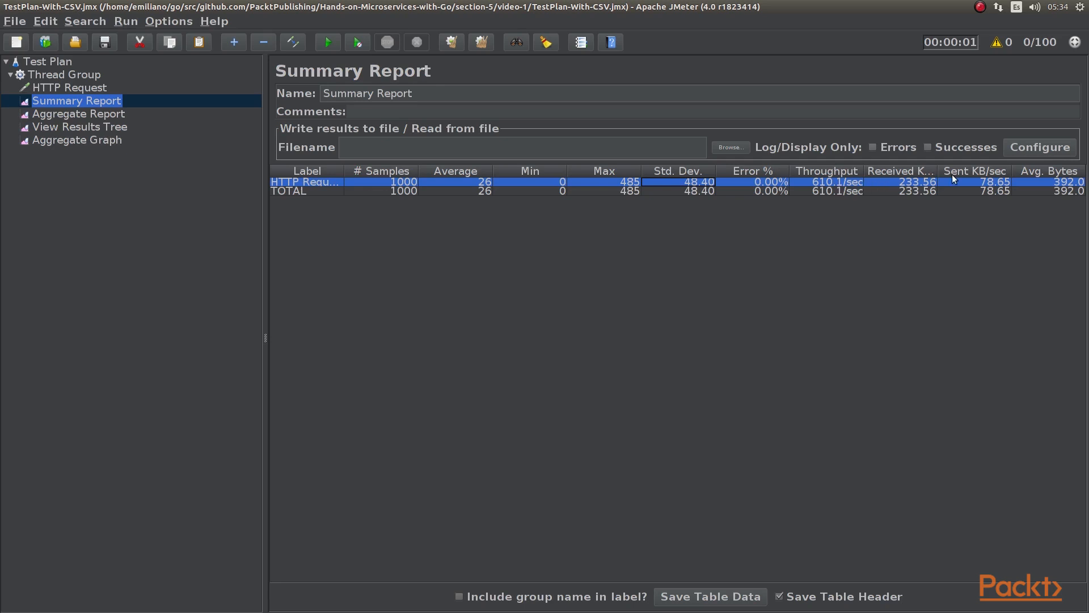
mouse_move(924, 182)
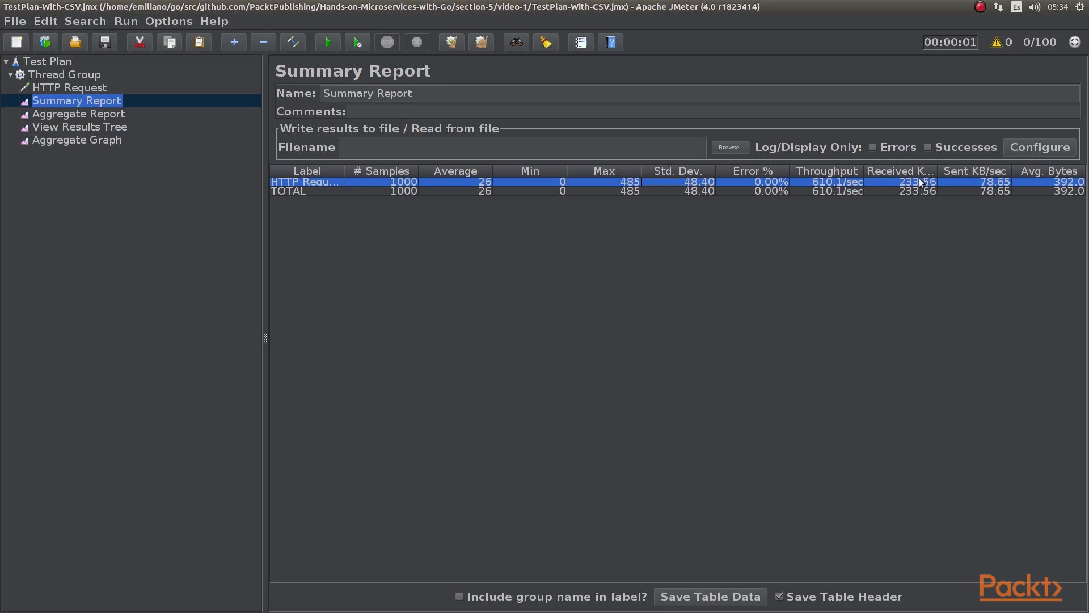
mouse_move(842, 182)
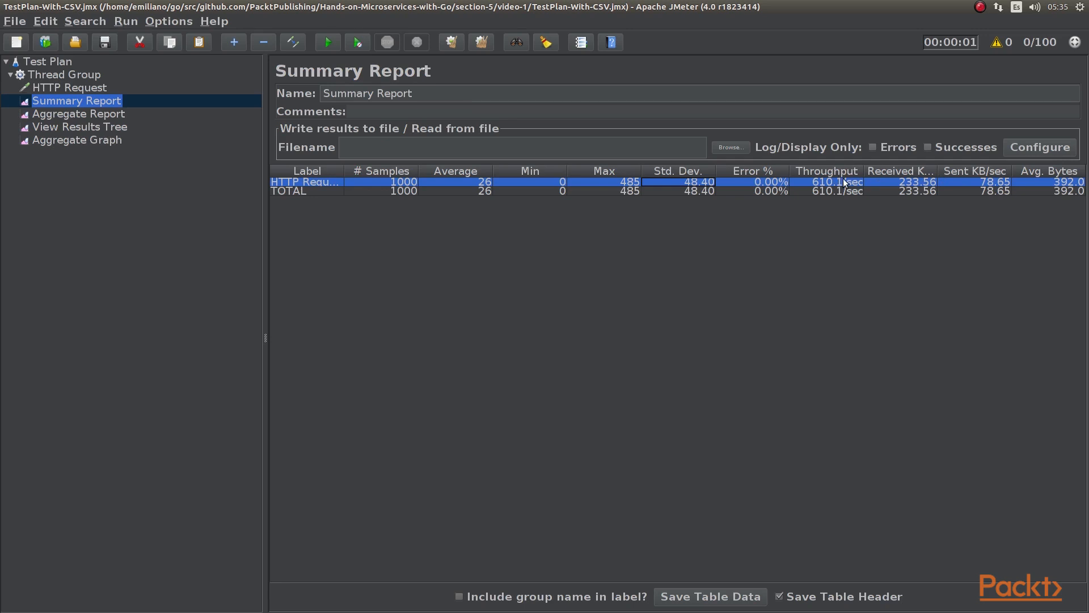
mouse_move(88, 116)
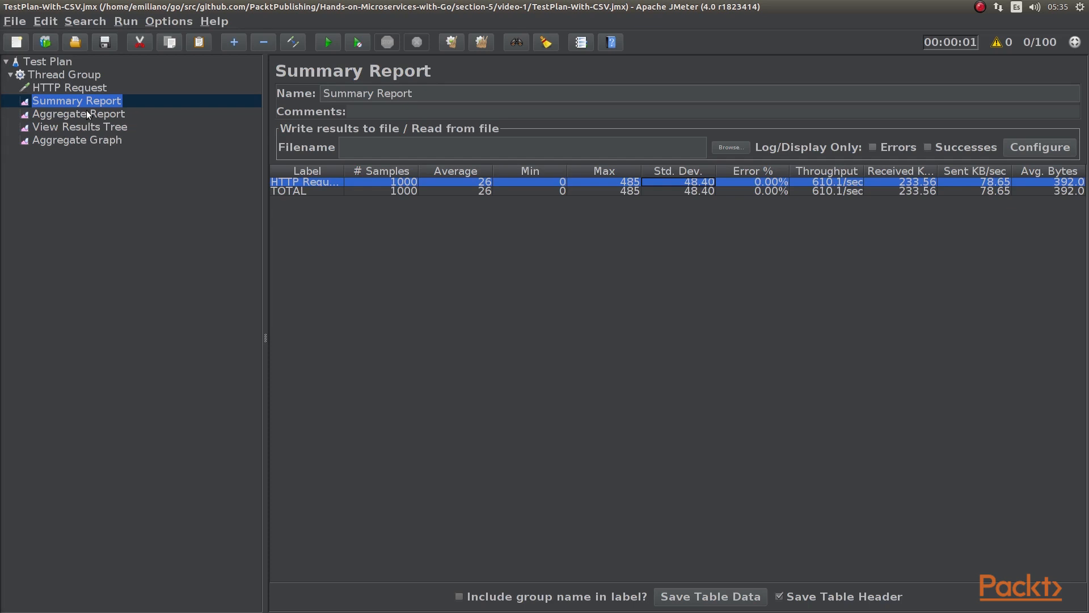
Step: Show the Aggregate Report with median 16 and 90/95/99% lines 49, 56, 349
left_click(78, 114)
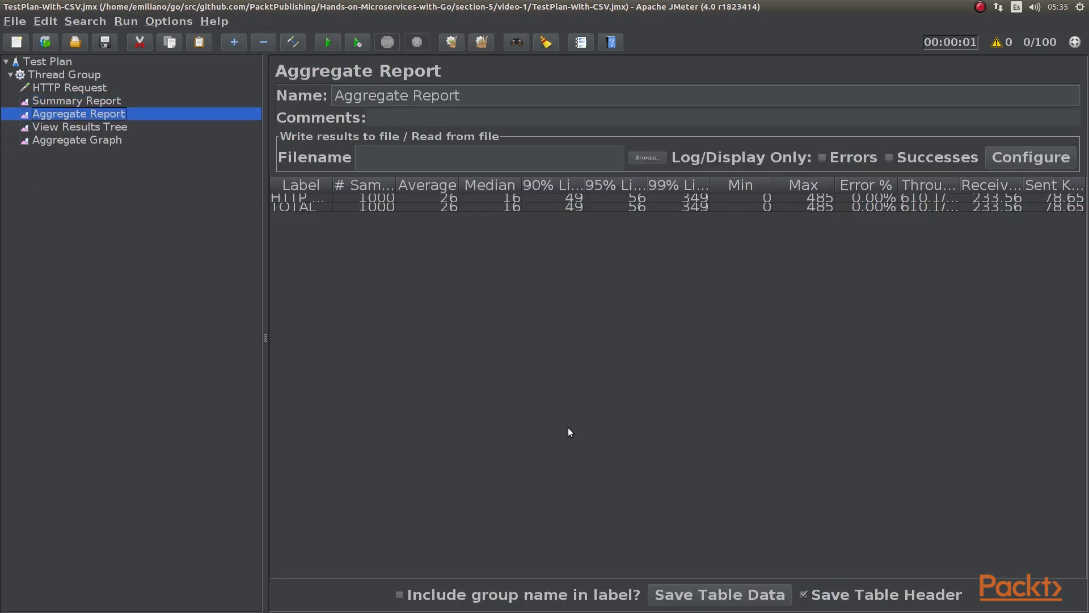
mouse_move(387, 185)
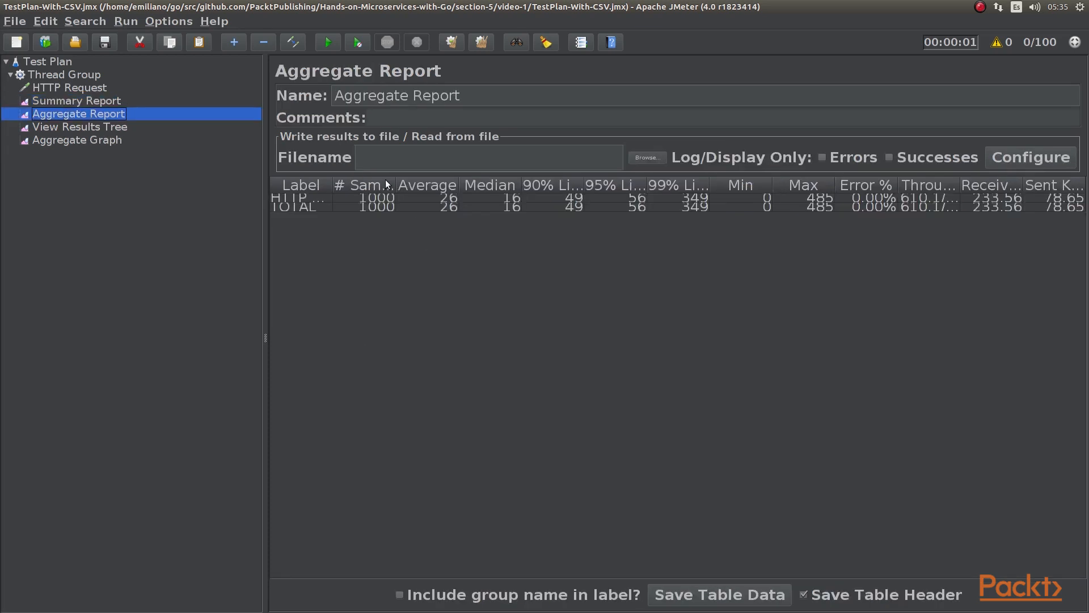
mouse_move(439, 205)
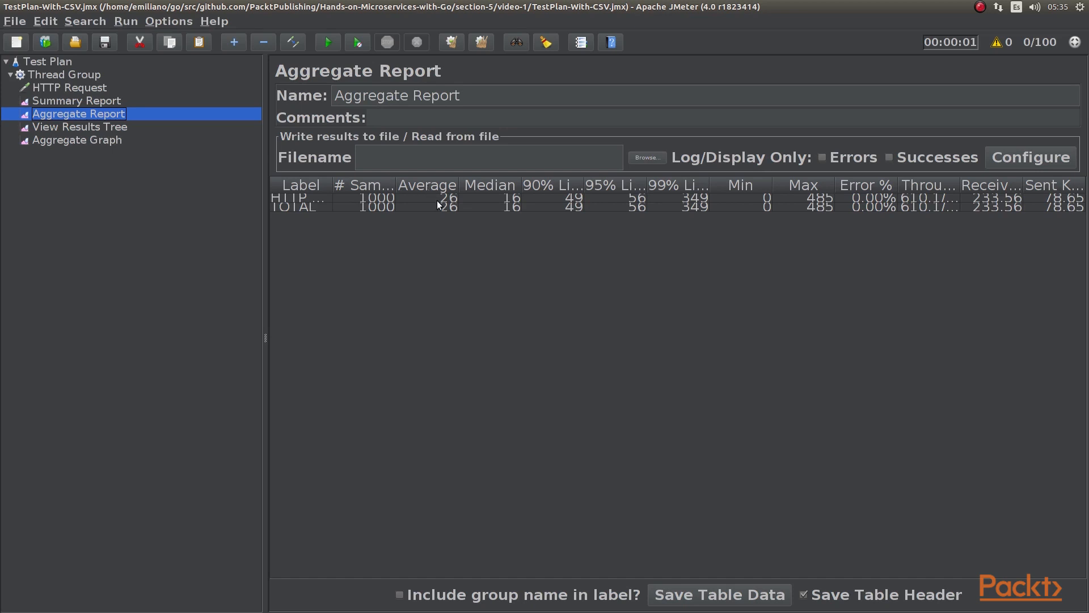
mouse_move(492, 207)
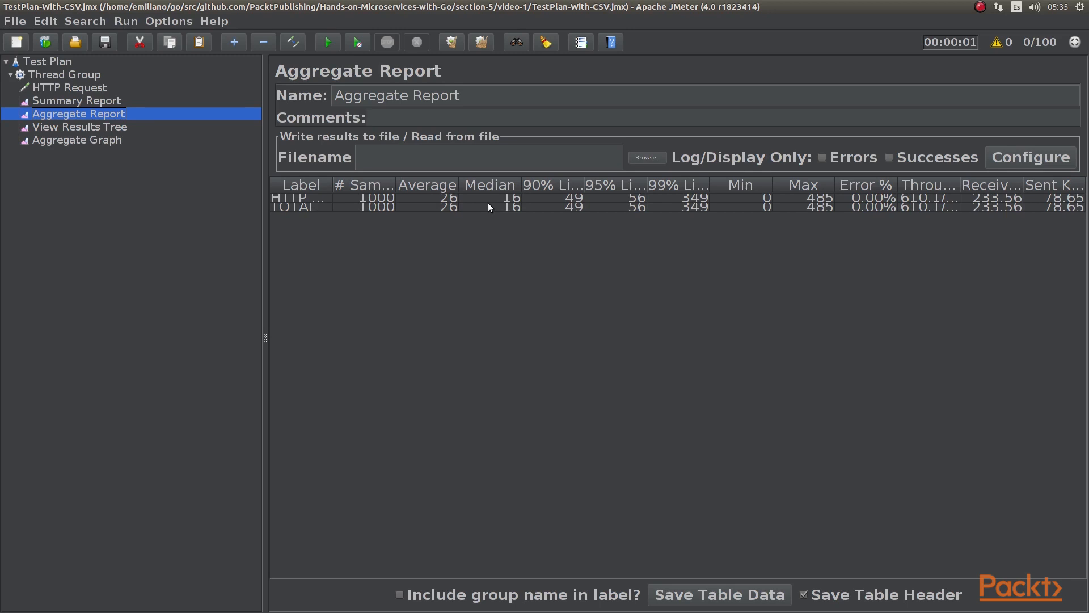
mouse_move(576, 192)
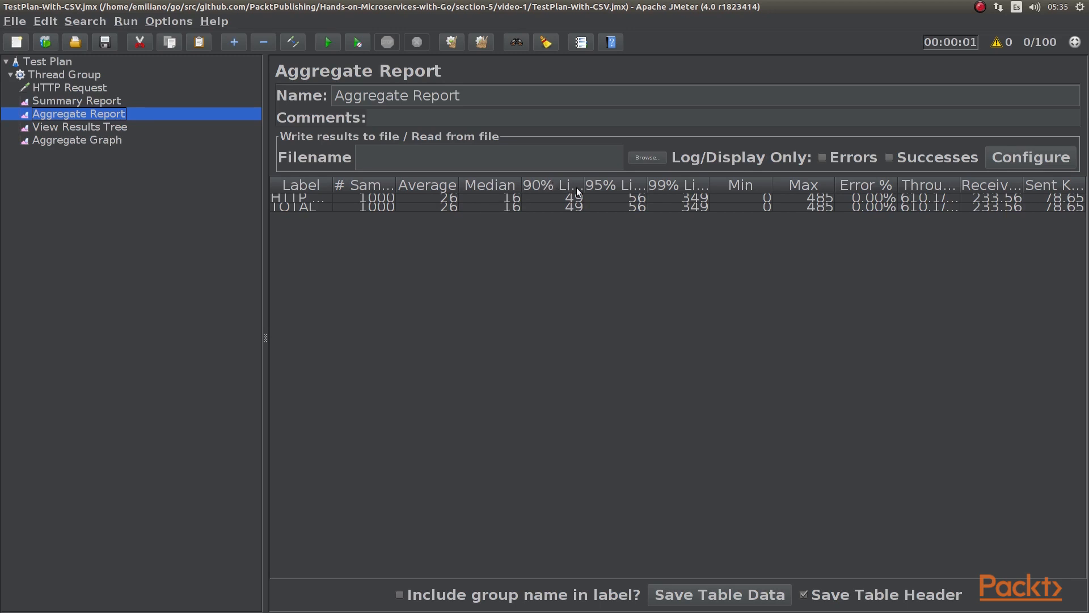
mouse_move(579, 210)
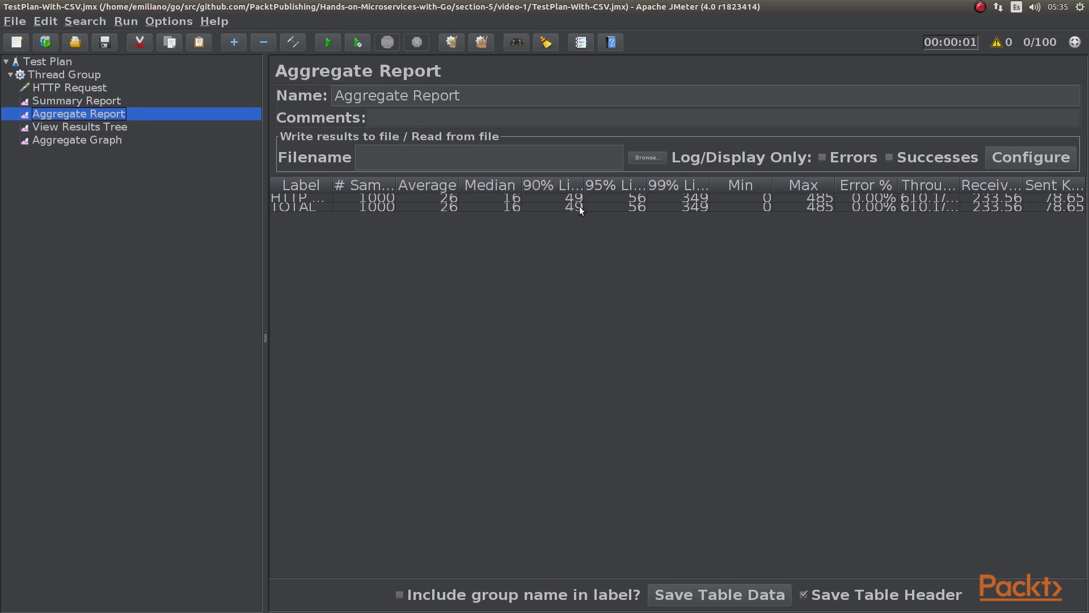
mouse_move(638, 201)
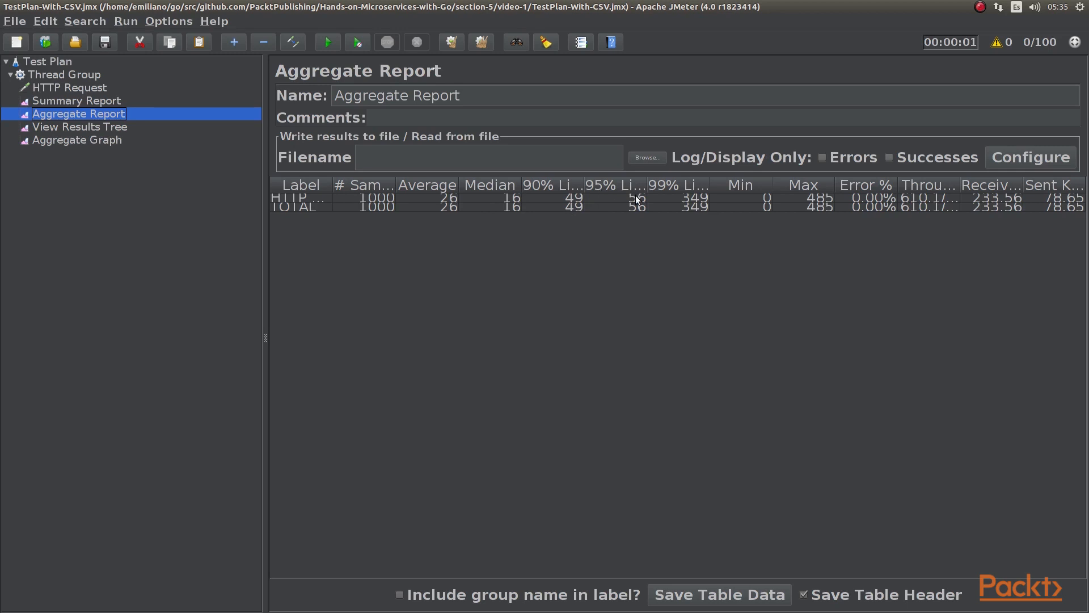
mouse_move(694, 210)
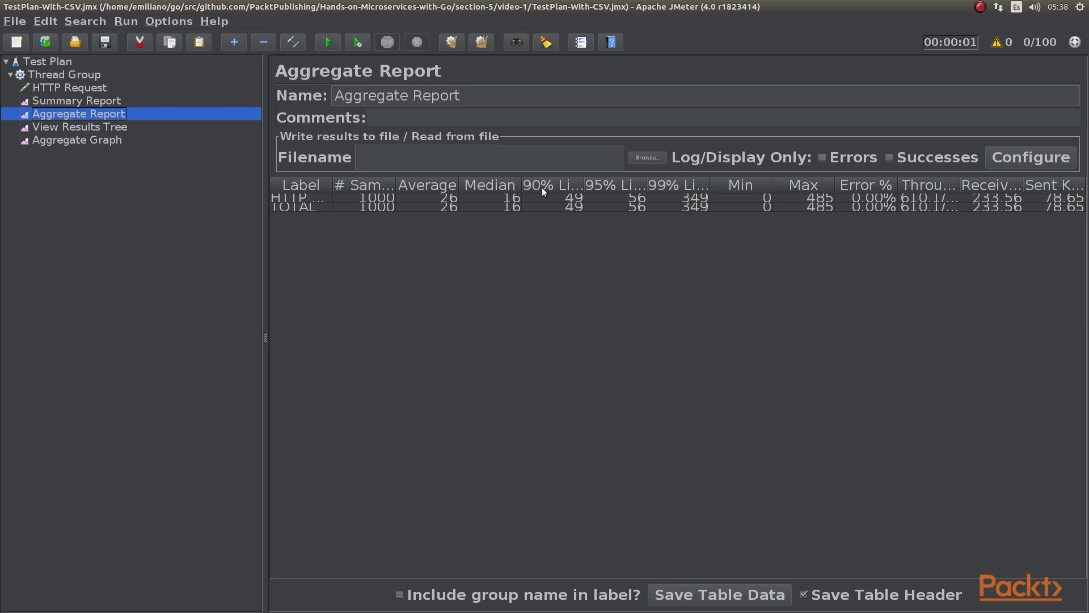
mouse_move(93, 134)
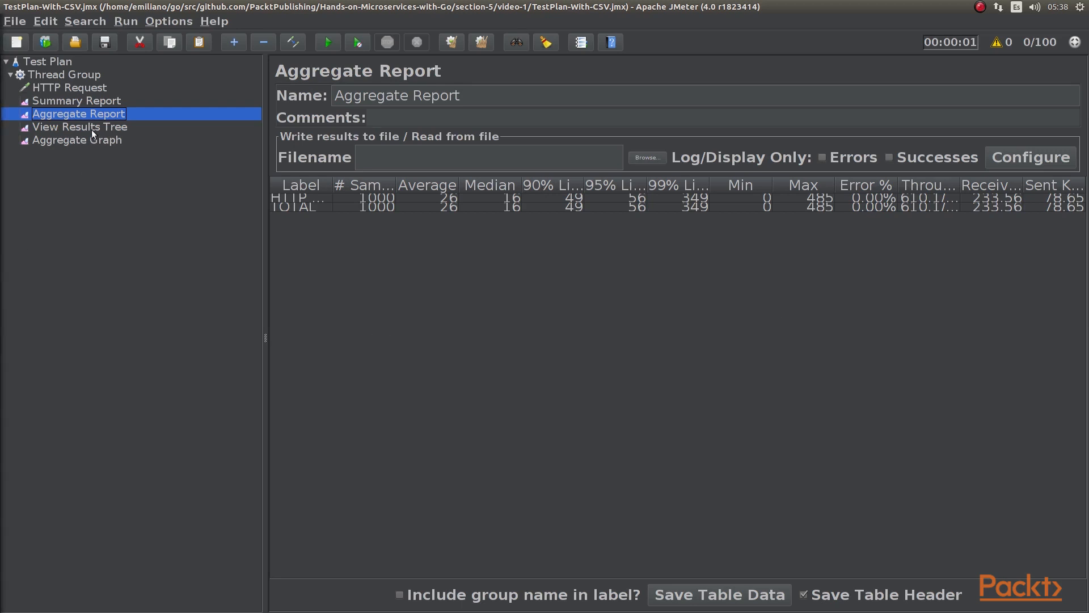
Step: Tick the Median, 90%, 95% and 99% Line columns in Aggregate Graph settings
left_click(77, 140)
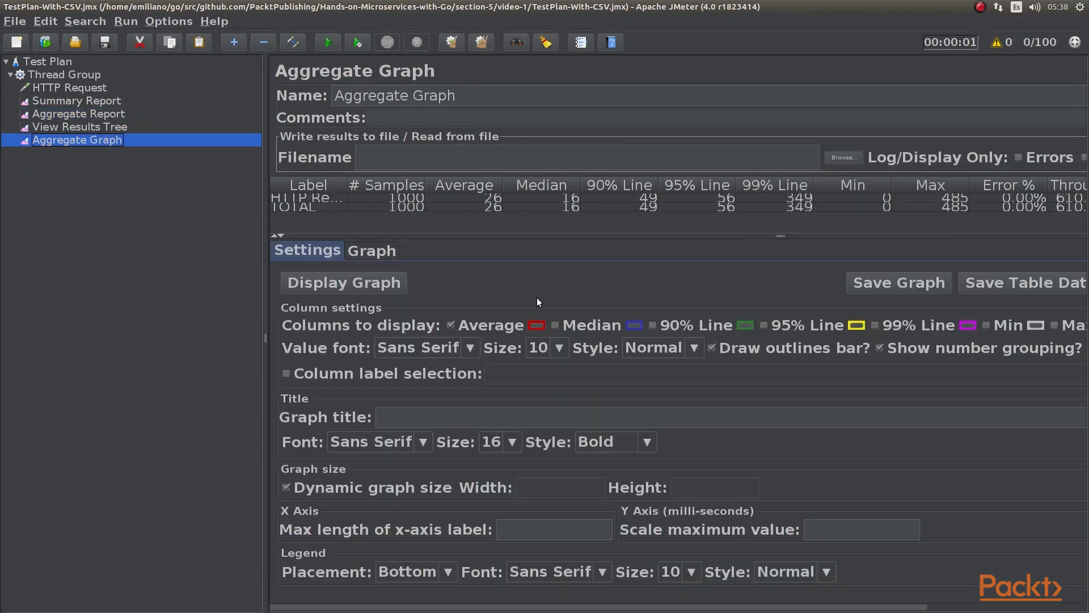
mouse_move(554, 324)
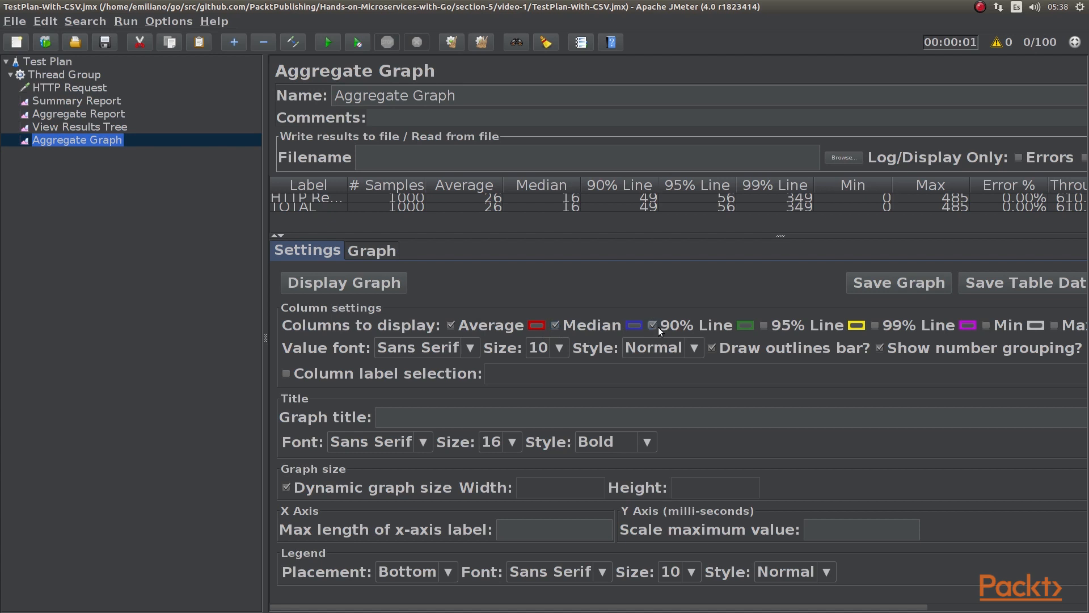
left_click(762, 325)
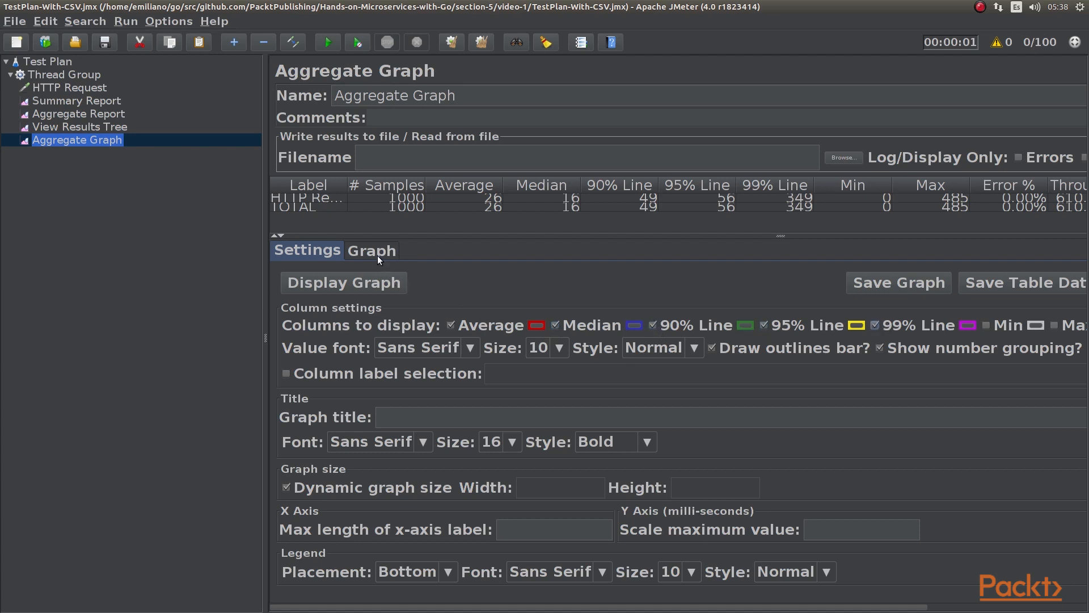
Step: Render the Aggregate Graph bar chart, where the 99% line bar is far tallest
left_click(372, 250)
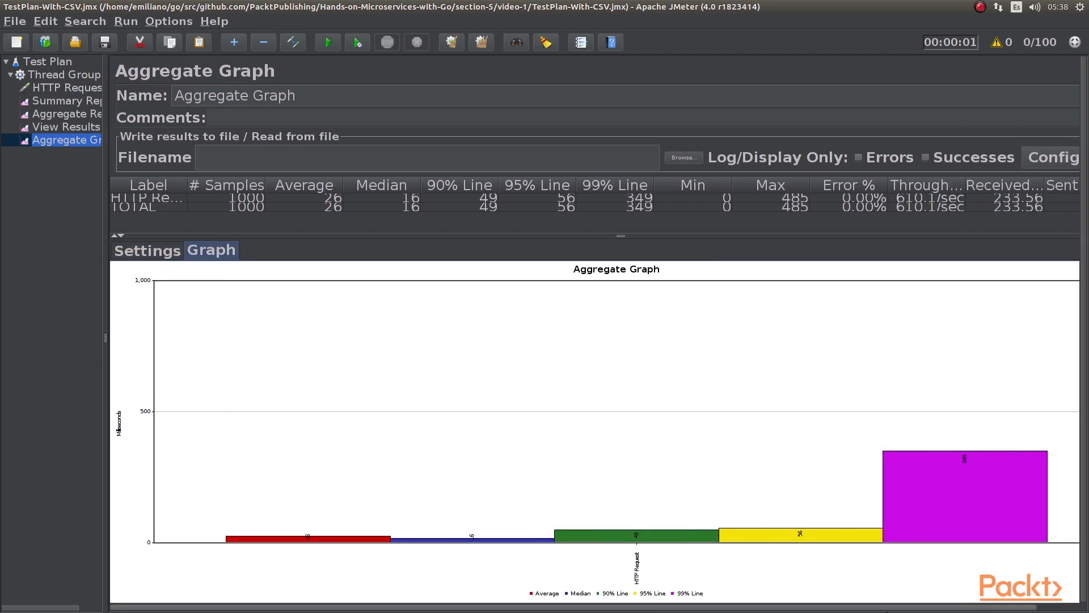
mouse_move(1050, 538)
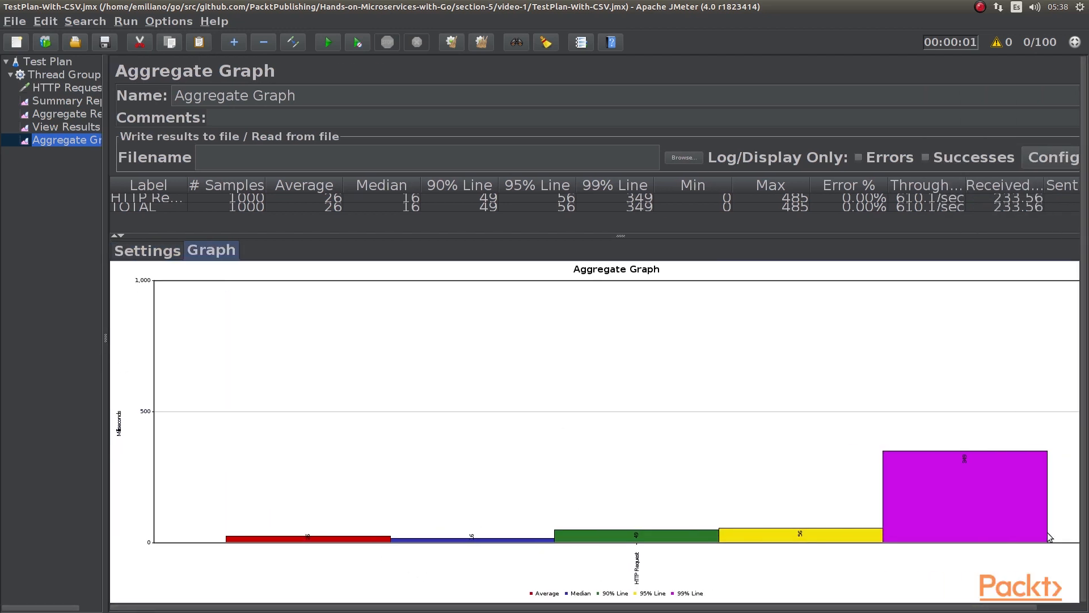
mouse_move(1014, 475)
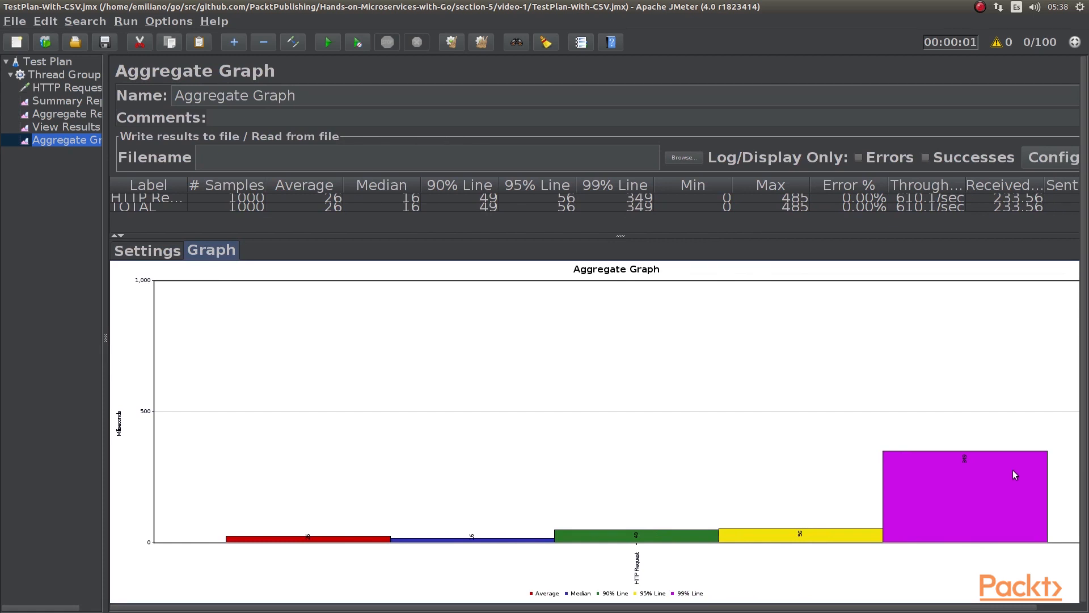
mouse_move(989, 480)
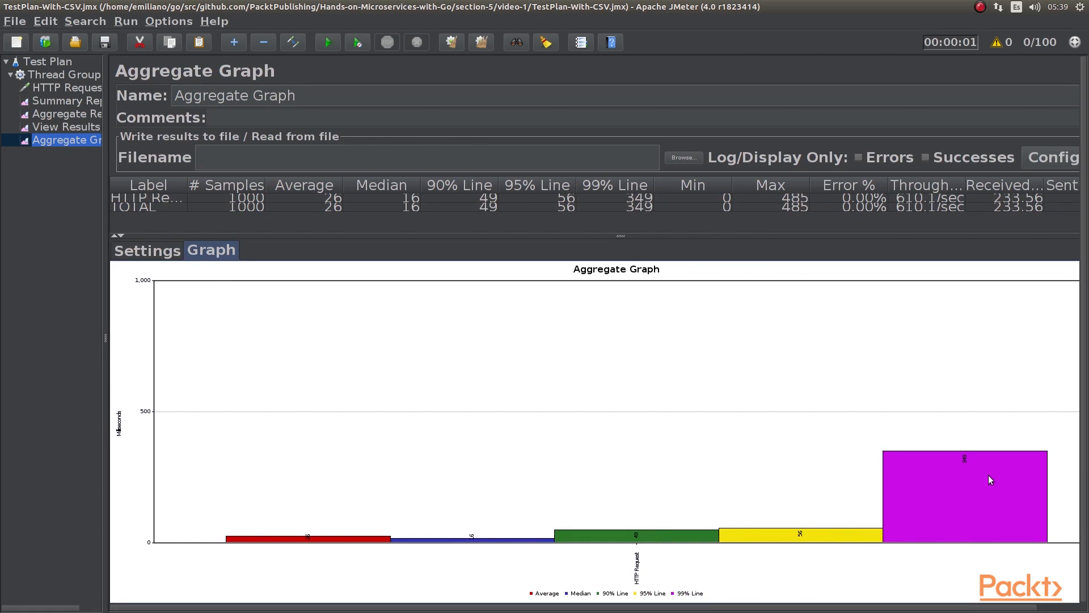
mouse_move(653, 539)
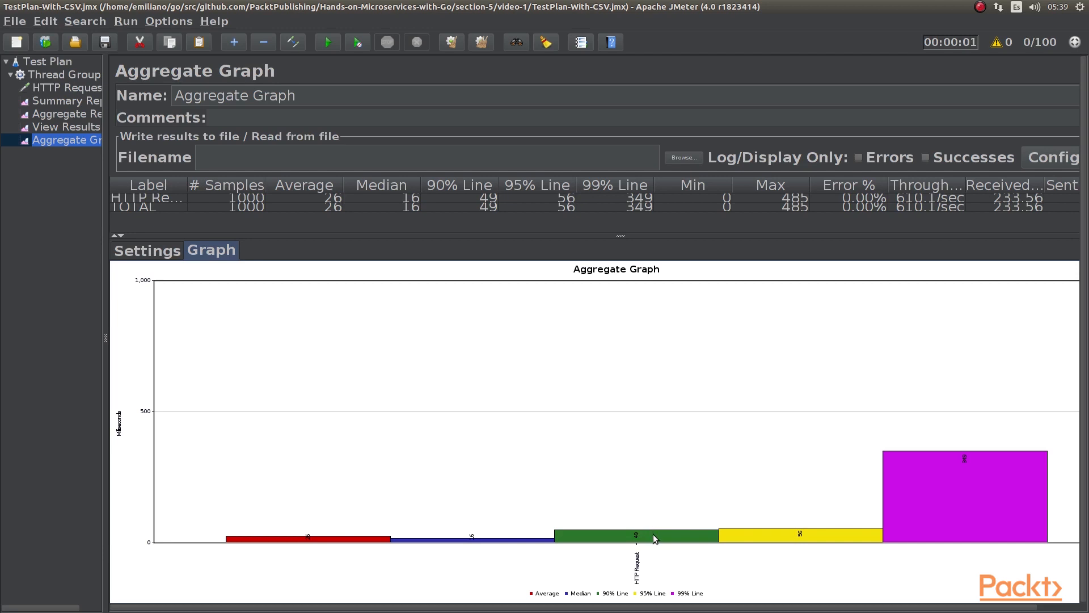
mouse_move(520, 542)
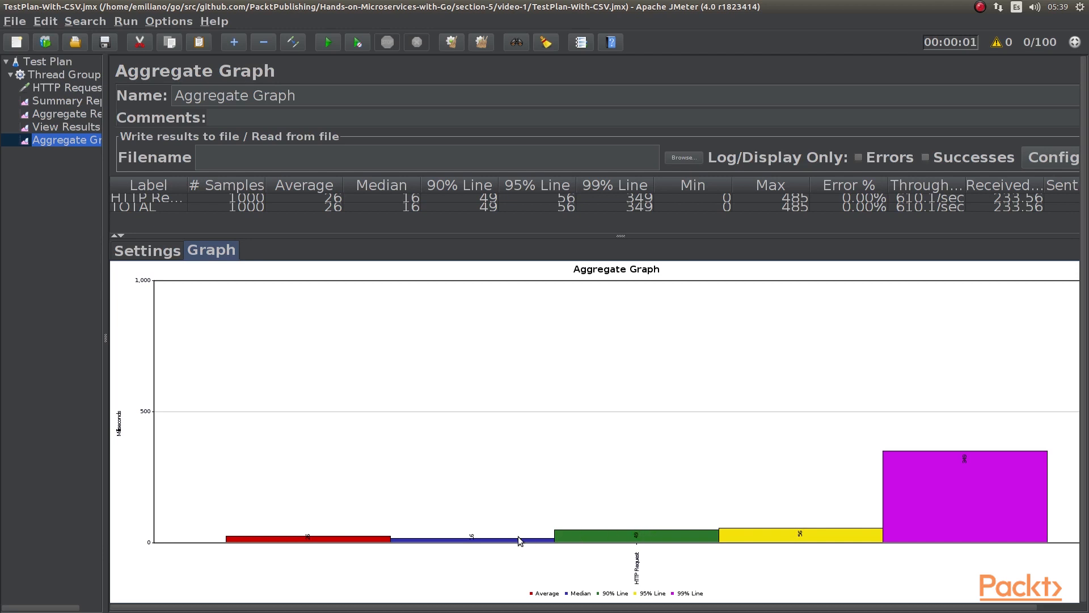
mouse_move(341, 541)
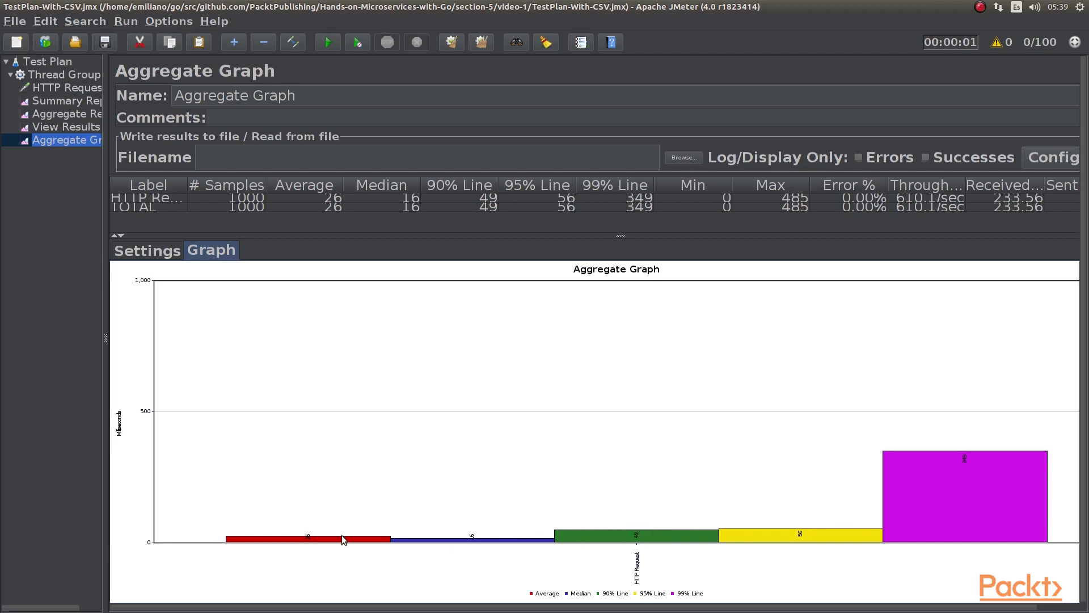
left_click(69, 87)
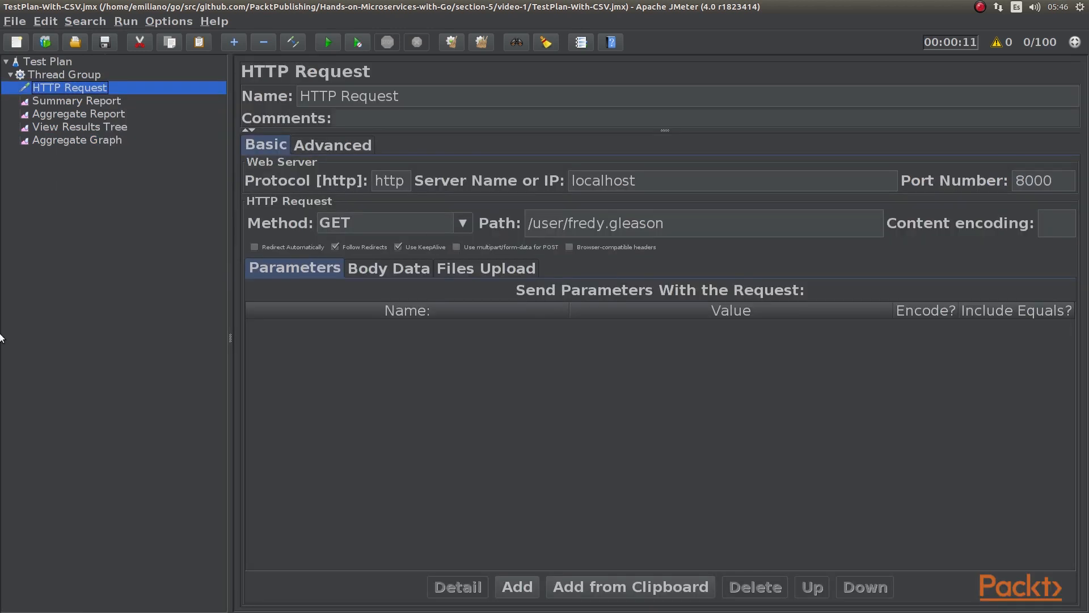
mouse_move(697, 242)
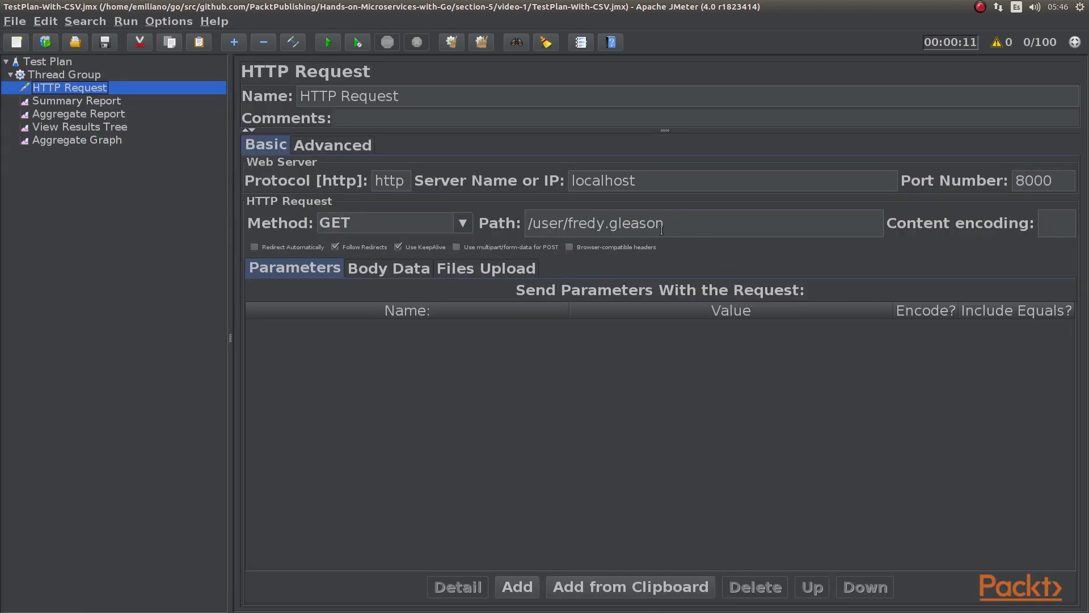
double_click(595, 223)
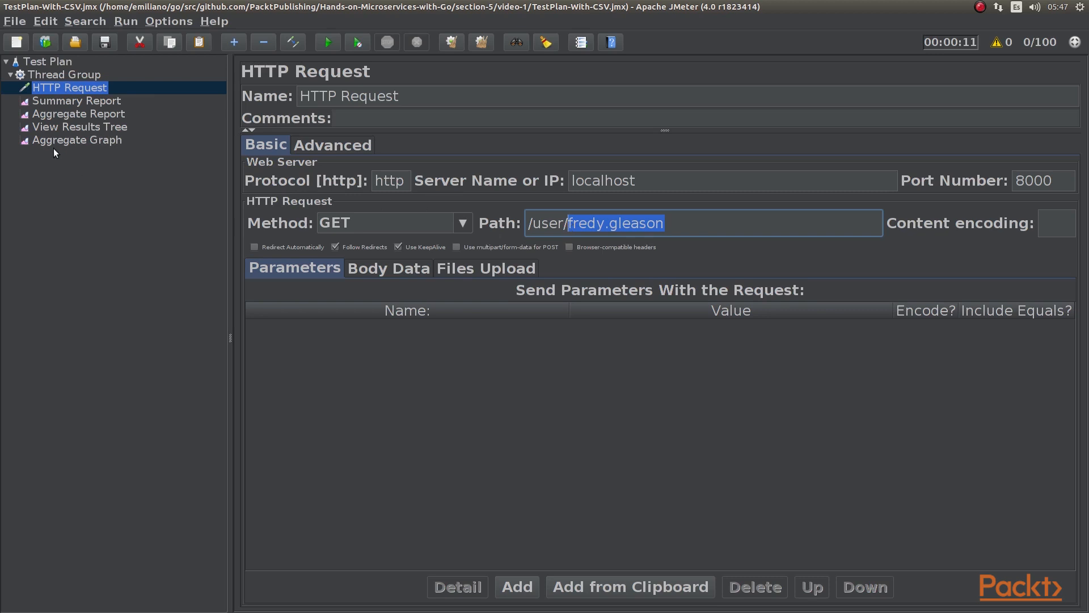
Step: Add a CSV Data Set Config element under the Thread Group
right_click(64, 74)
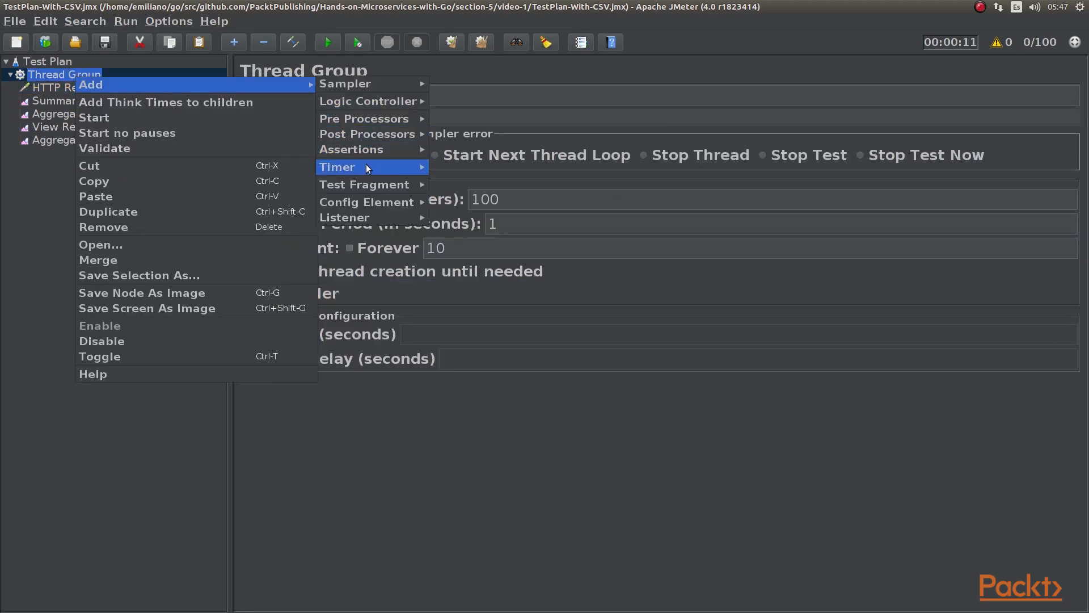
mouse_move(366, 202)
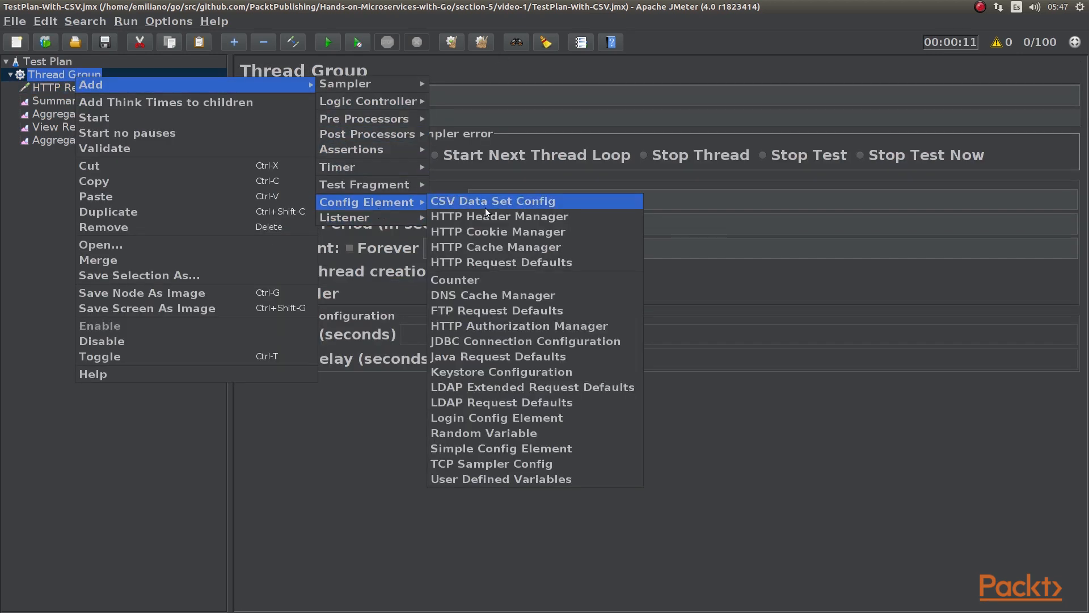
left_click(492, 201)
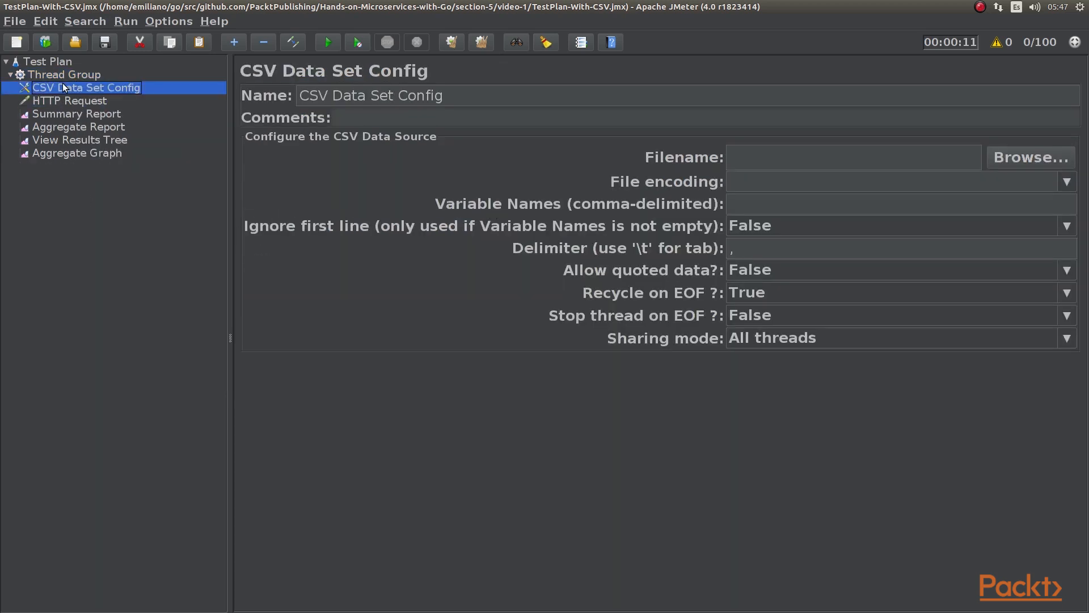
mouse_move(860, 239)
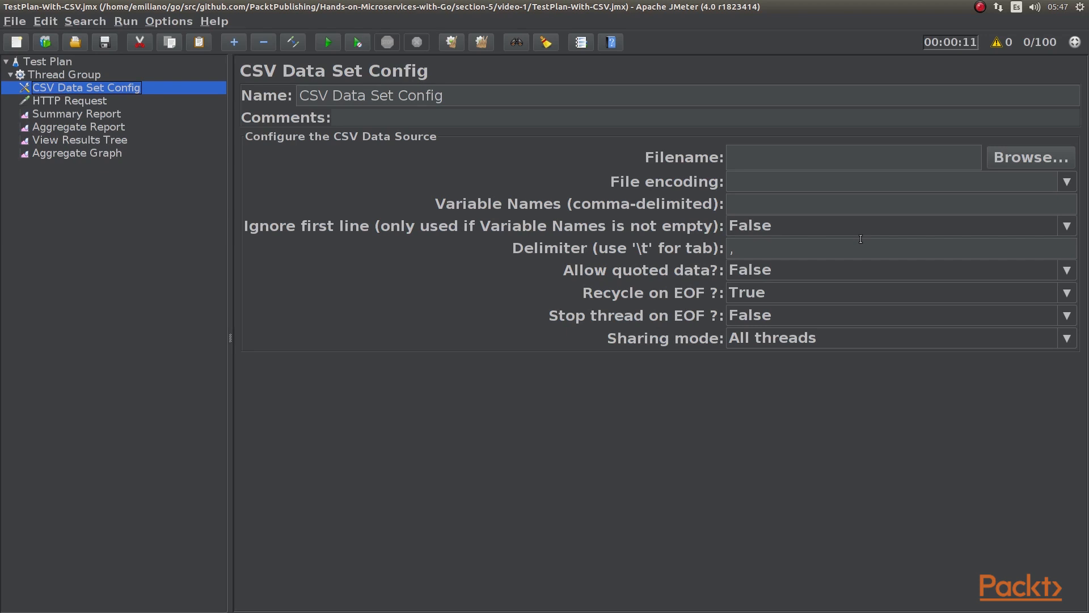
Step: Read usernames-10000-0.csv into variable 'username', with Ignore first line set to True
left_click(1030, 158)
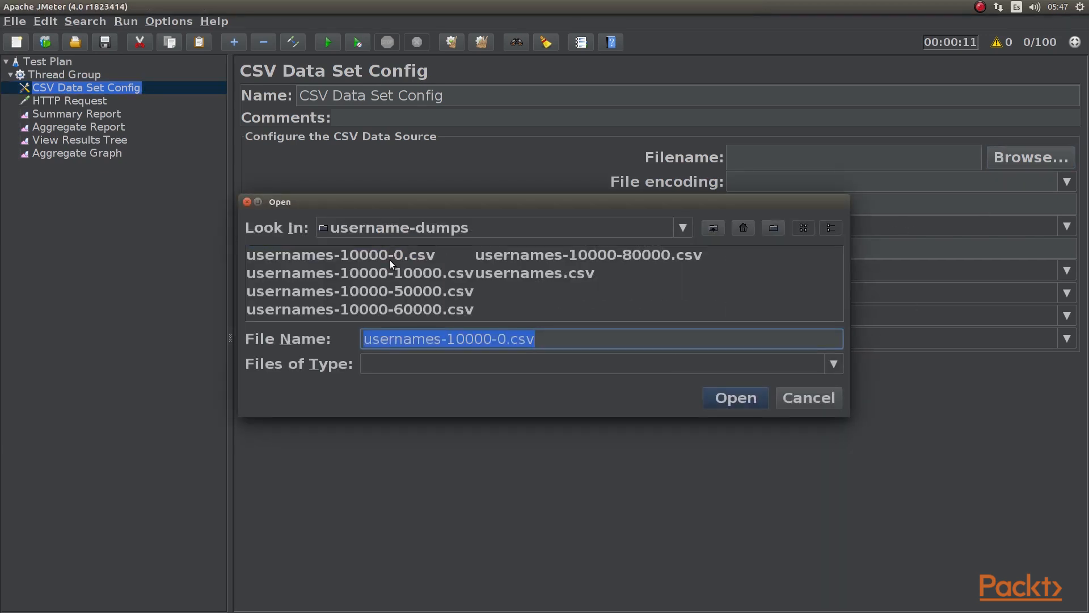
mouse_move(426, 266)
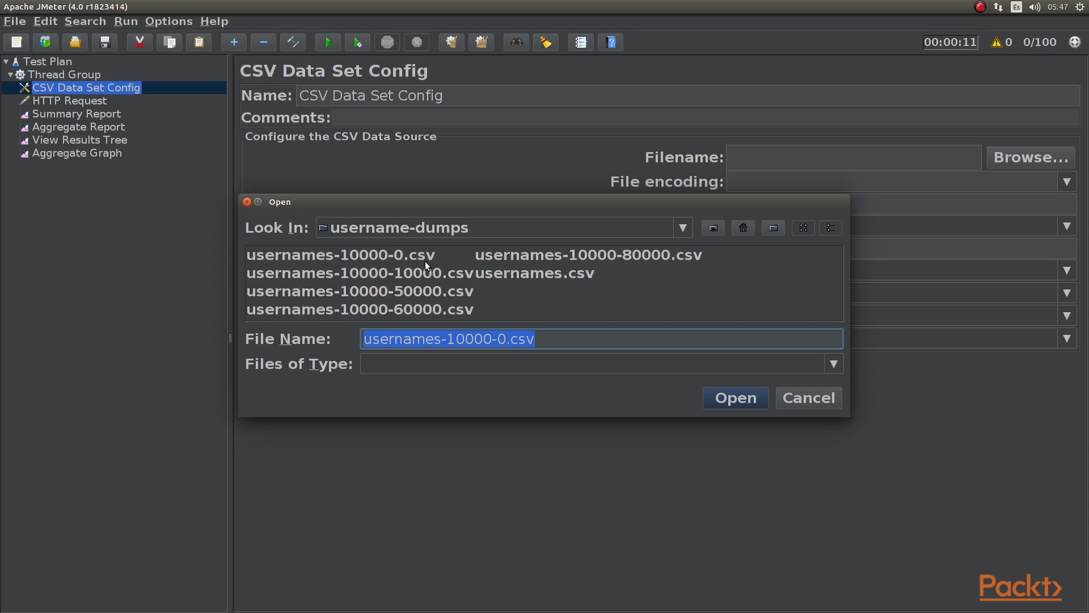
left_click(734, 397)
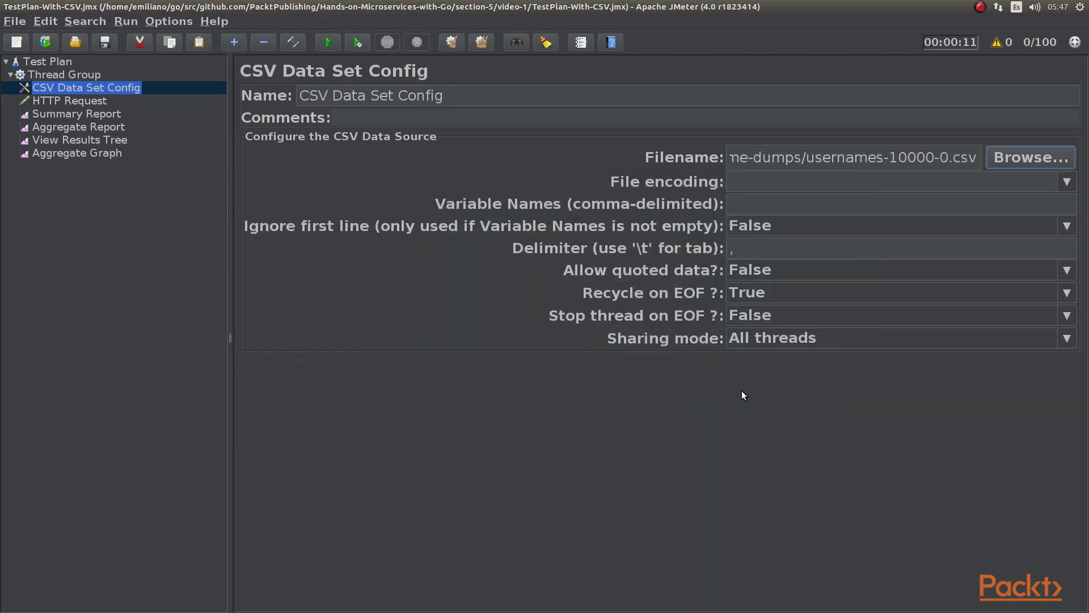
type("us")
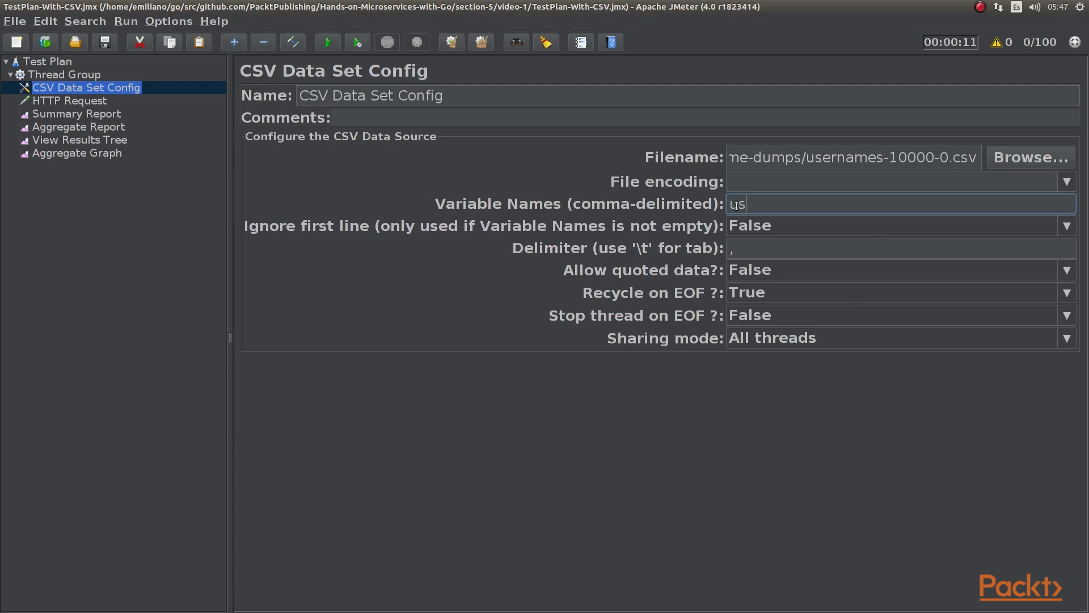
type("ername")
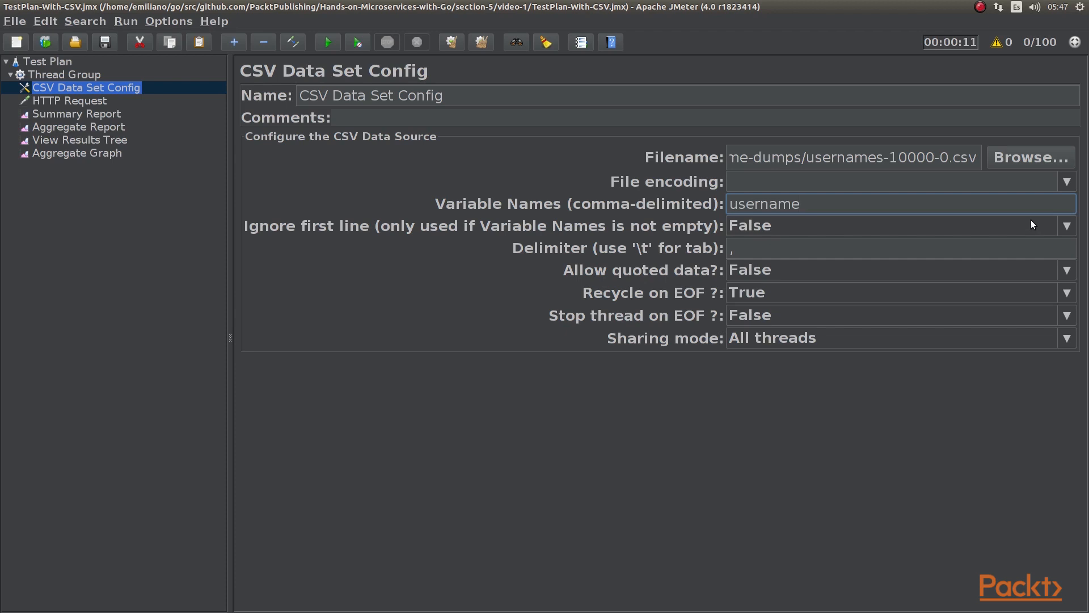
left_click(1068, 225)
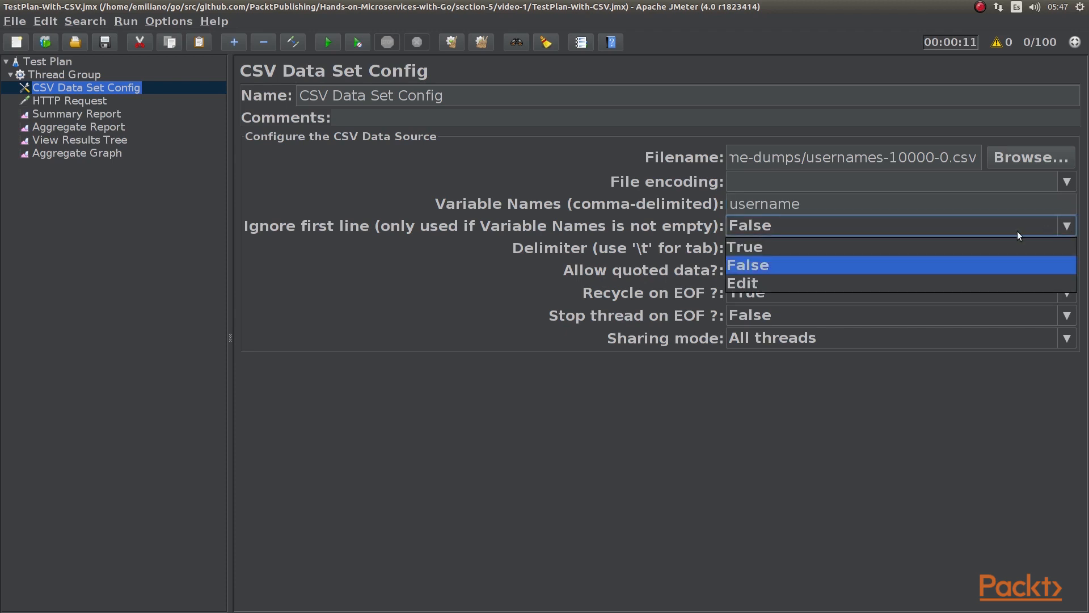
left_click(745, 247)
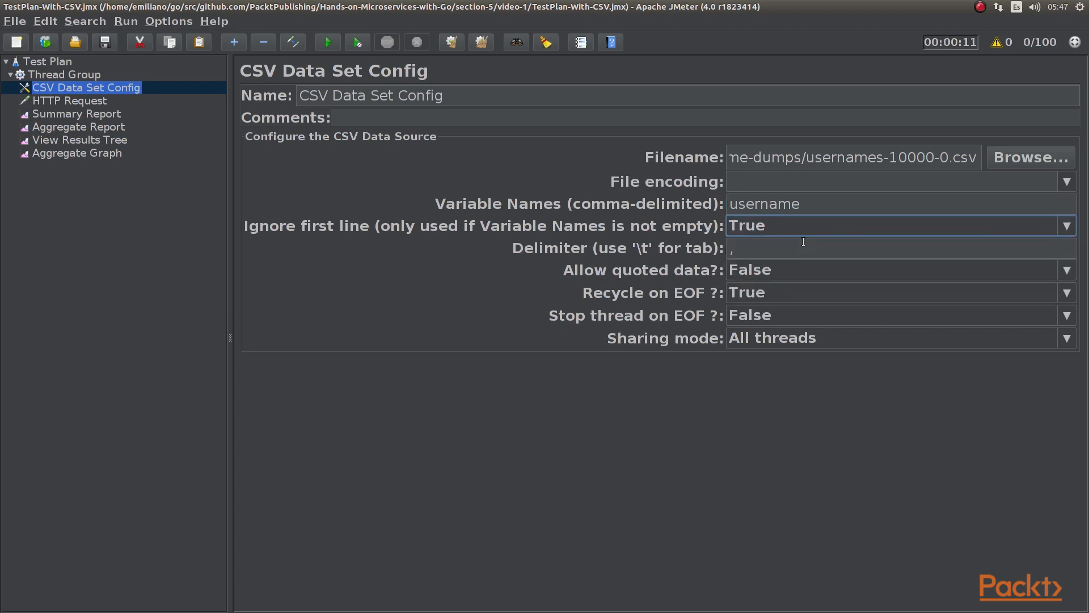
mouse_move(363, 261)
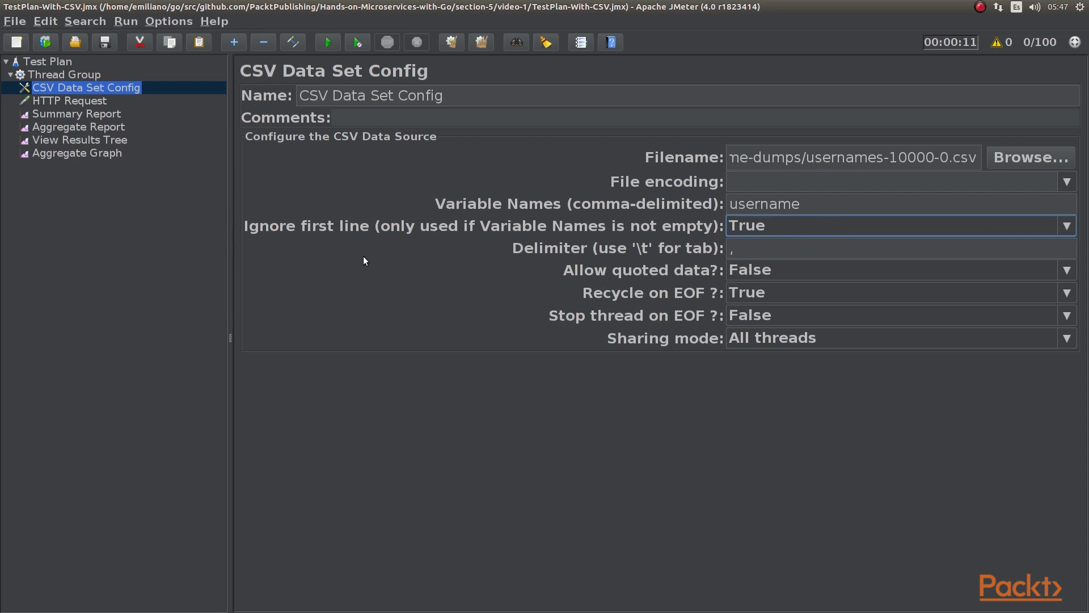
left_click(69, 99)
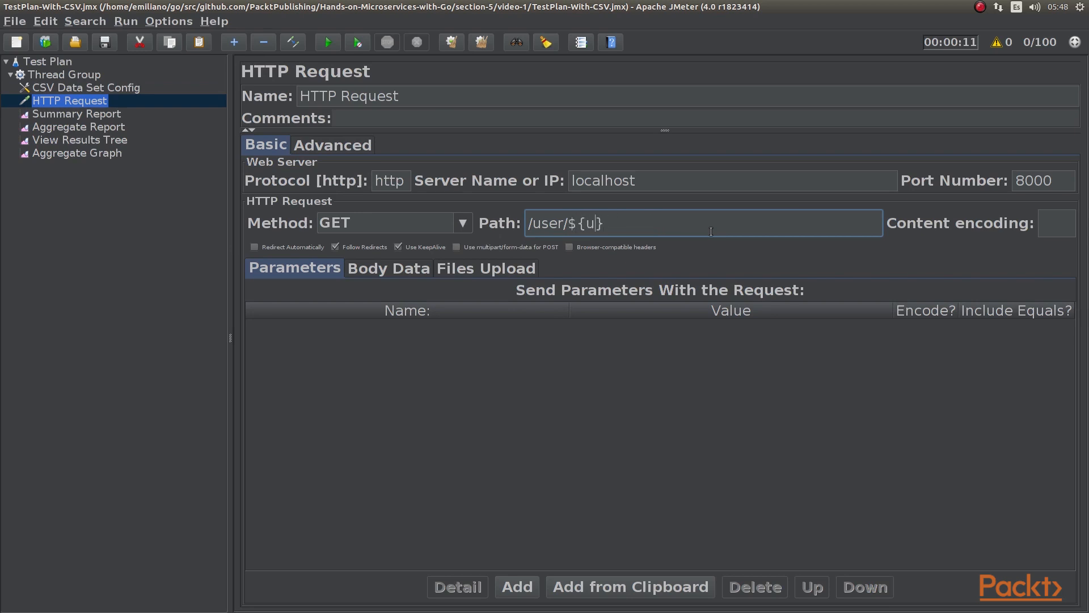
Step: Change the HTTP Request path to /user/${username}
type("sername")
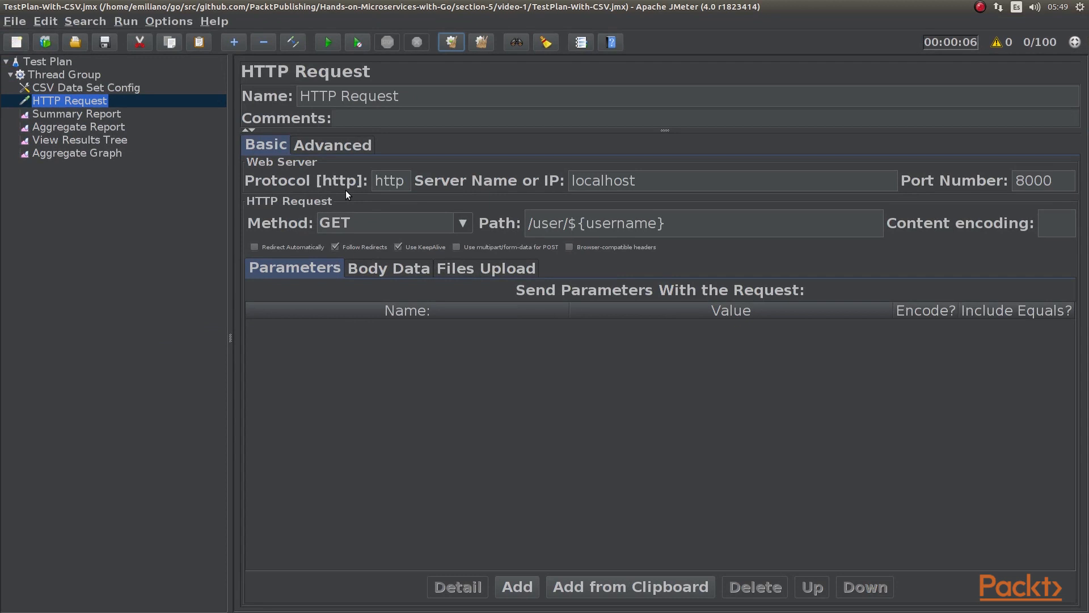
mouse_move(129, 88)
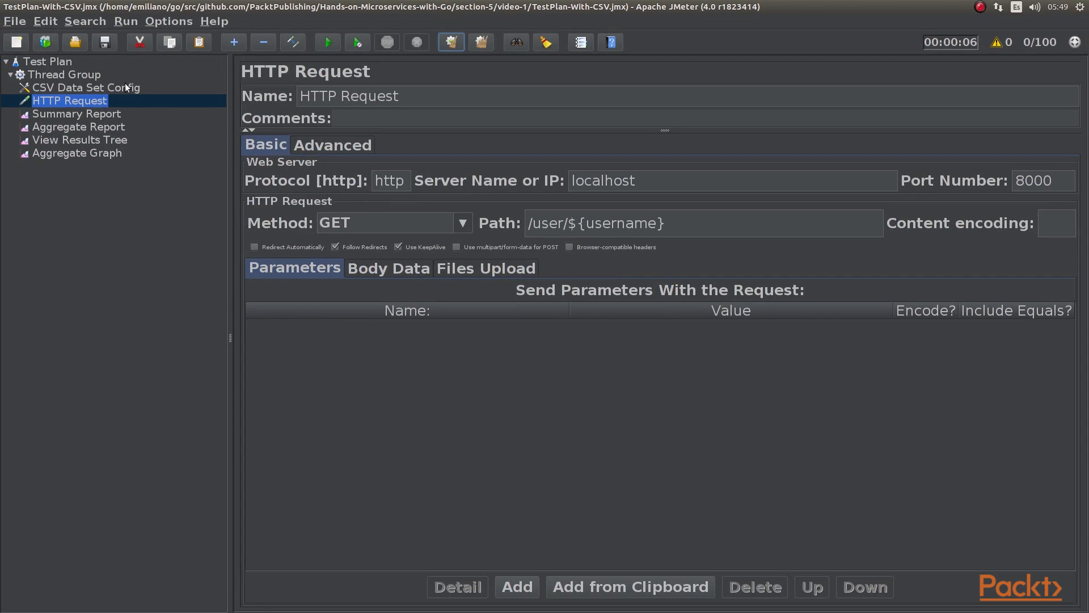
Step: Run the test plan and check the Thread Group's 10 users and 1000 loops
left_click(66, 74)
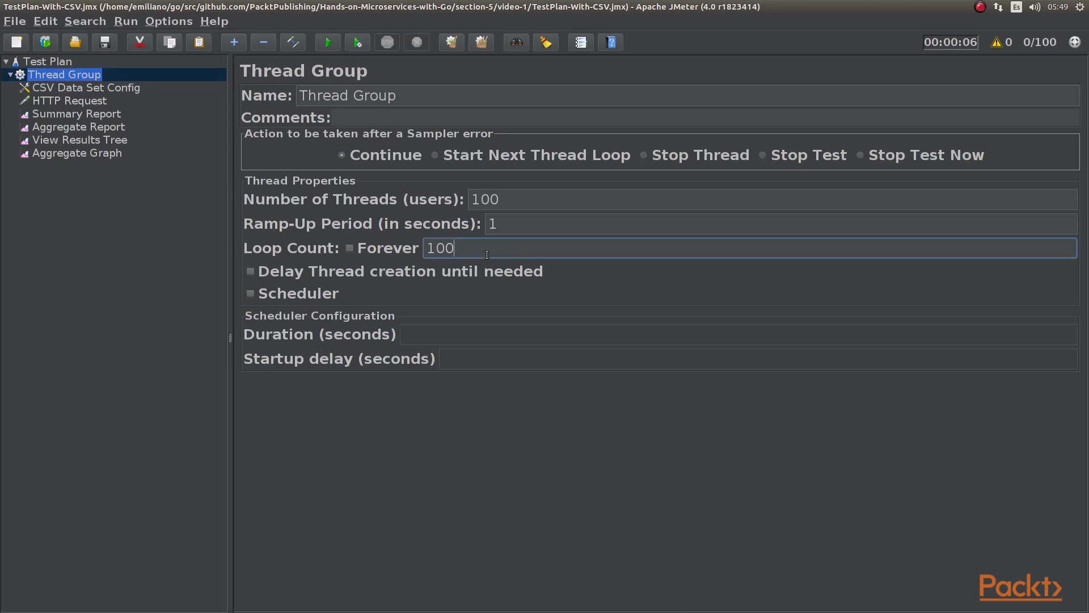
mouse_move(478, 248)
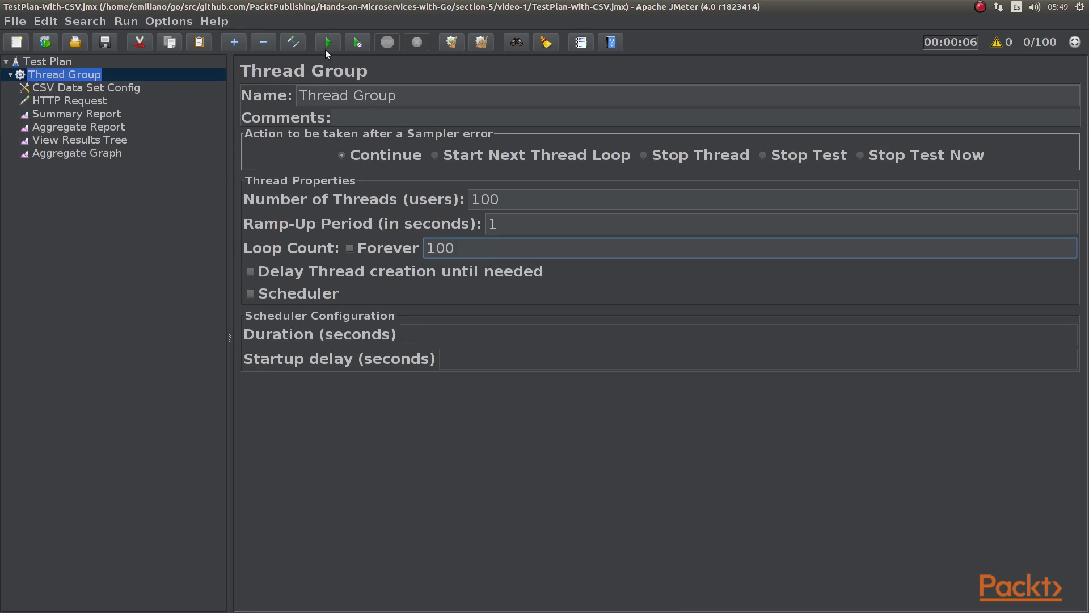
left_click(69, 99)
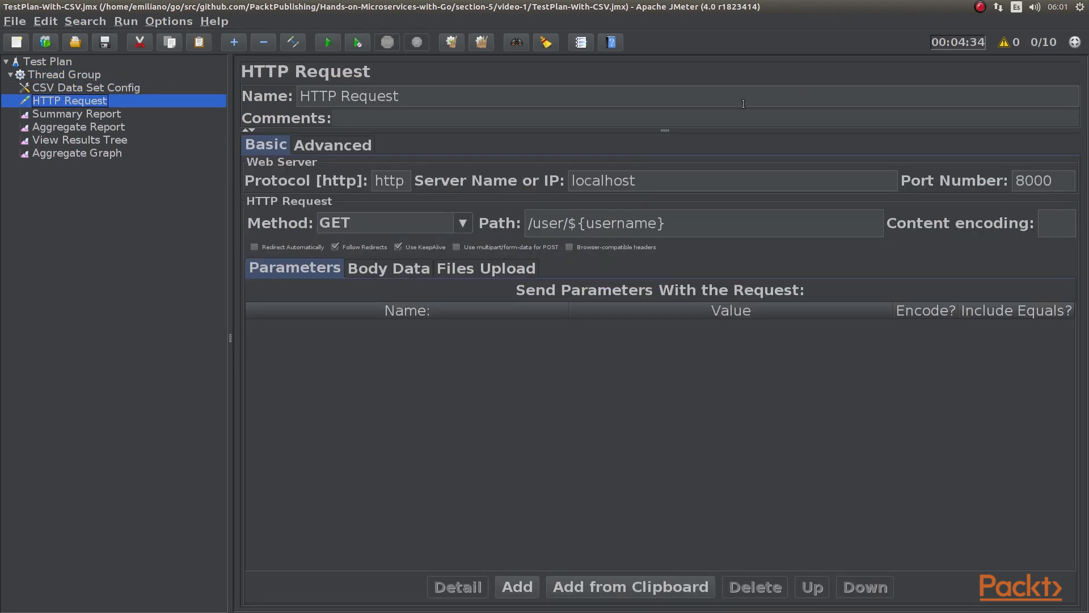
mouse_move(958, 42)
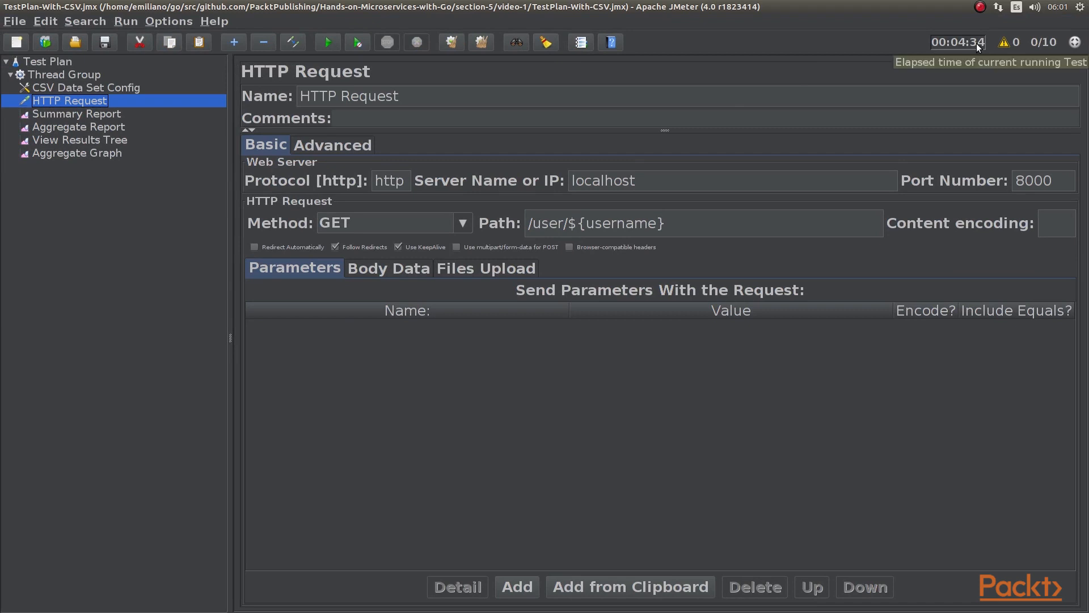
mouse_move(303, 126)
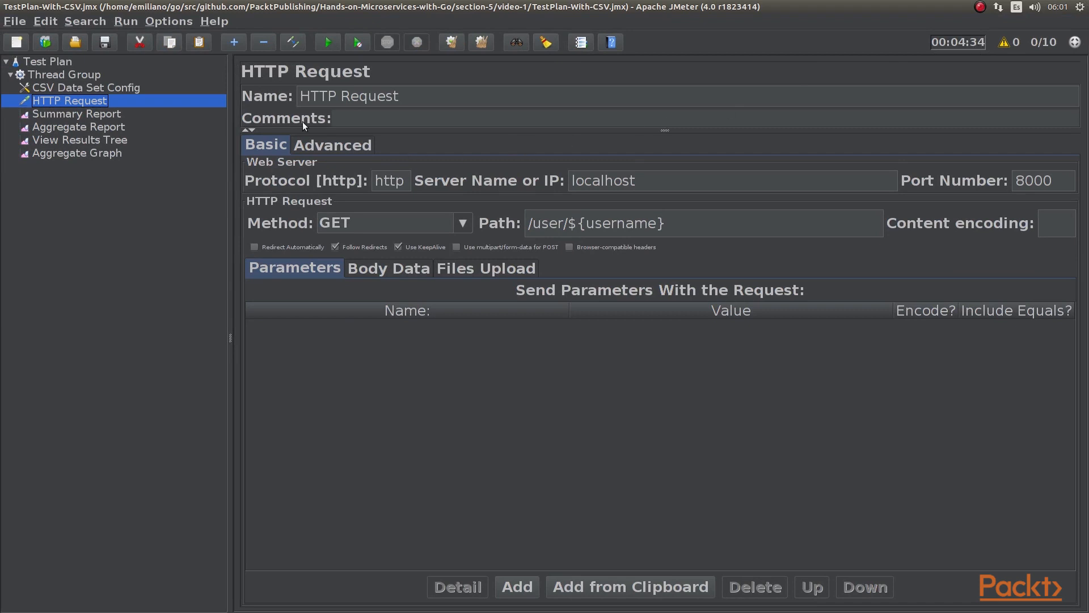
mouse_move(86, 81)
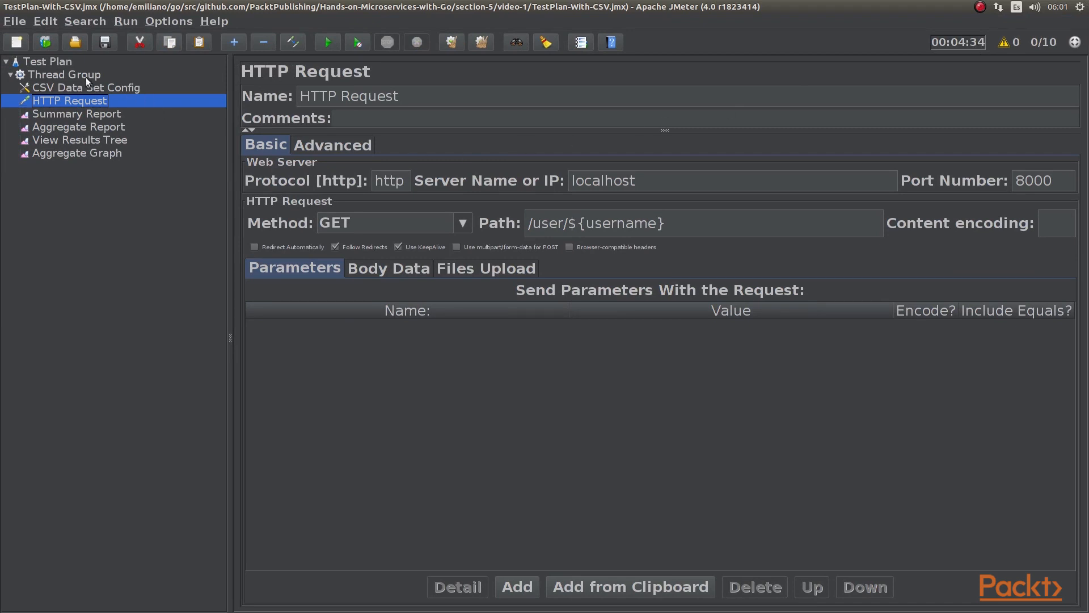
left_click(65, 74)
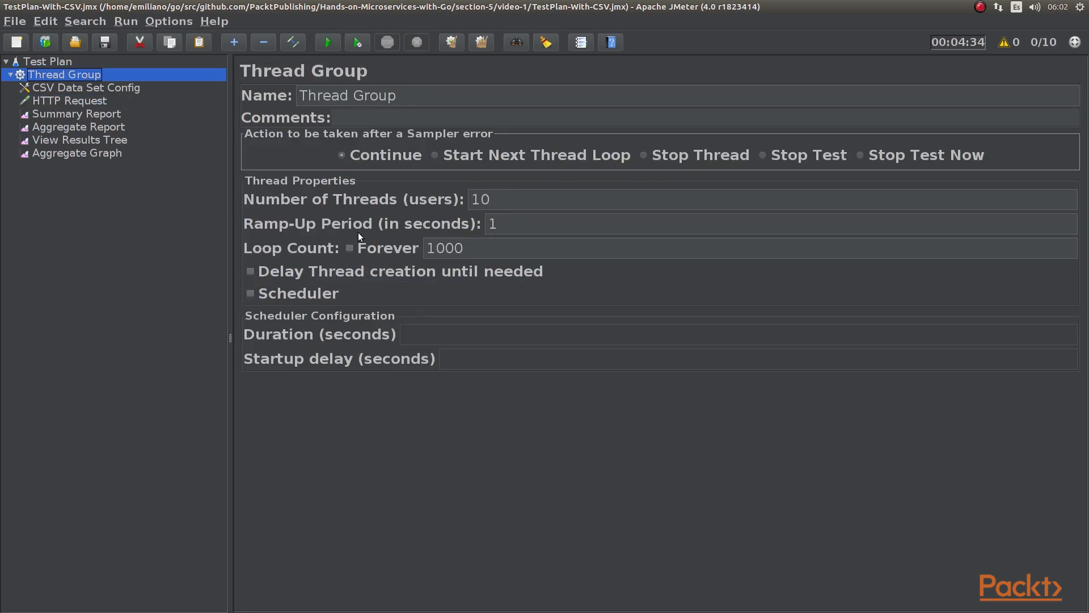
mouse_move(493, 257)
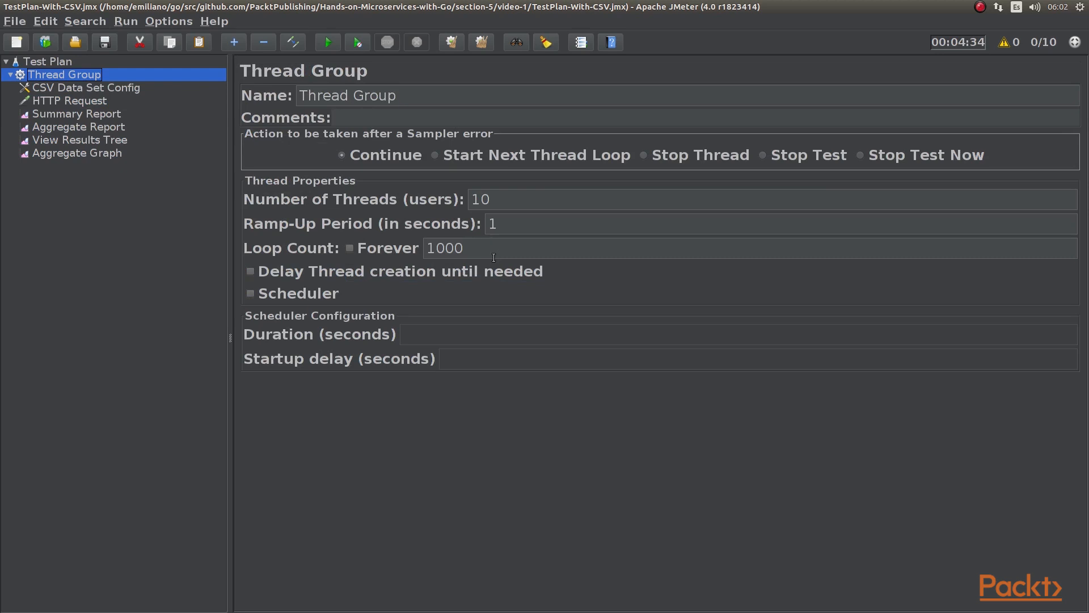
mouse_move(110, 115)
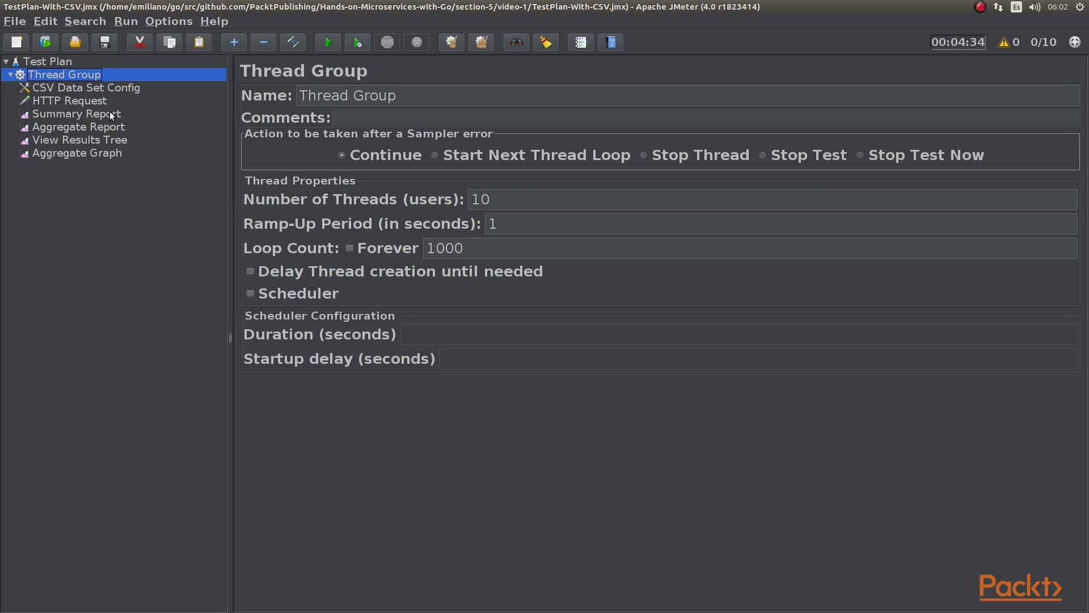
Step: Open the Summary Report: 10000 samples, 271 ms average, 0% errors, 36.4/sec
left_click(76, 114)
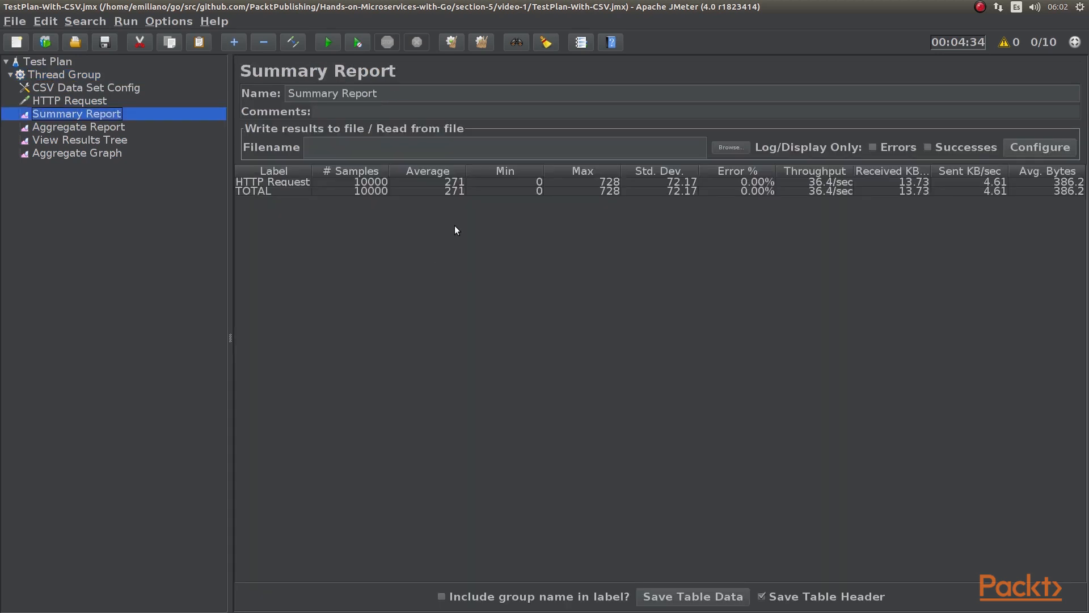
mouse_move(514, 197)
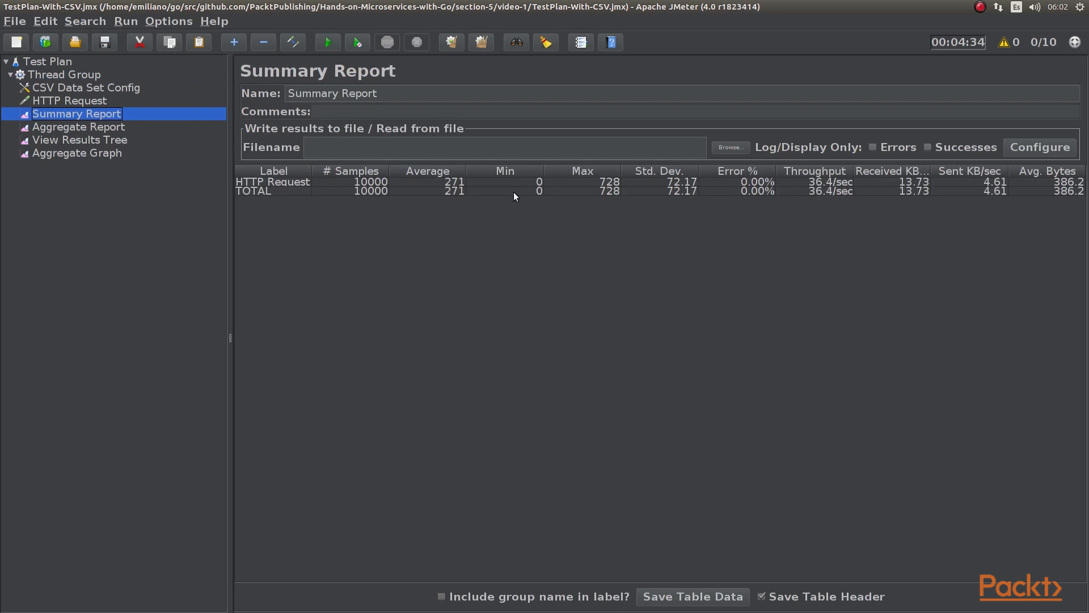
mouse_move(516, 223)
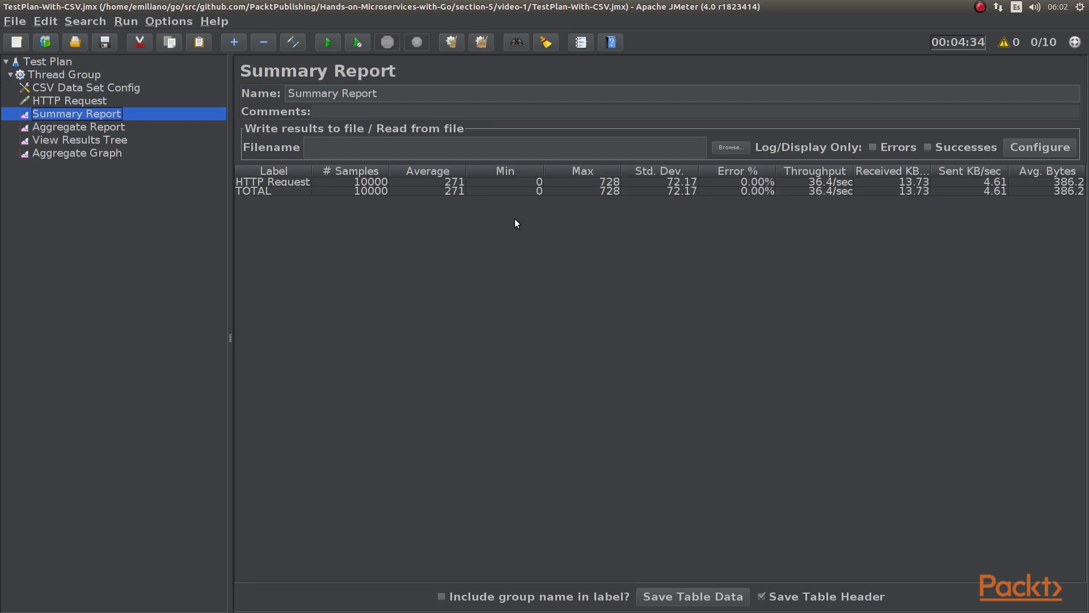
mouse_move(616, 191)
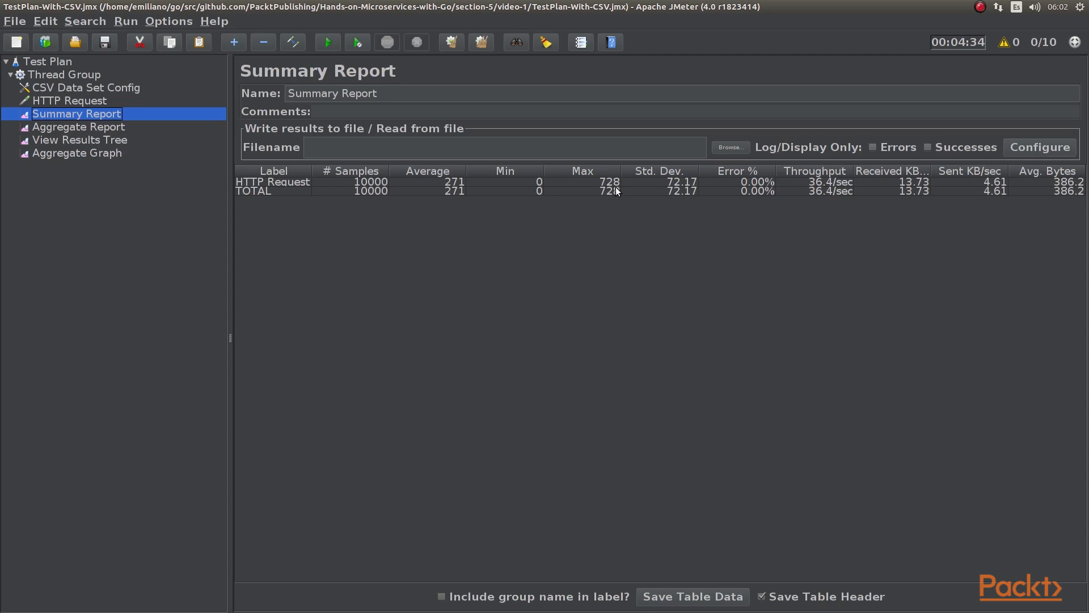
mouse_move(827, 188)
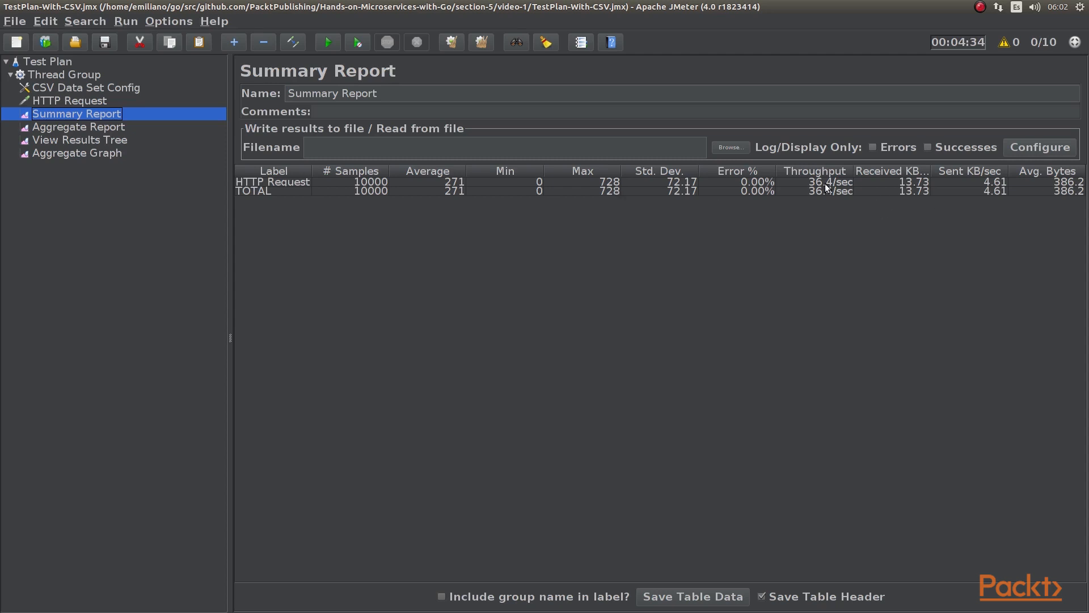
mouse_move(839, 188)
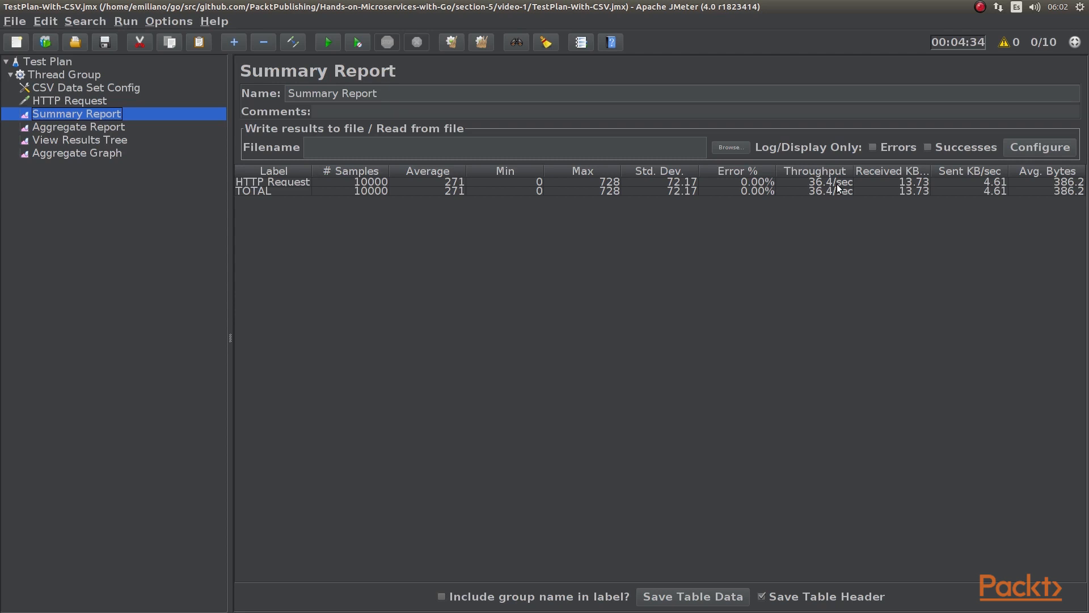
mouse_move(111, 123)
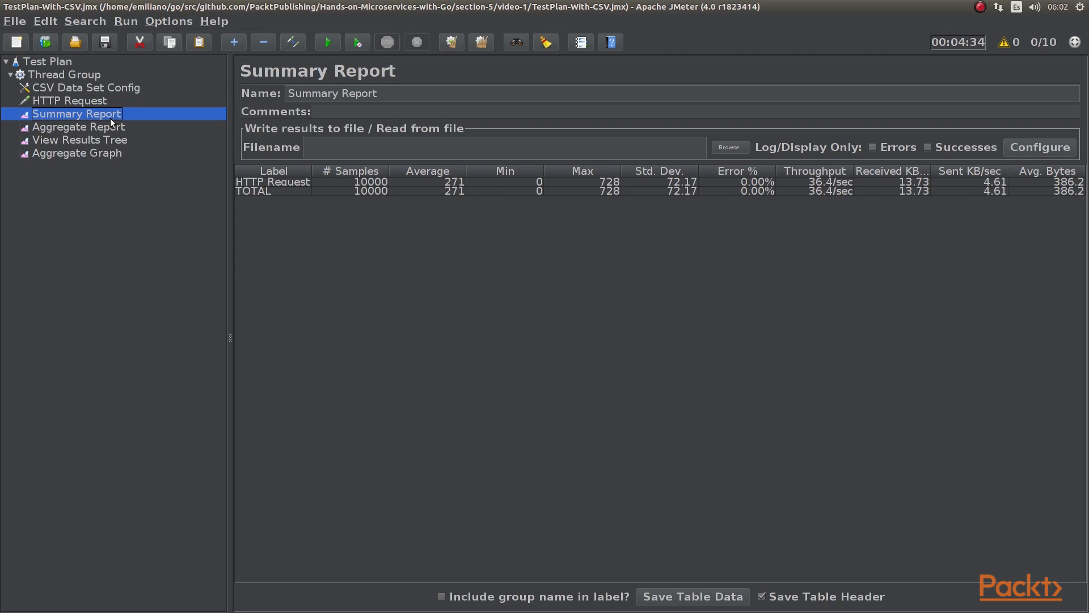
Step: Open the Aggregate Report: median 277, 90% line 341, 95% 358, 99% 462
left_click(78, 127)
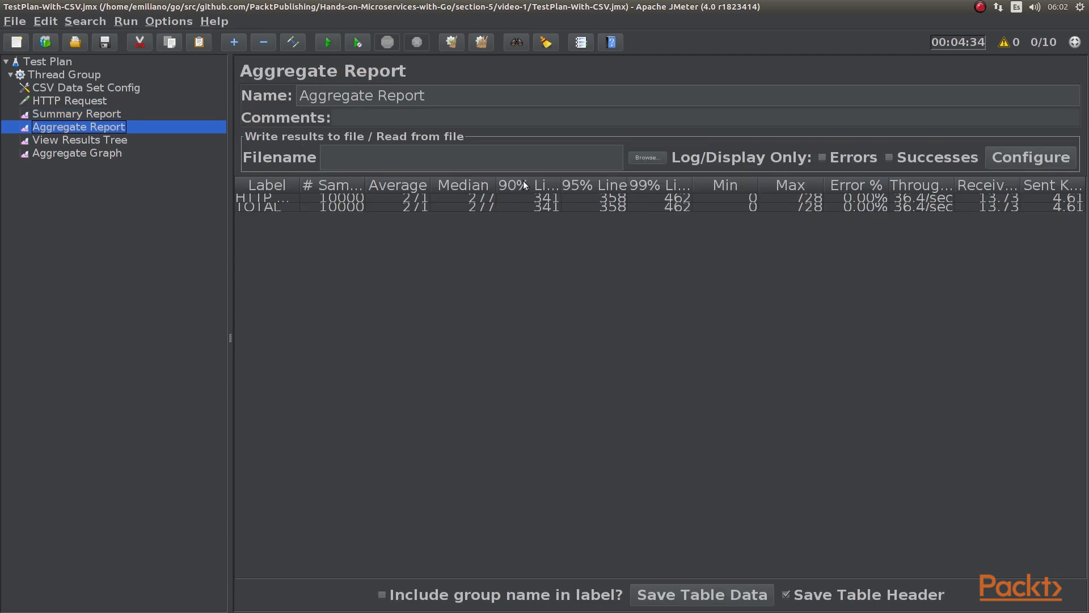
mouse_move(610, 185)
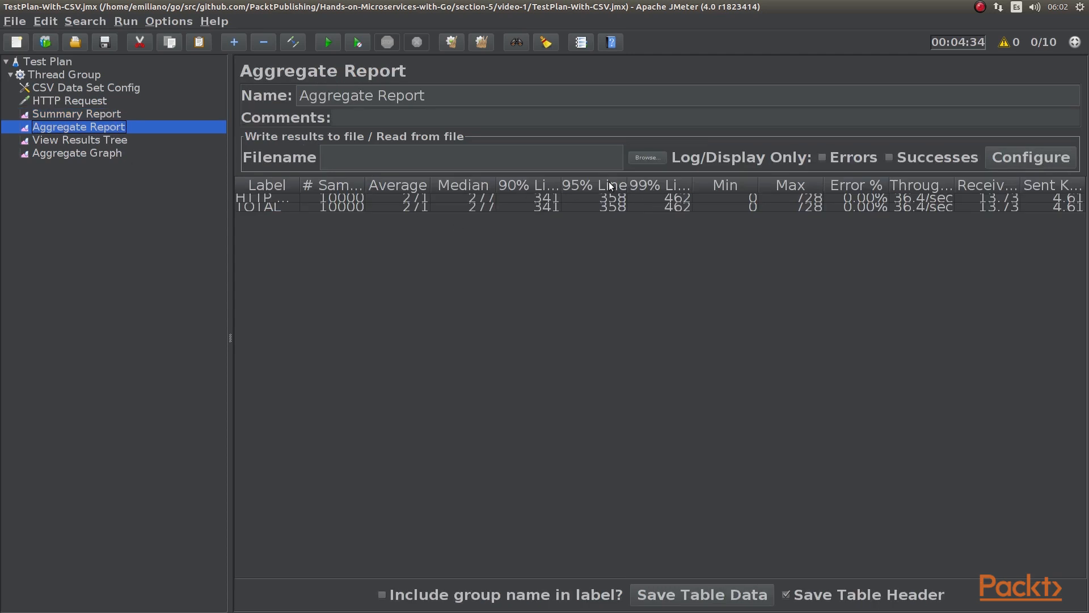
mouse_move(620, 204)
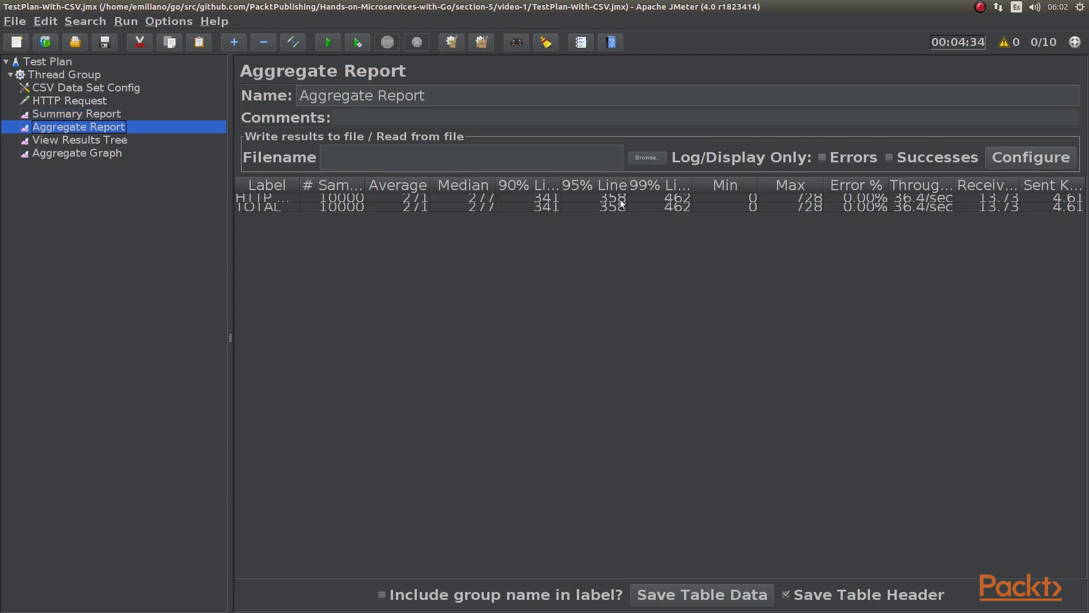
mouse_move(674, 205)
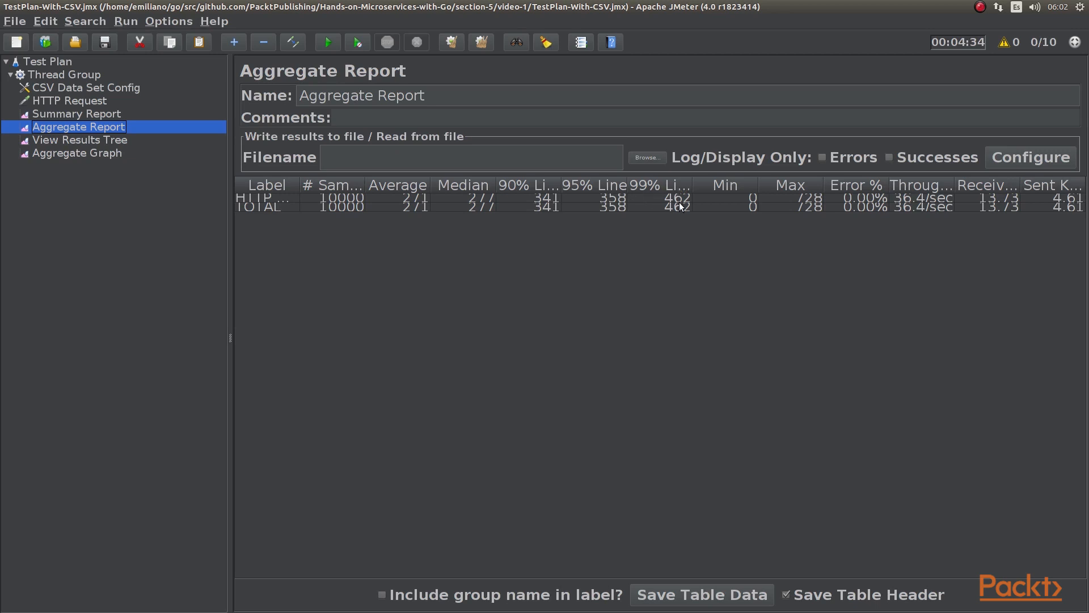
mouse_move(93, 157)
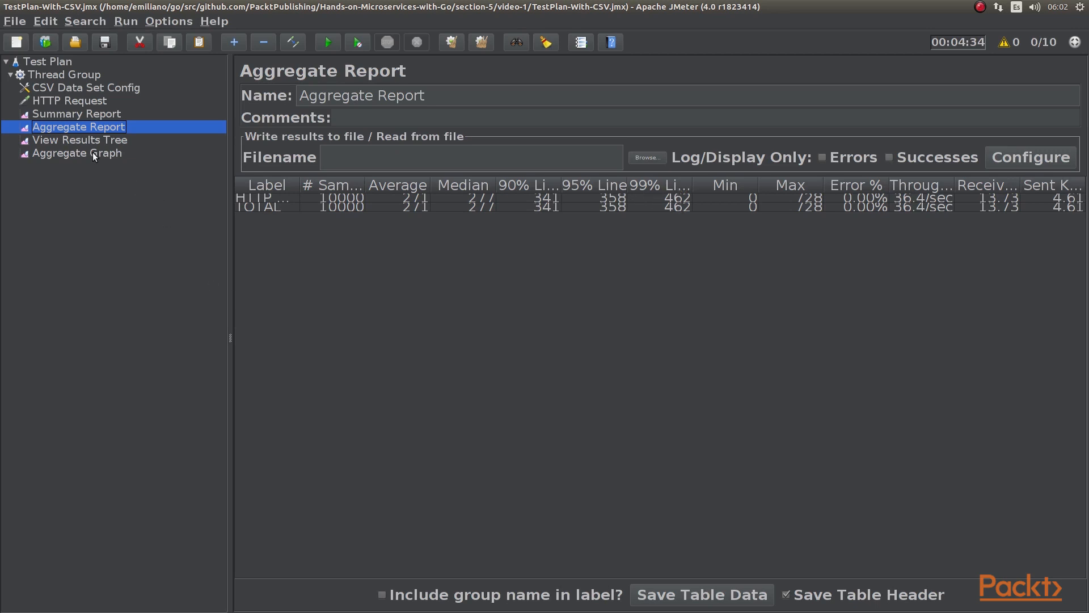
Step: Open the Aggregate Graph bar chart, where the 99% line bar near 462 is tallest
left_click(75, 153)
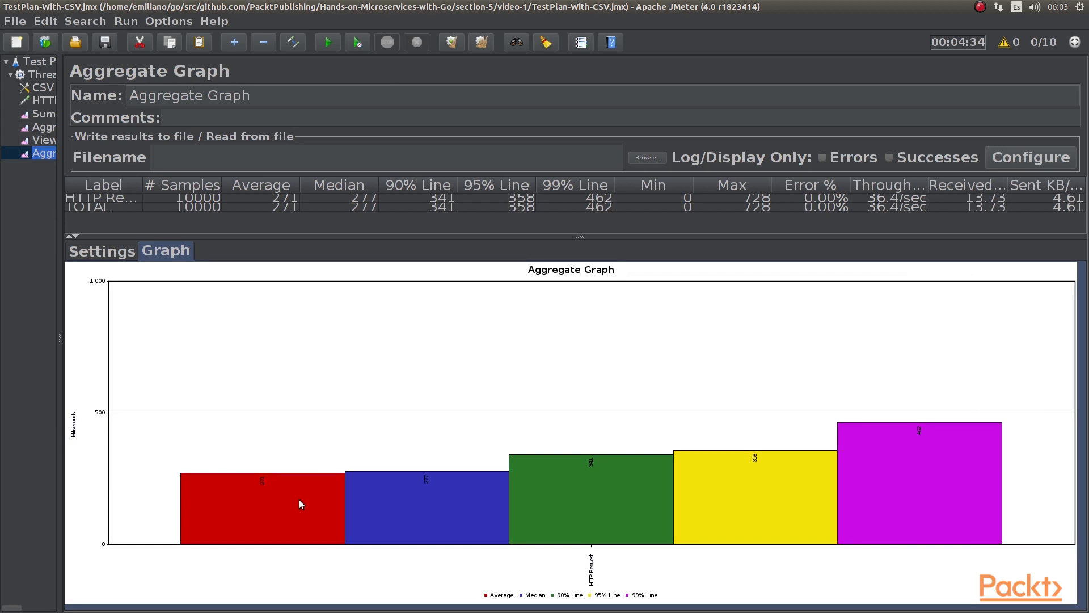
mouse_move(419, 498)
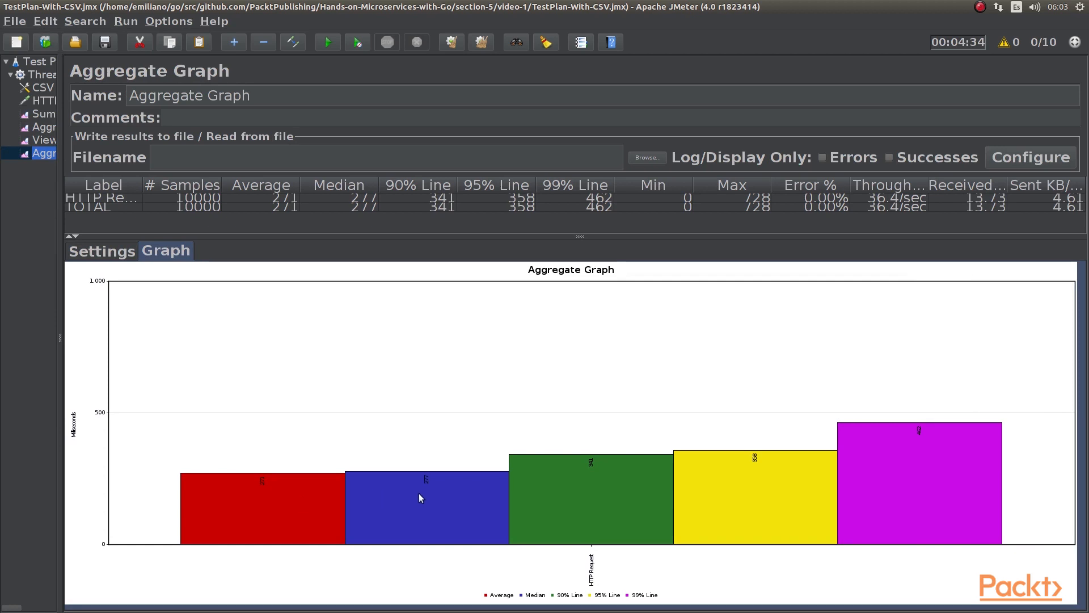
mouse_move(749, 496)
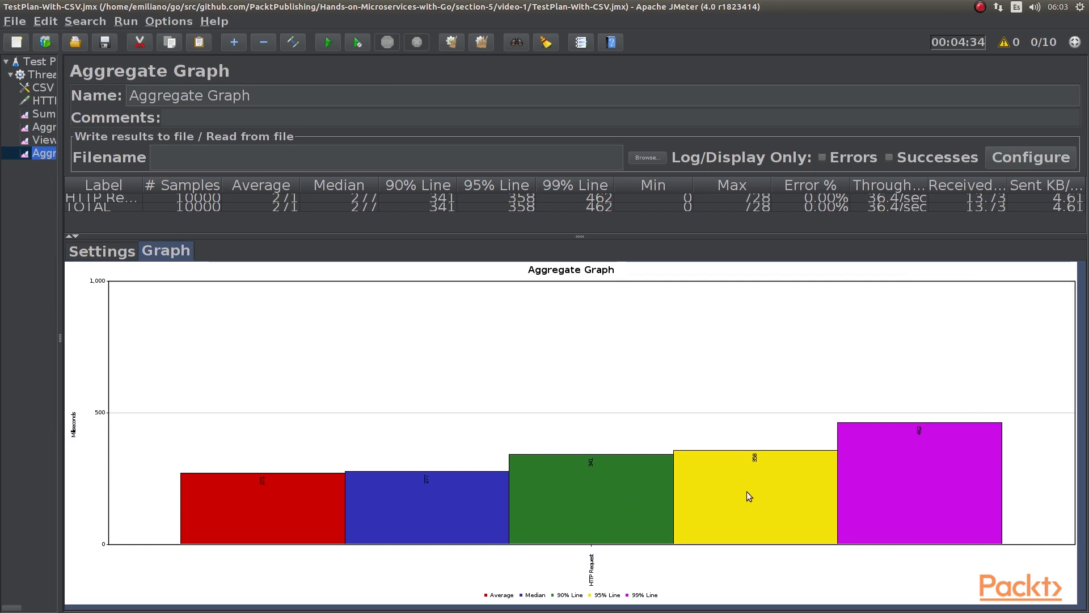
mouse_move(652, 179)
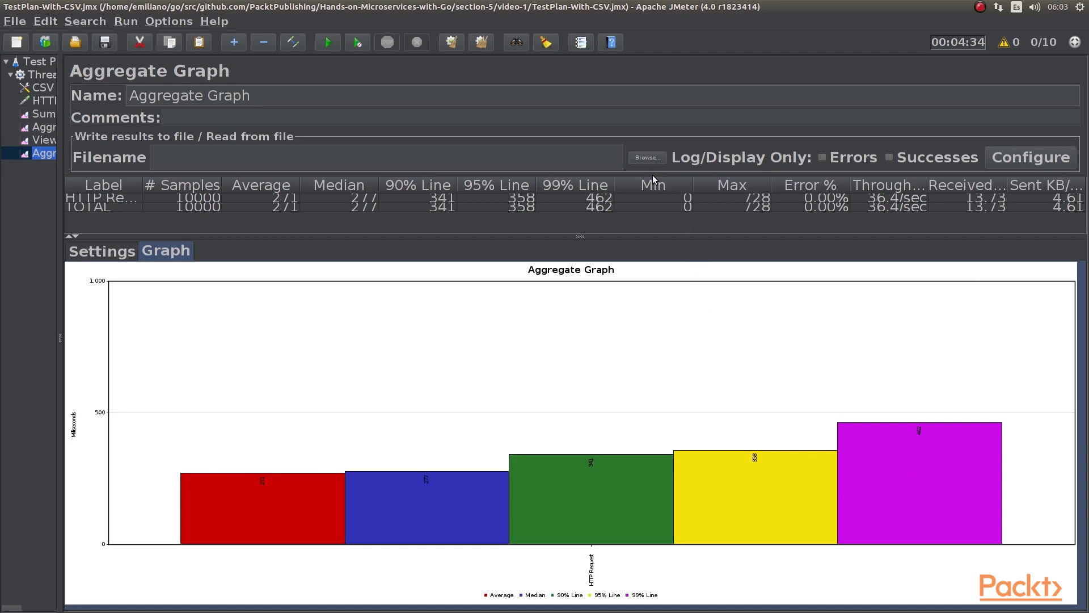